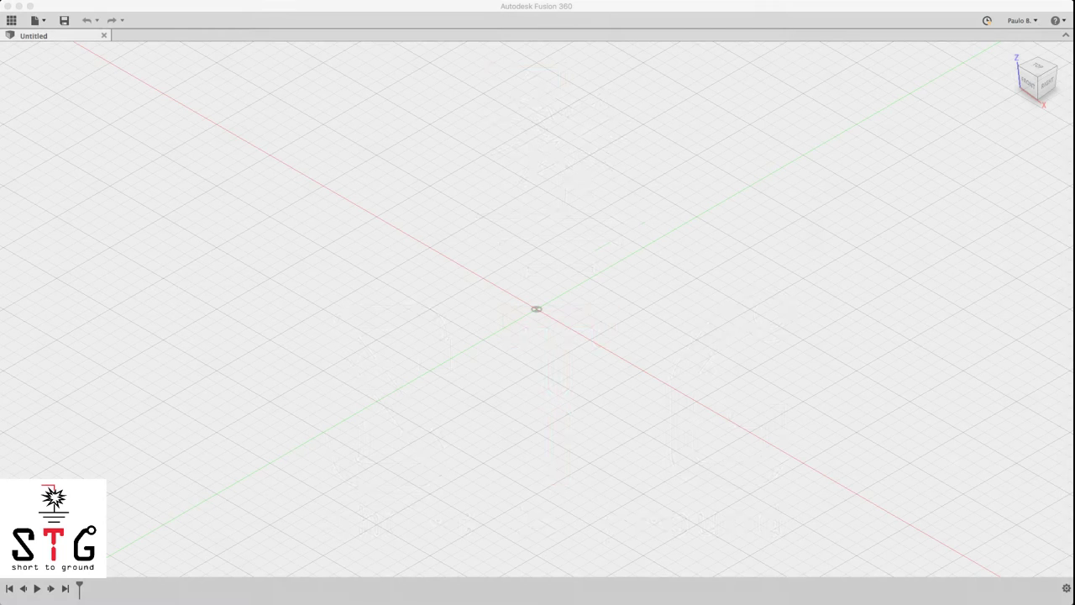
pyautogui.moveTo(679, 43)
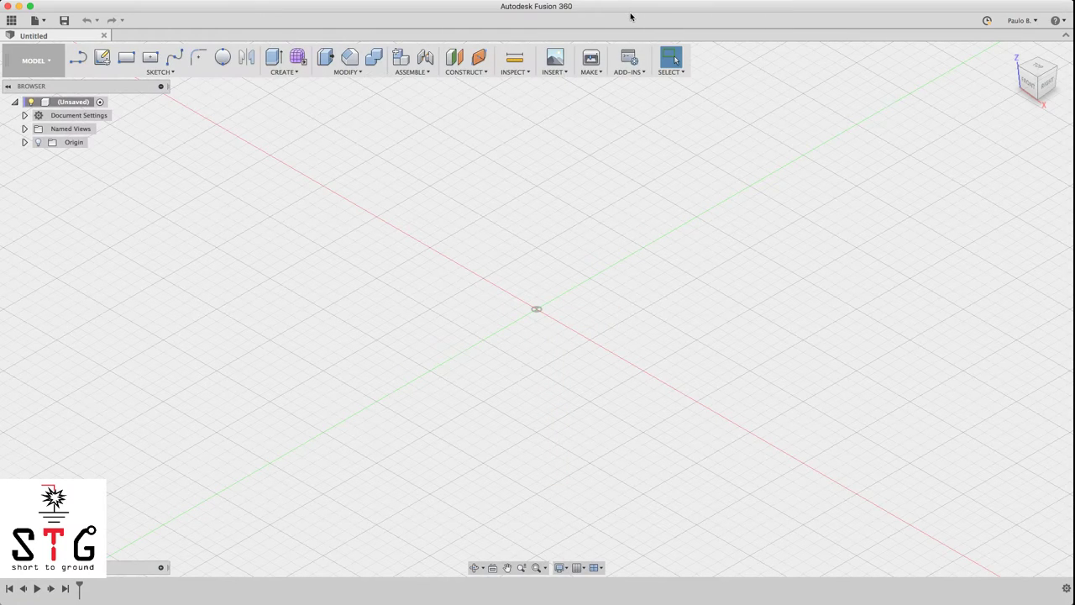
pyautogui.moveTo(552, 294)
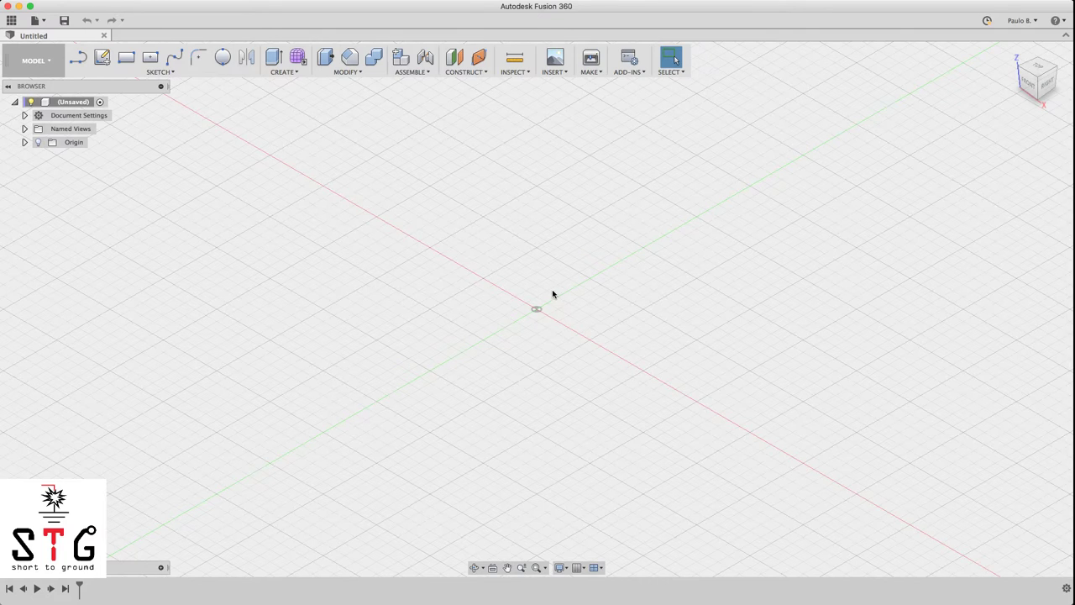
pyautogui.moveTo(575, 229)
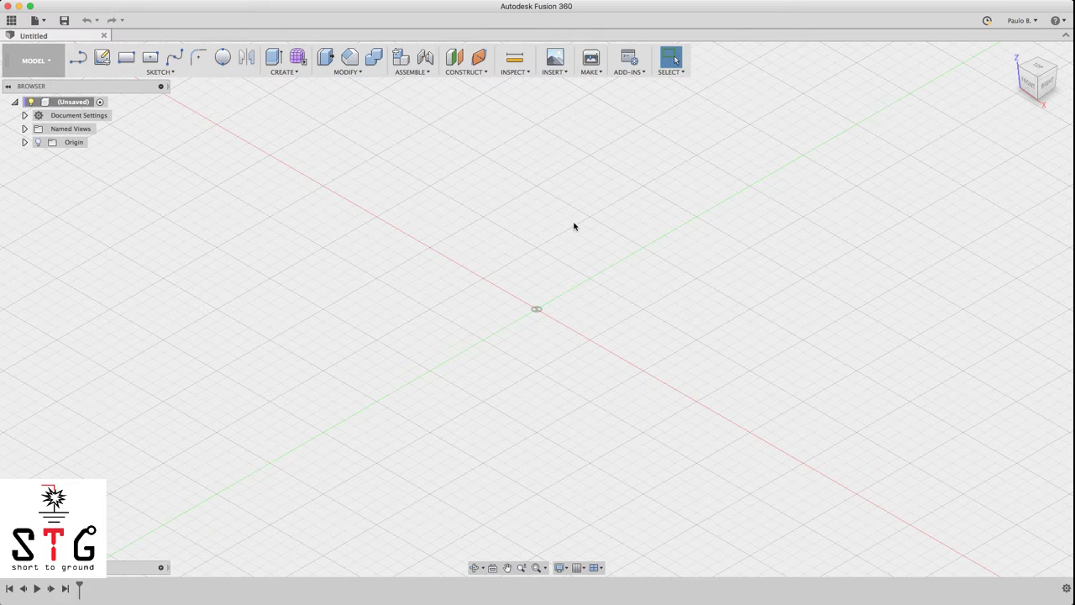
pyautogui.moveTo(525, 273)
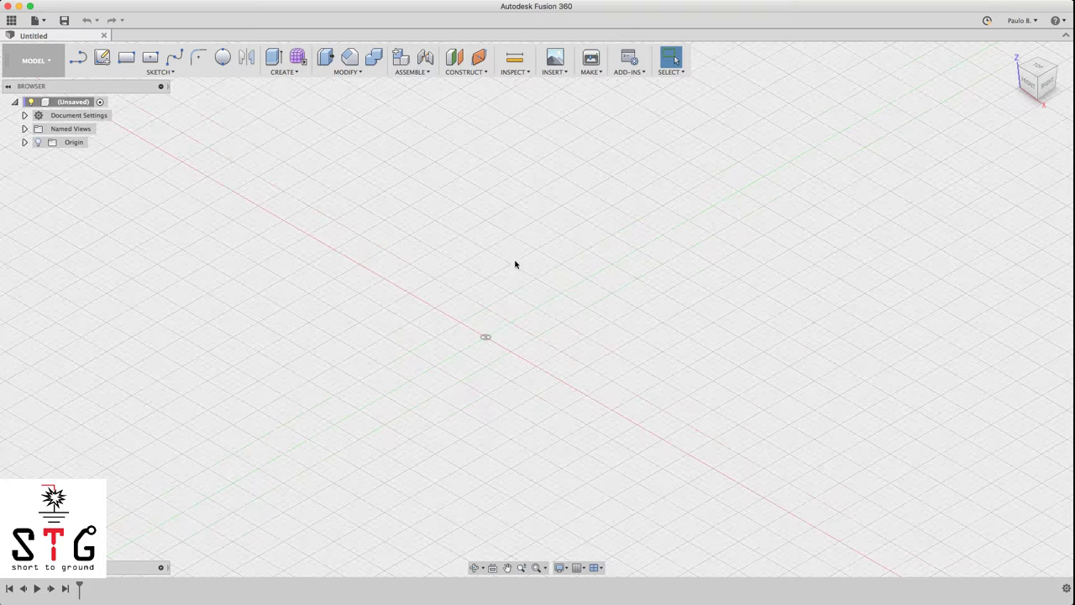
pyautogui.moveTo(554, 57)
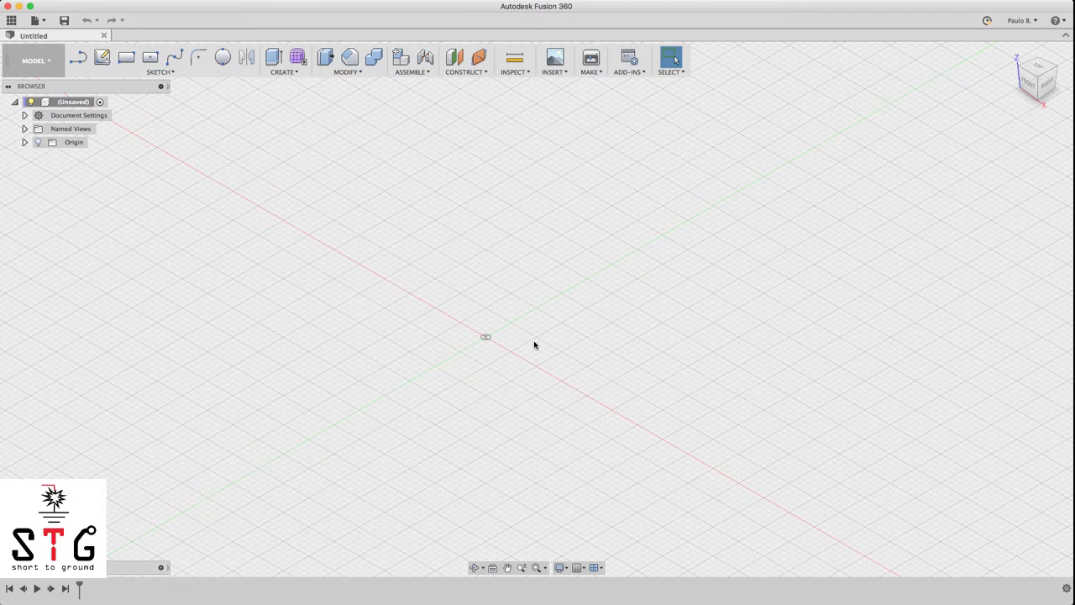
pyautogui.moveTo(387, 365)
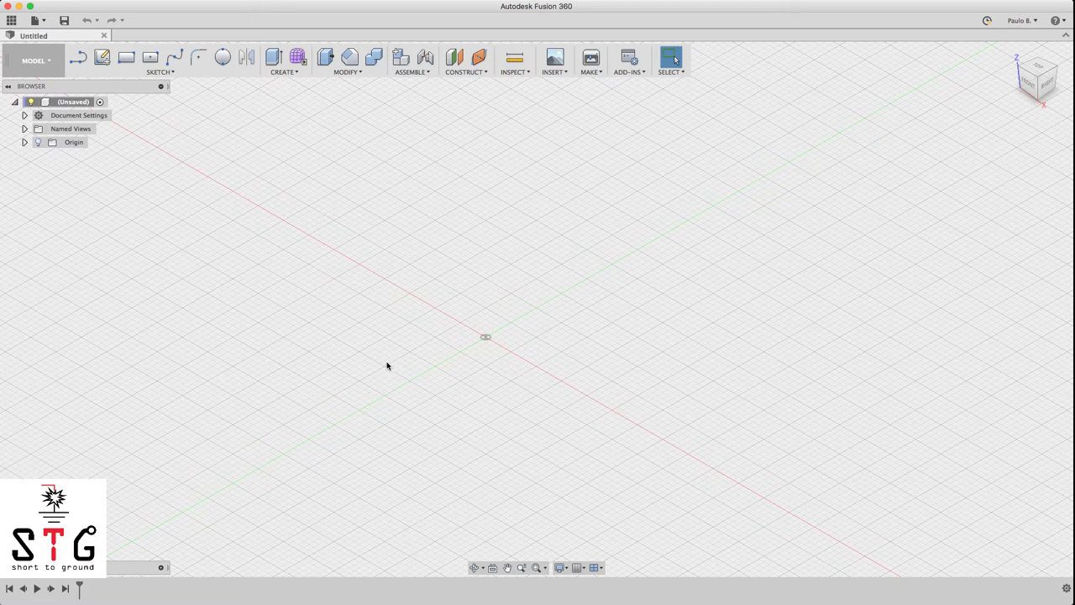
pyautogui.moveTo(605, 278)
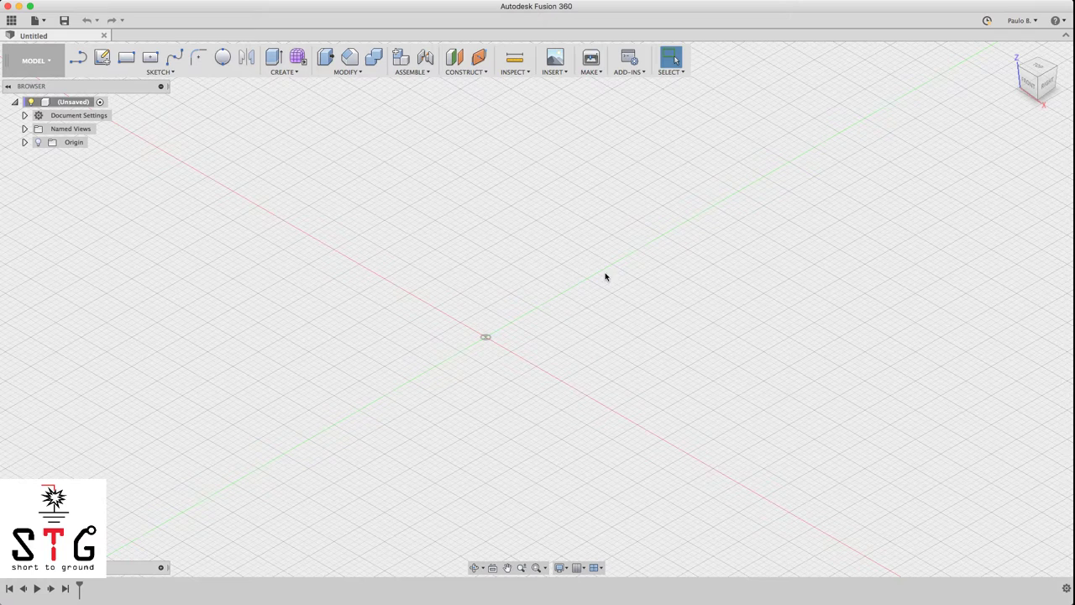
pyautogui.moveTo(498, 287)
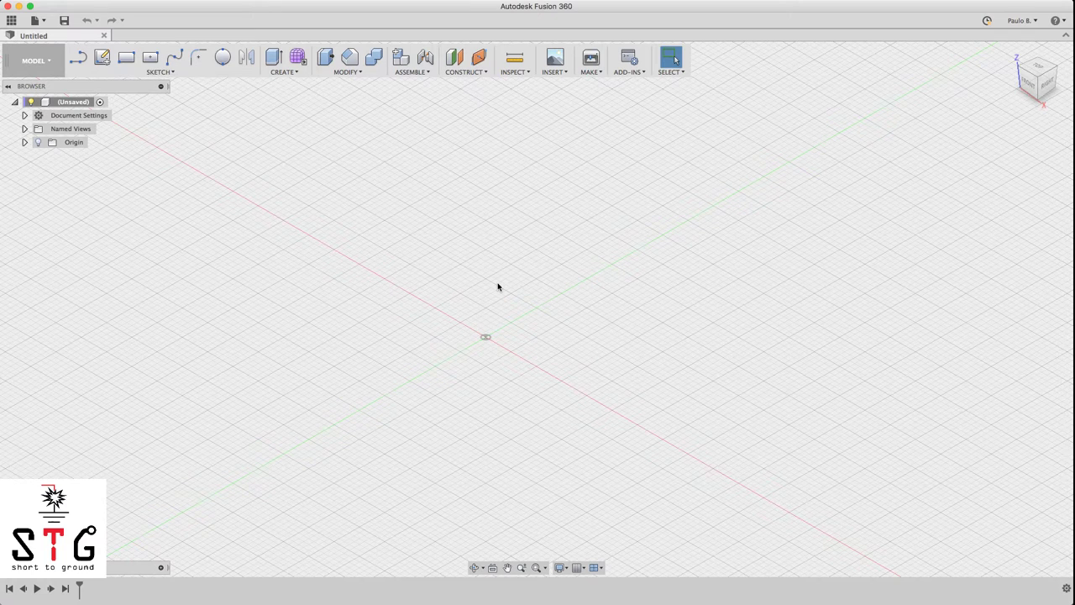
pyautogui.moveTo(360, 44)
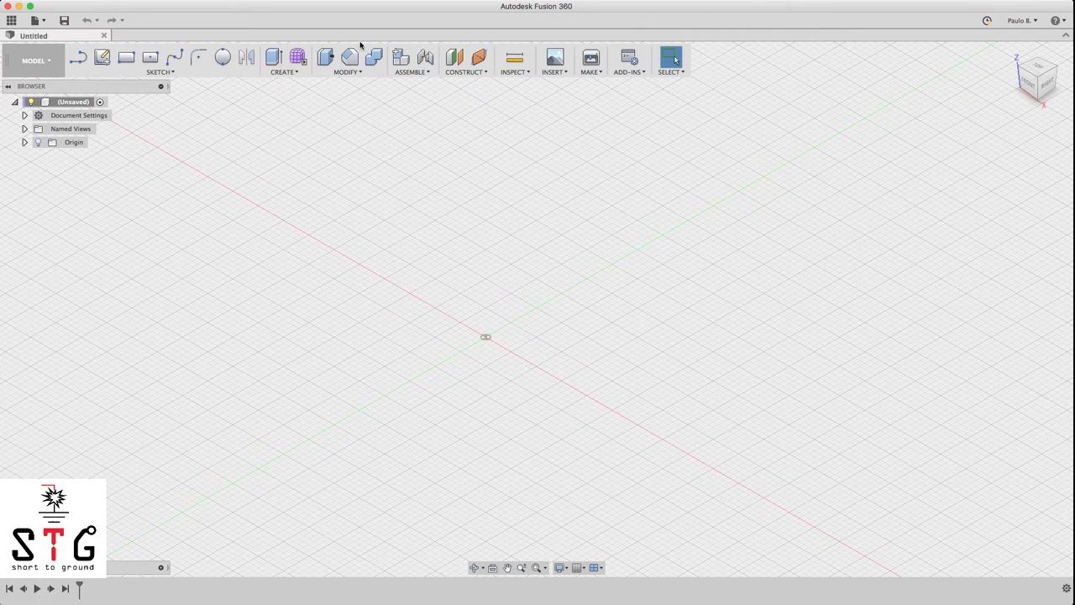
pyautogui.moveTo(297, 57)
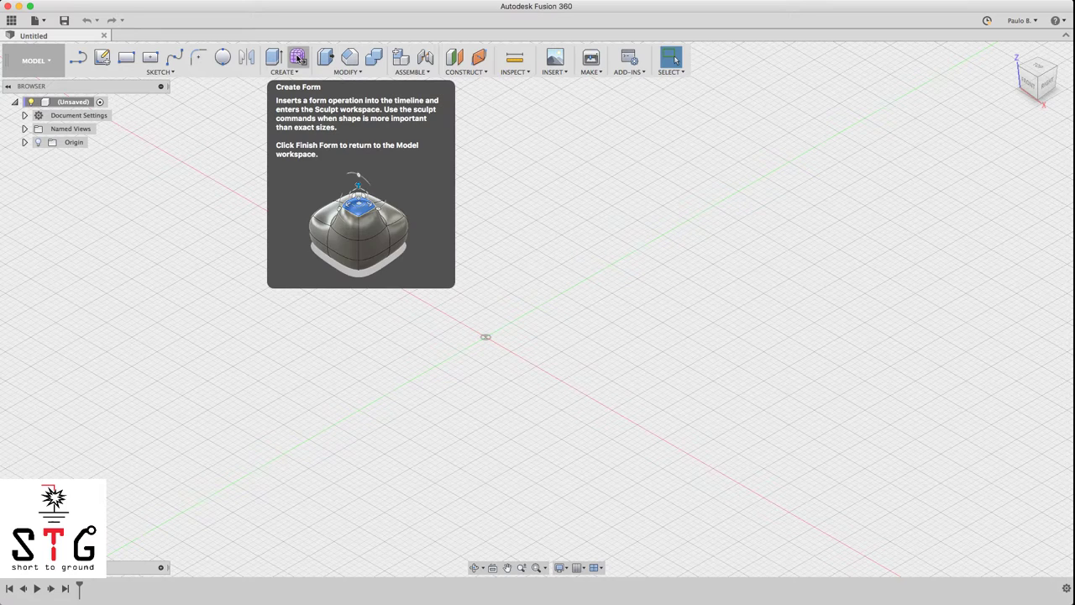
# Step: Start a new form and begin a top-plane sketch for a 30 mm origin circle
pyautogui.click(298, 57)
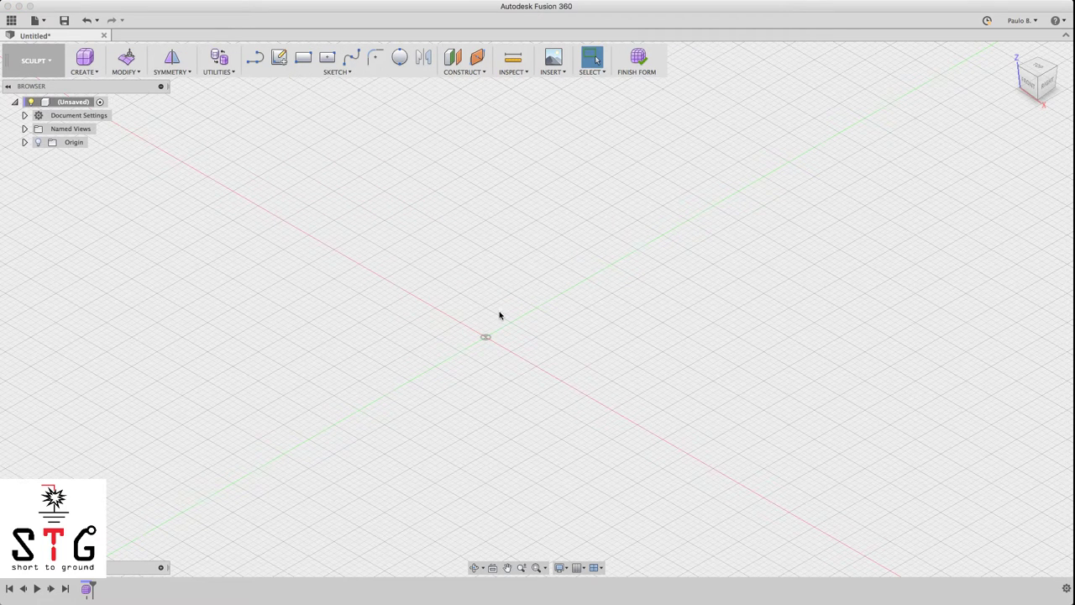
pyautogui.moveTo(279, 57)
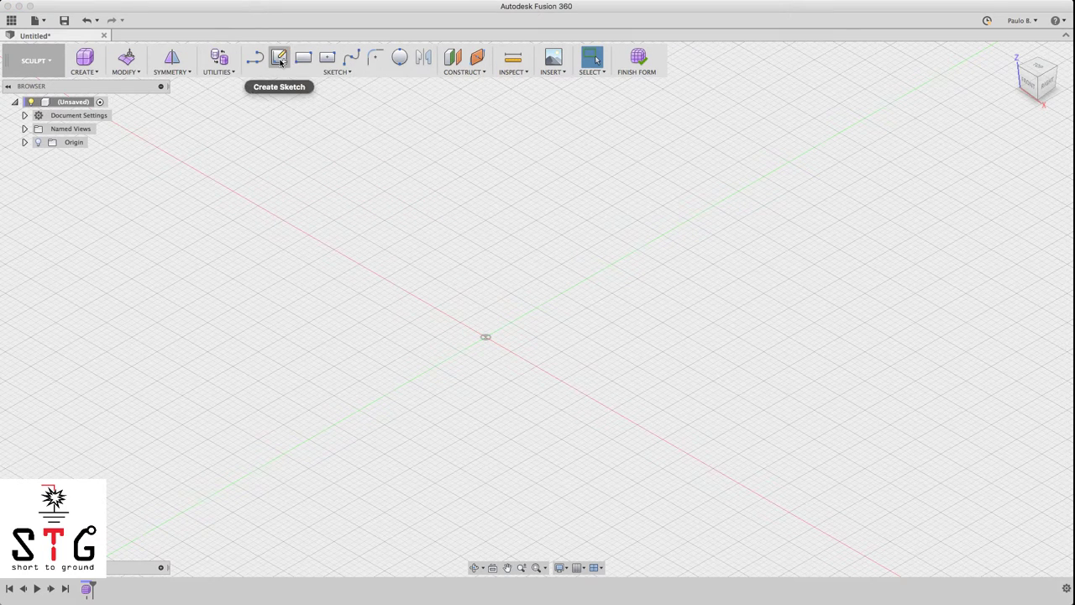
pyautogui.click(278, 57)
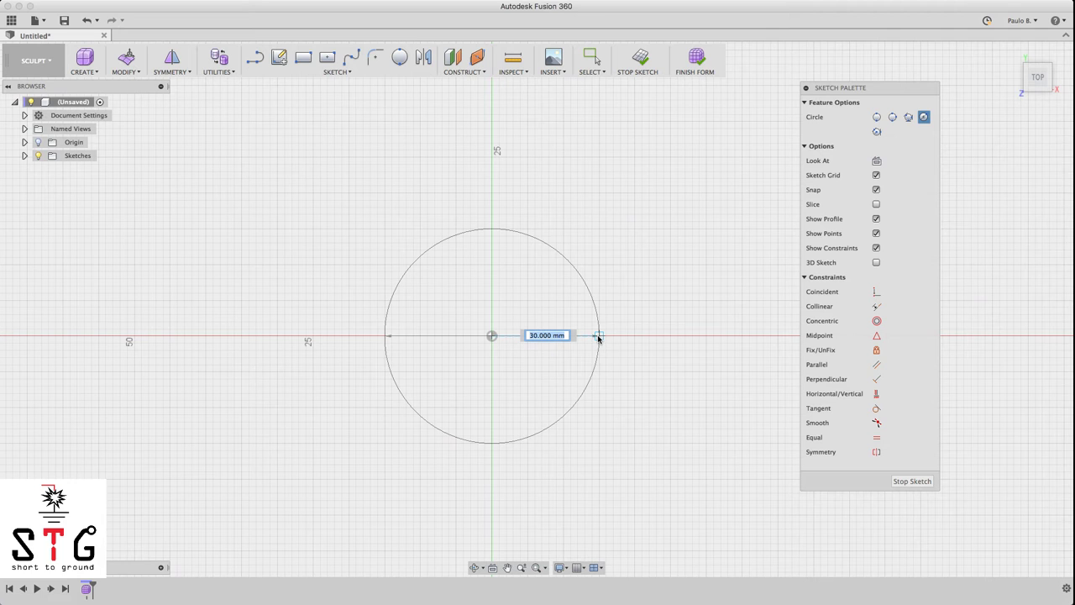
pyautogui.moveTo(598, 337)
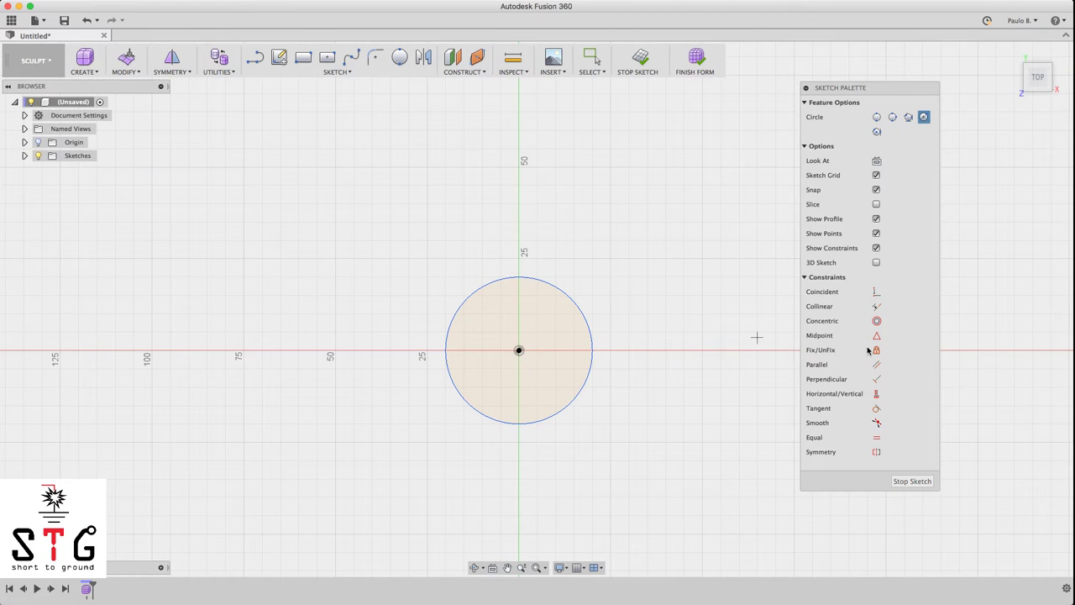
pyautogui.moveTo(336, 86)
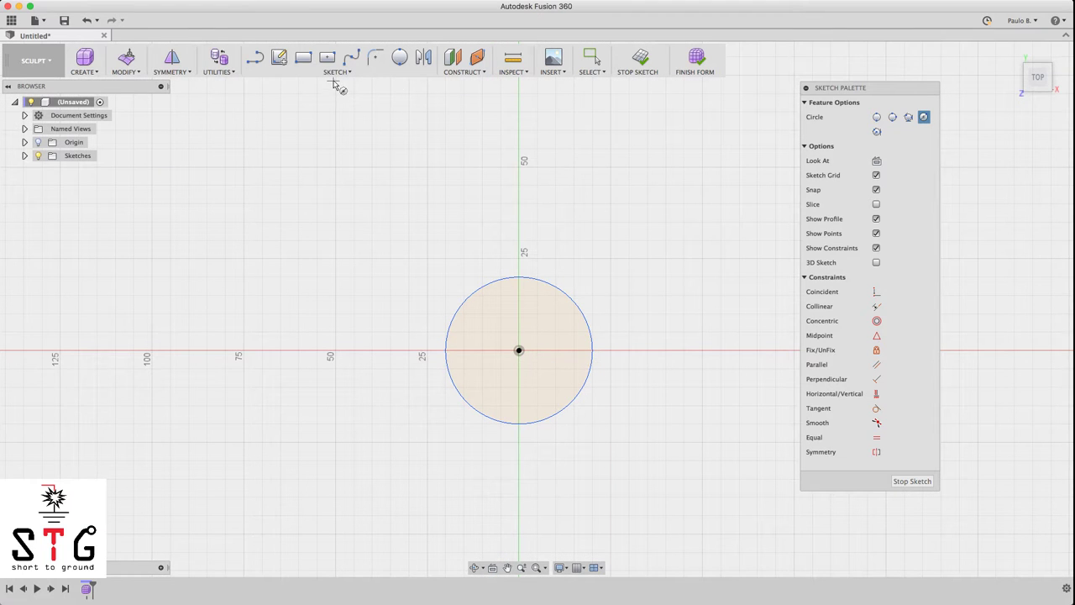
pyautogui.moveTo(365, 92)
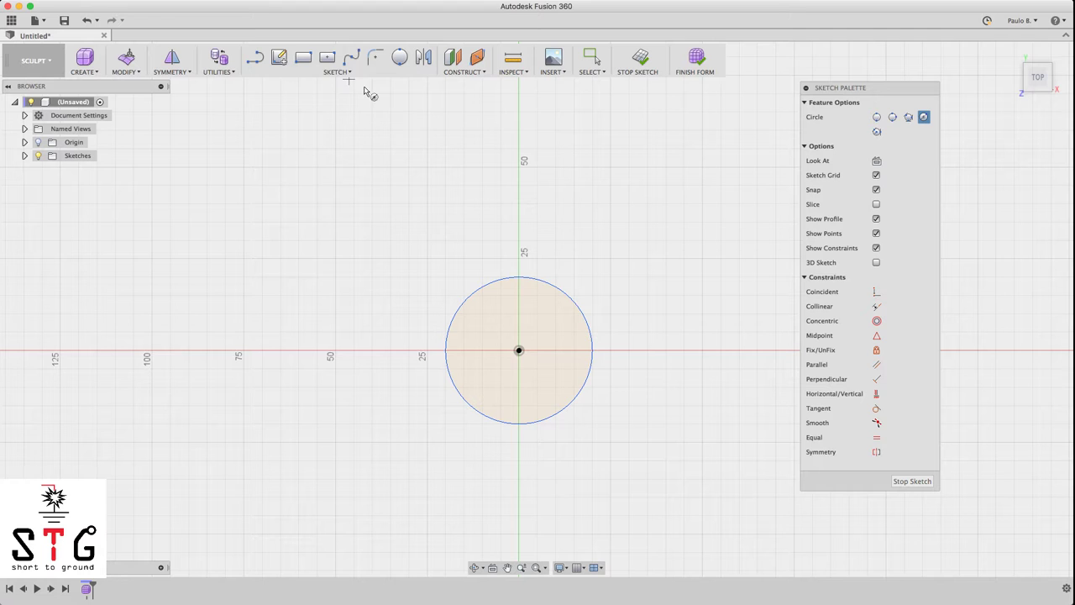
pyautogui.moveTo(588, 335)
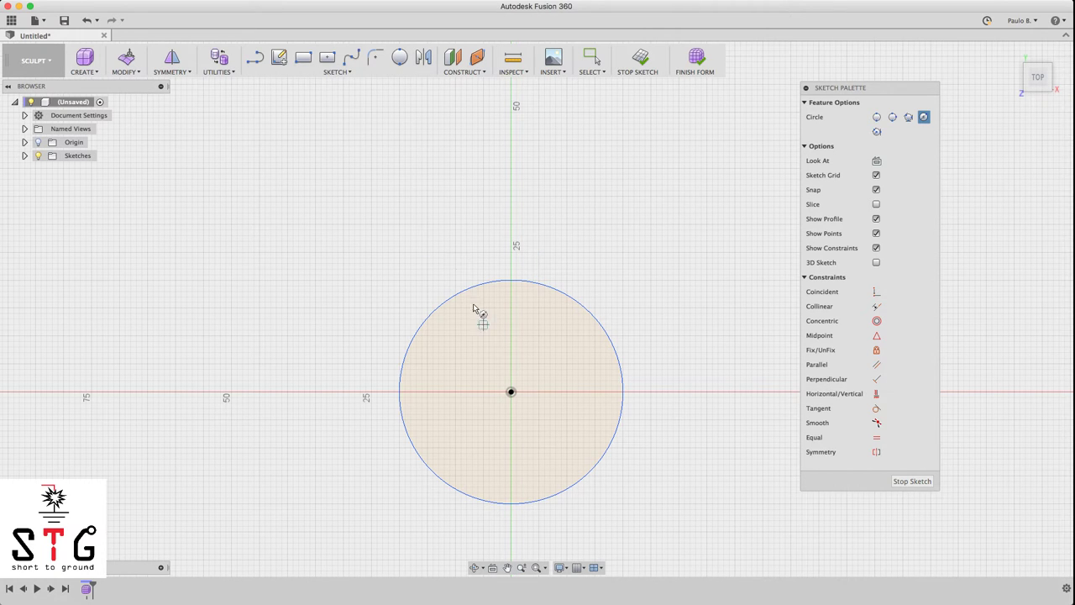
pyautogui.moveTo(495, 257)
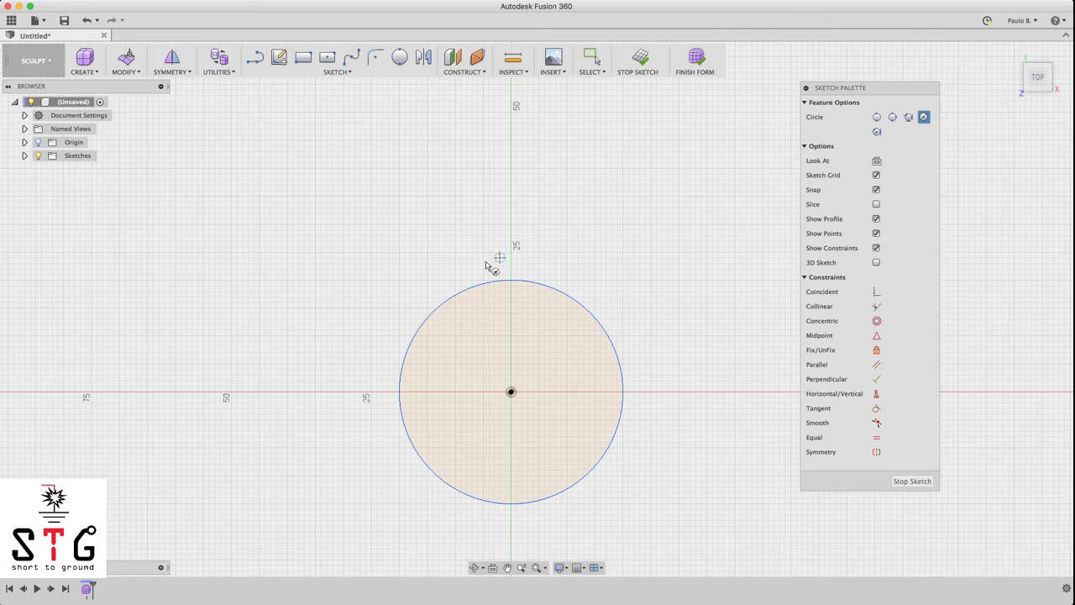
pyautogui.moveTo(398, 225)
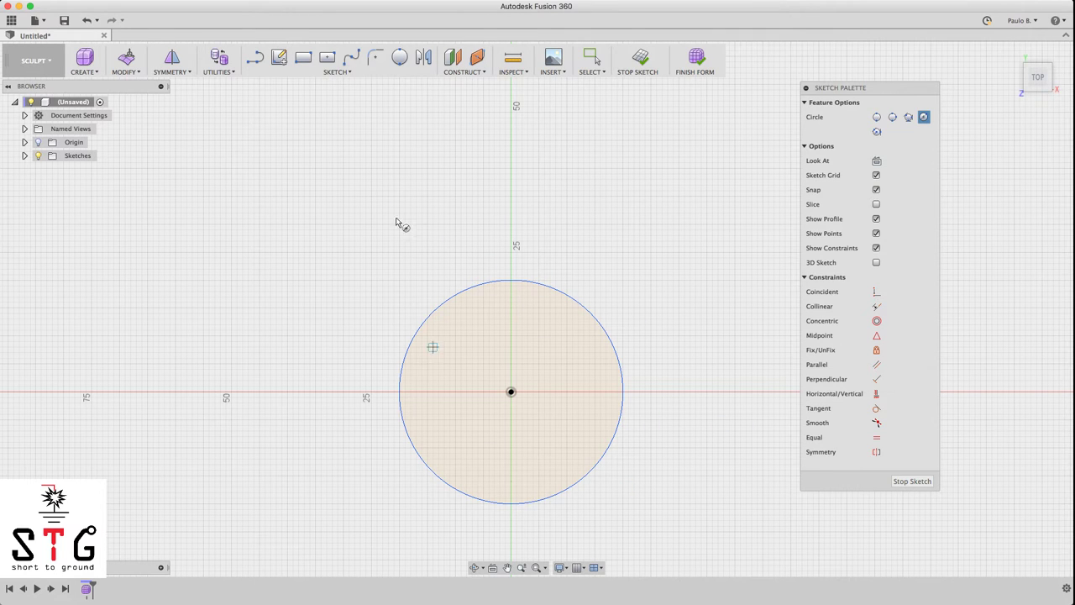
# Step: Open the Sketch menu to draw the wavy flute spline on the circle's top edge
pyautogui.click(336, 72)
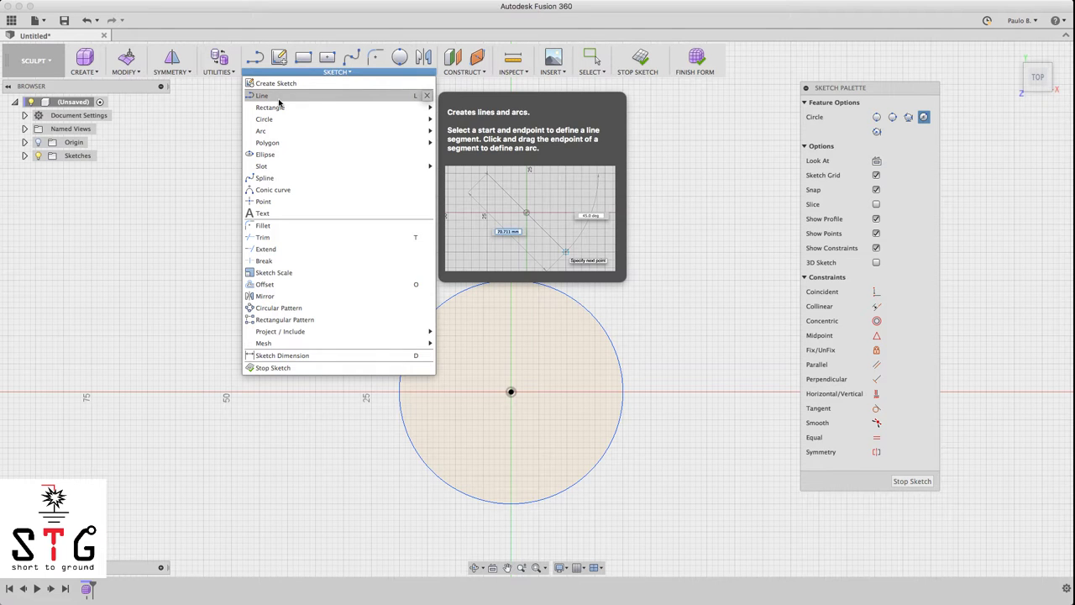
pyautogui.moveTo(264, 177)
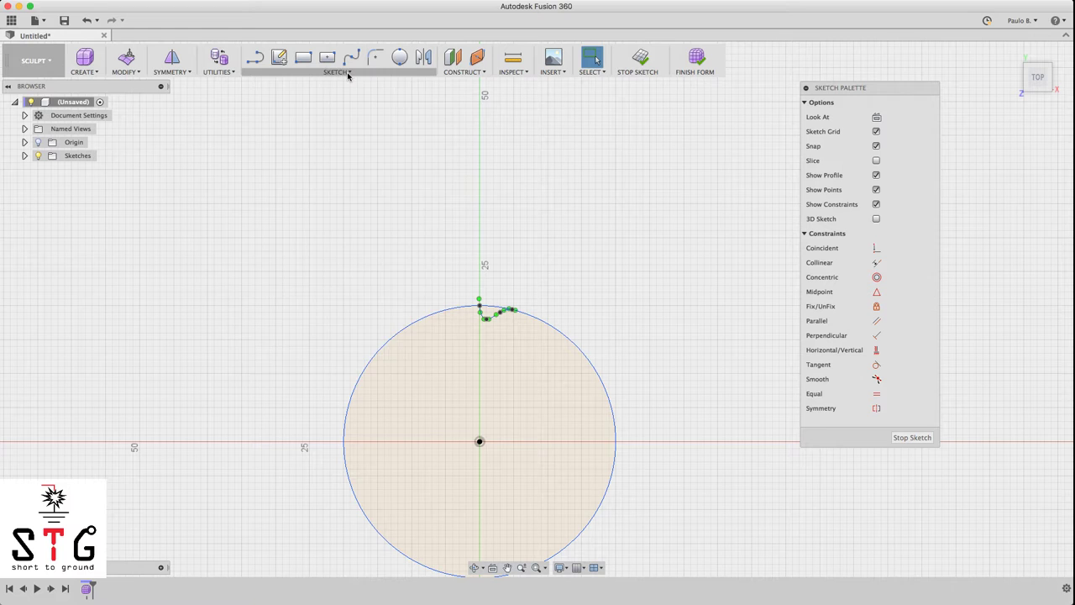
# Step: Start a circular pattern of the wavy flute curve around the circle's centre
pyautogui.click(335, 71)
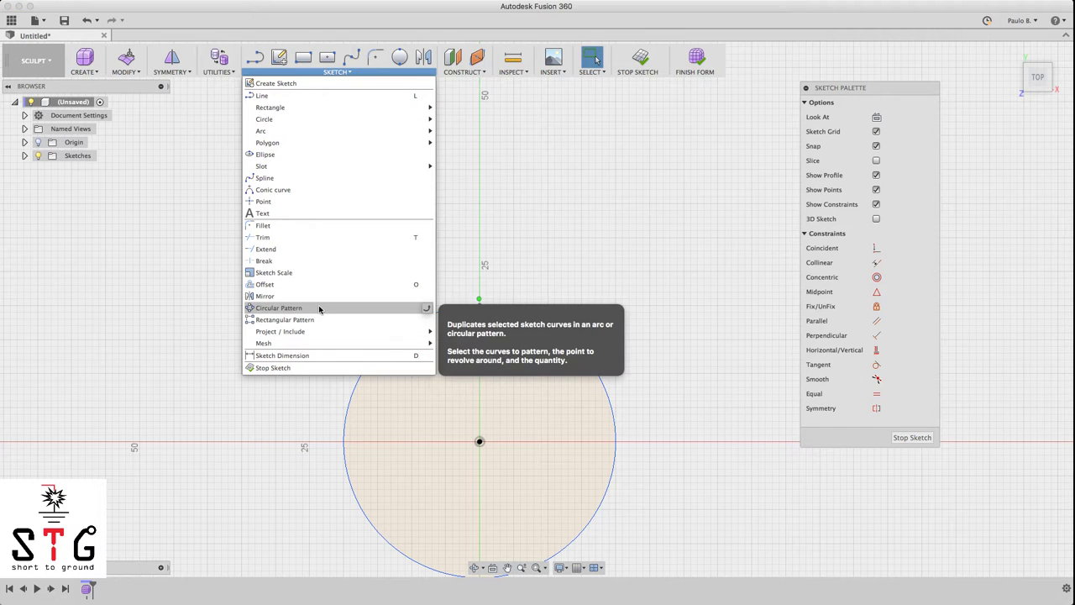
pyautogui.click(278, 307)
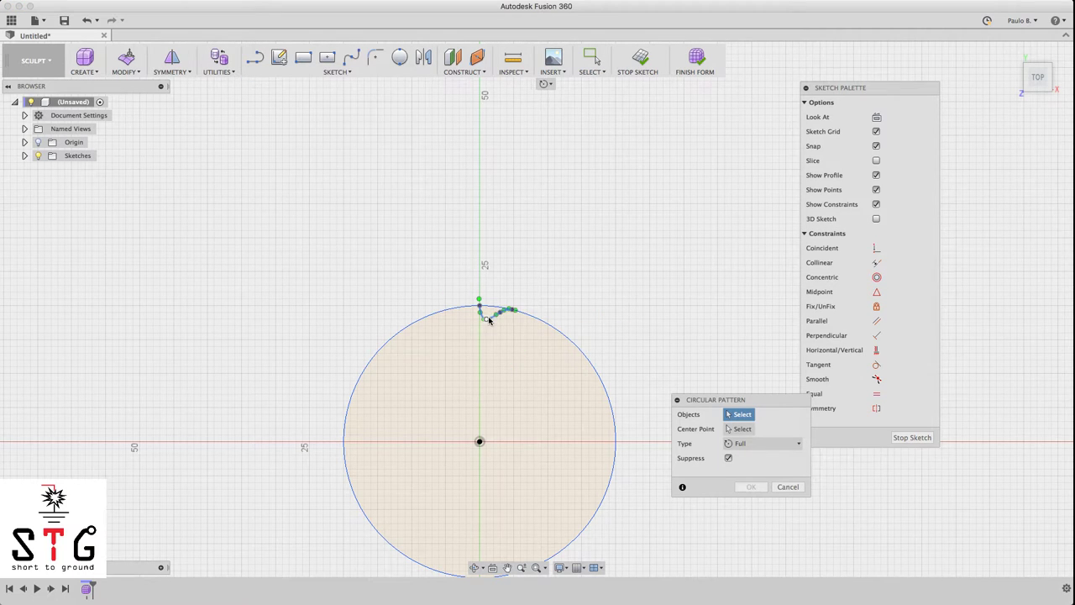
pyautogui.click(504, 311)
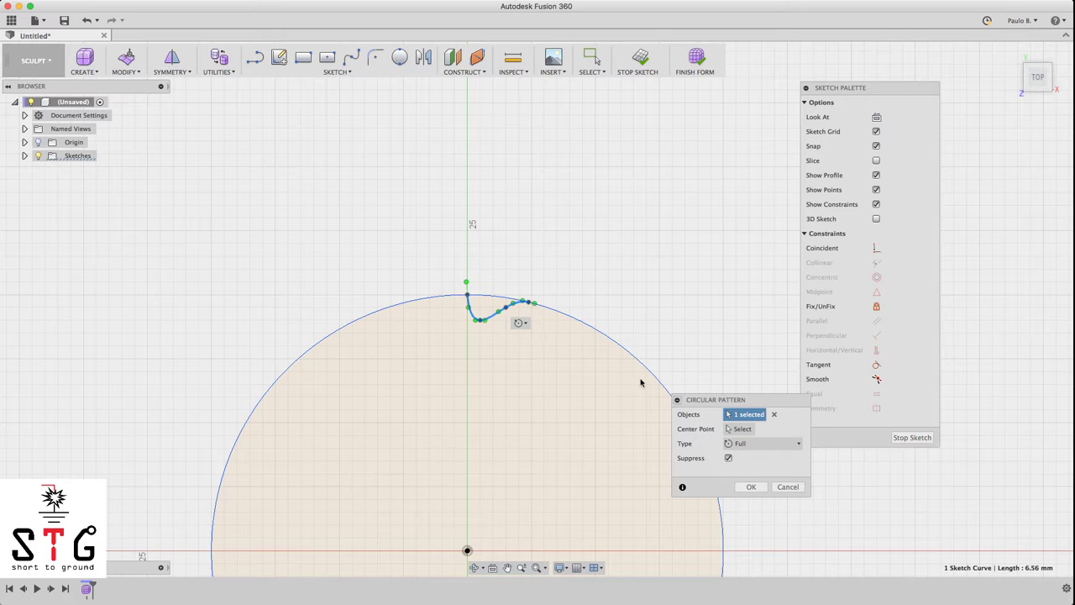
pyautogui.click(742, 428)
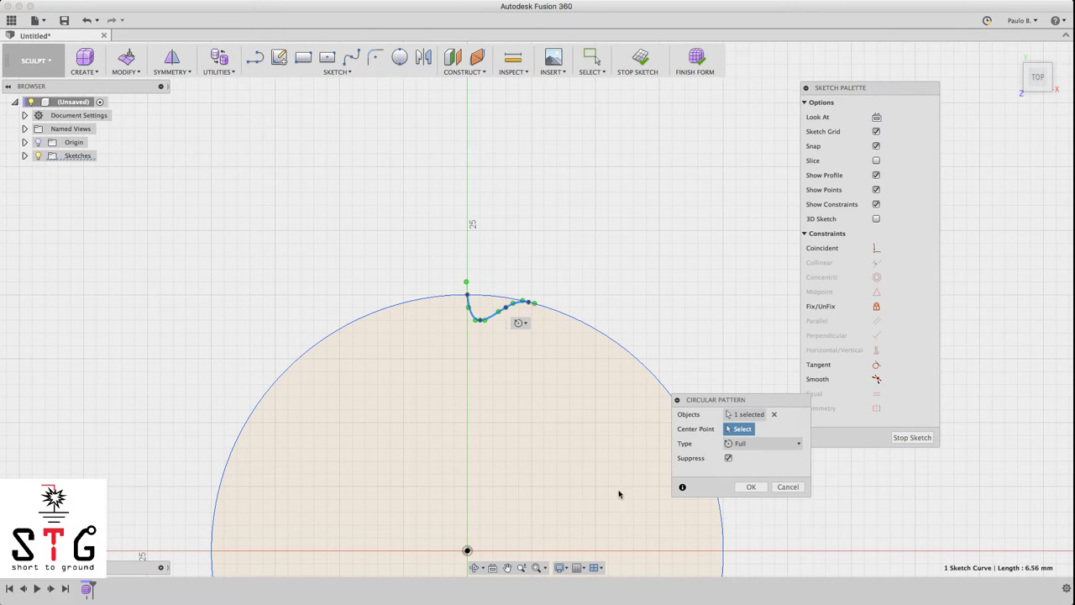
pyautogui.click(466, 550)
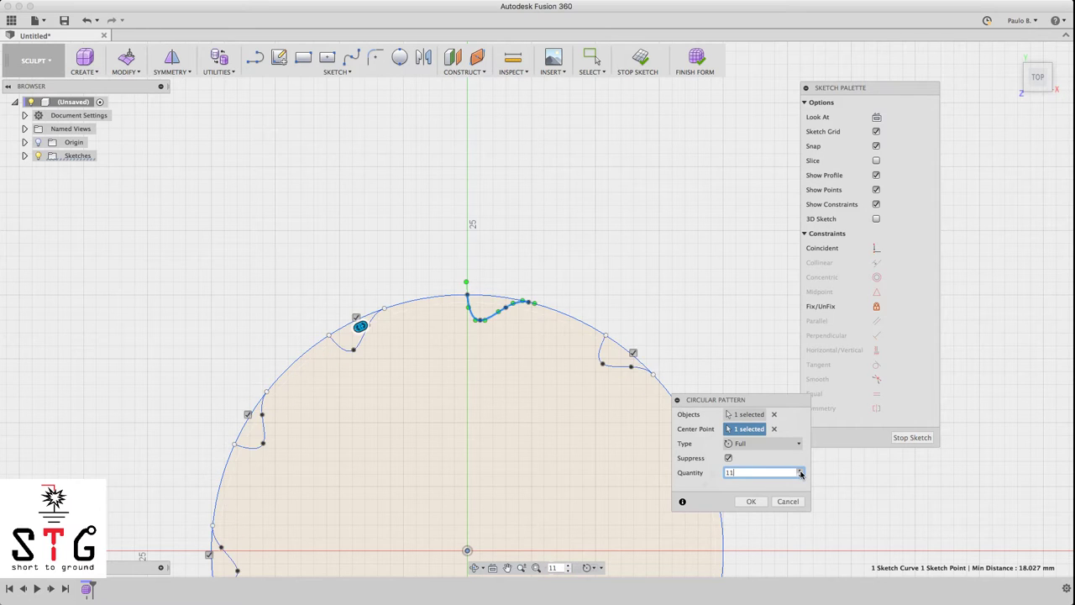
# Step: Set the full pattern quantity to 26 copies and apply it
pyautogui.write('15')
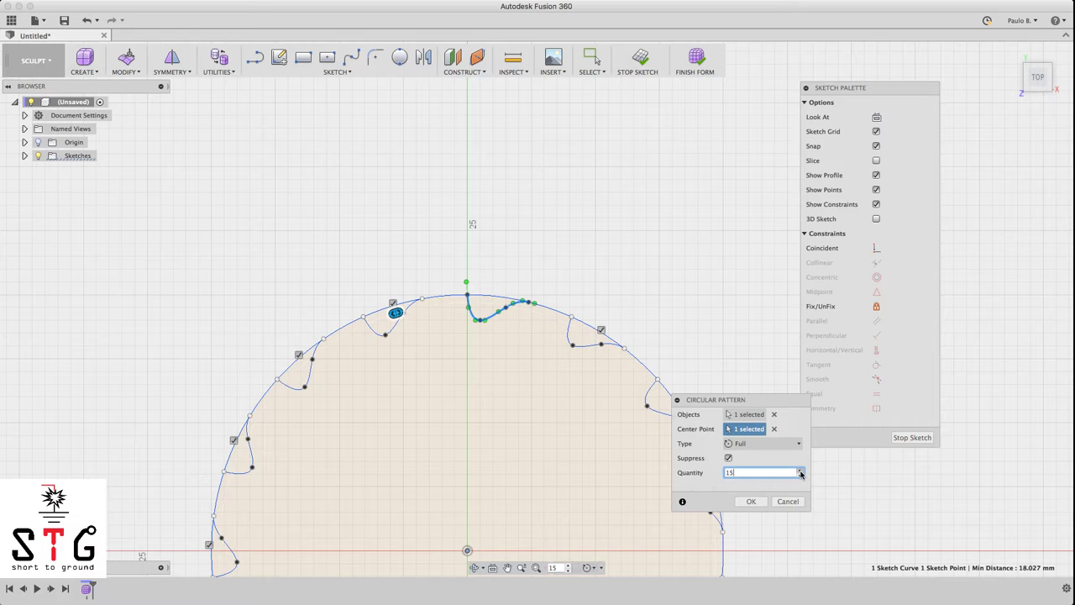
pyautogui.click(799, 472)
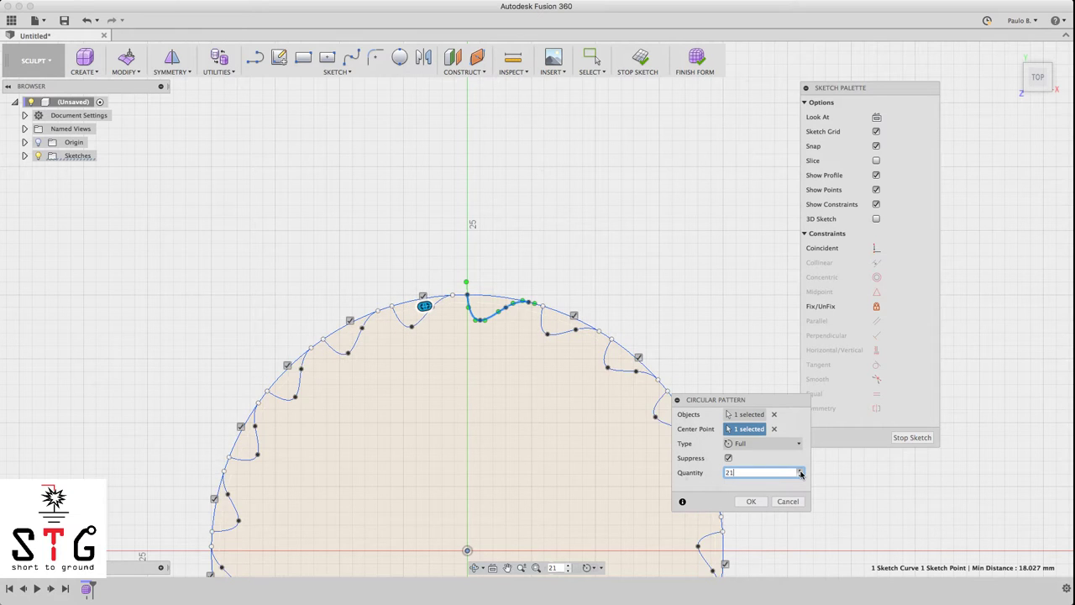
pyautogui.click(798, 469)
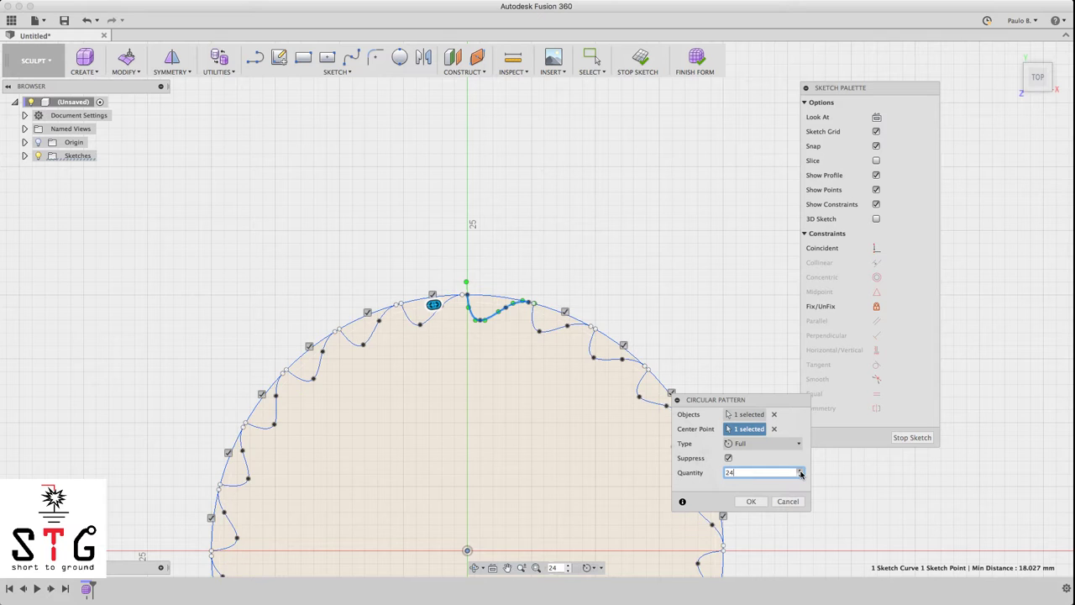
pyautogui.click(798, 469)
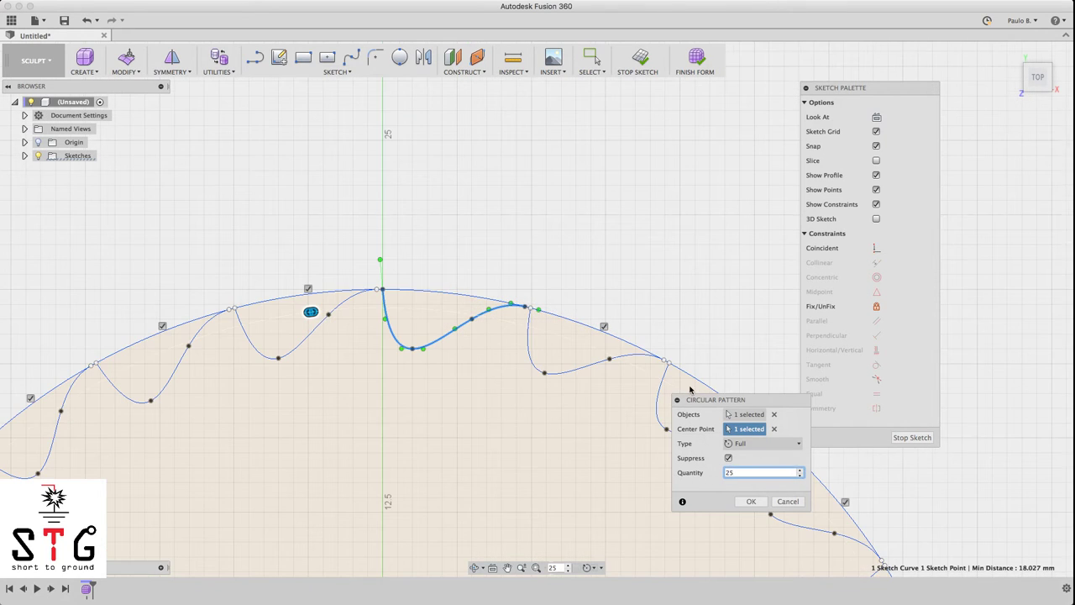
pyautogui.click(799, 469)
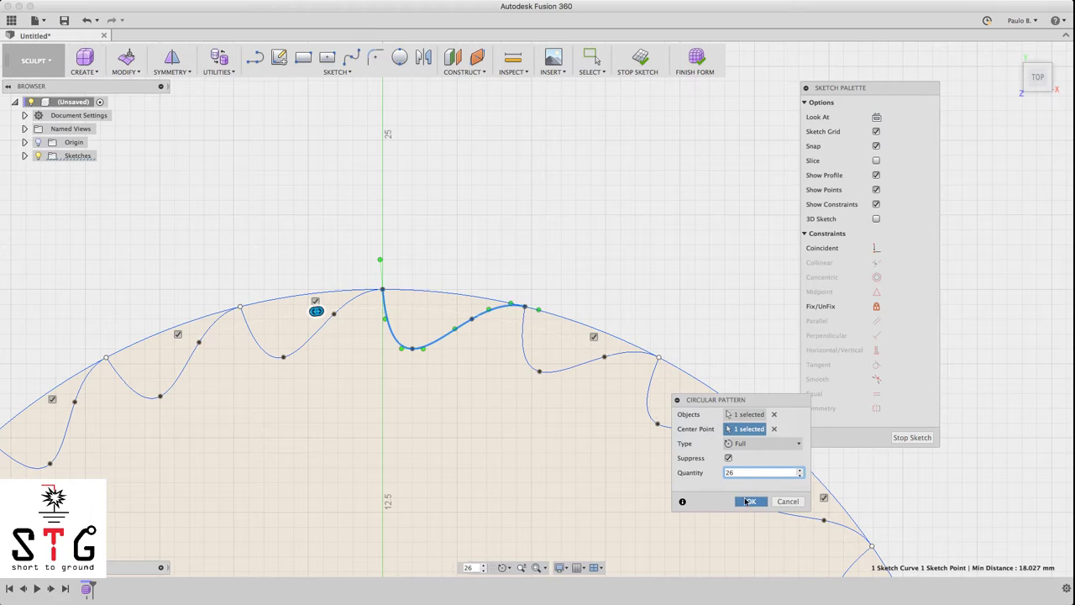
pyautogui.click(748, 502)
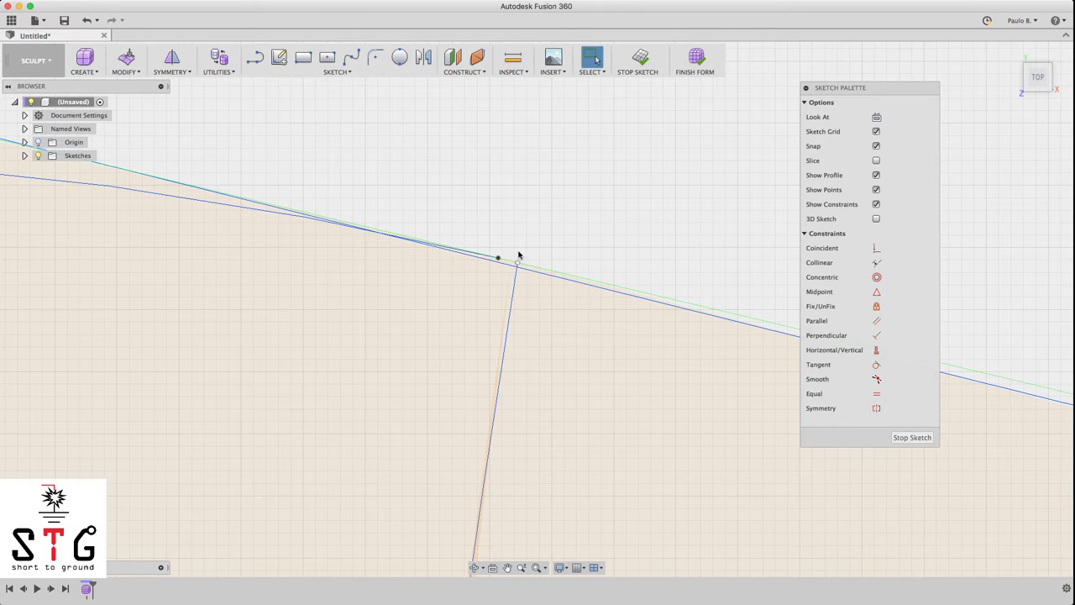
pyautogui.moveTo(493, 265)
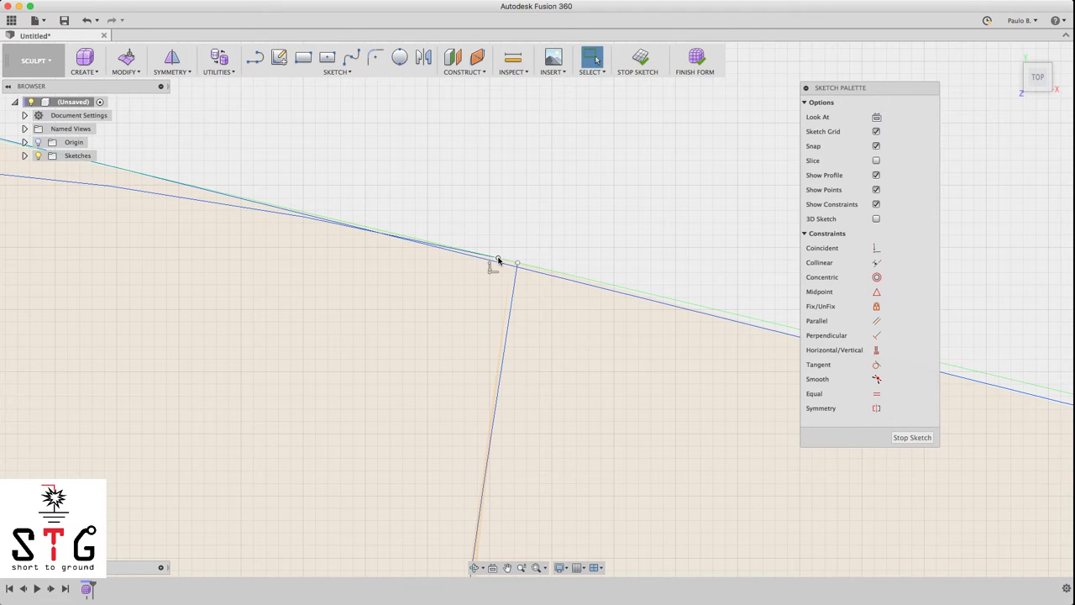
# Step: Snap the wave endpoints onto the circle with Coincident constraints
pyautogui.click(501, 261)
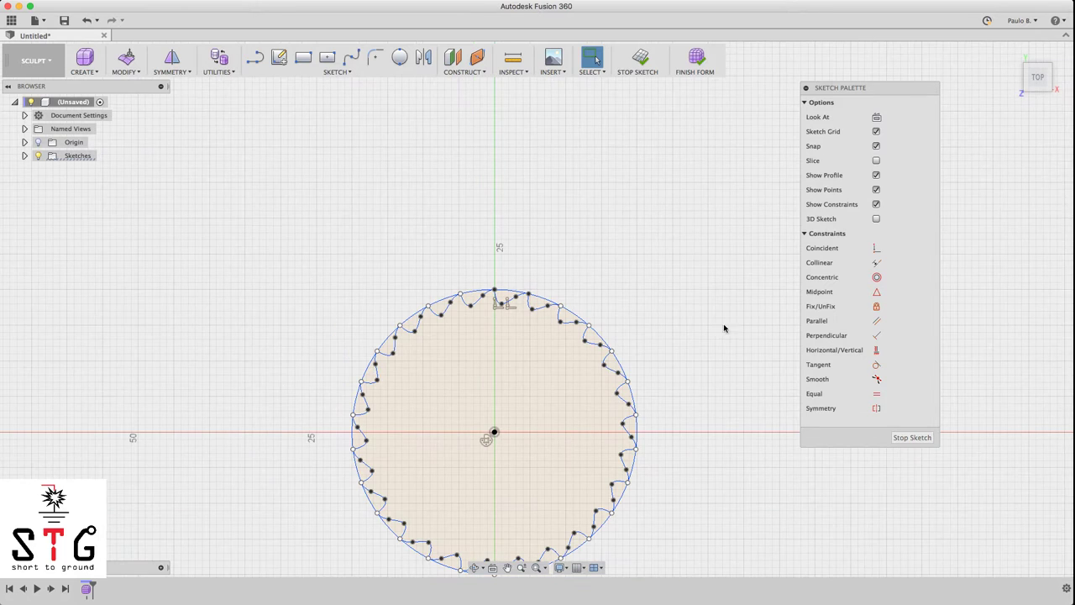
pyautogui.click(532, 373)
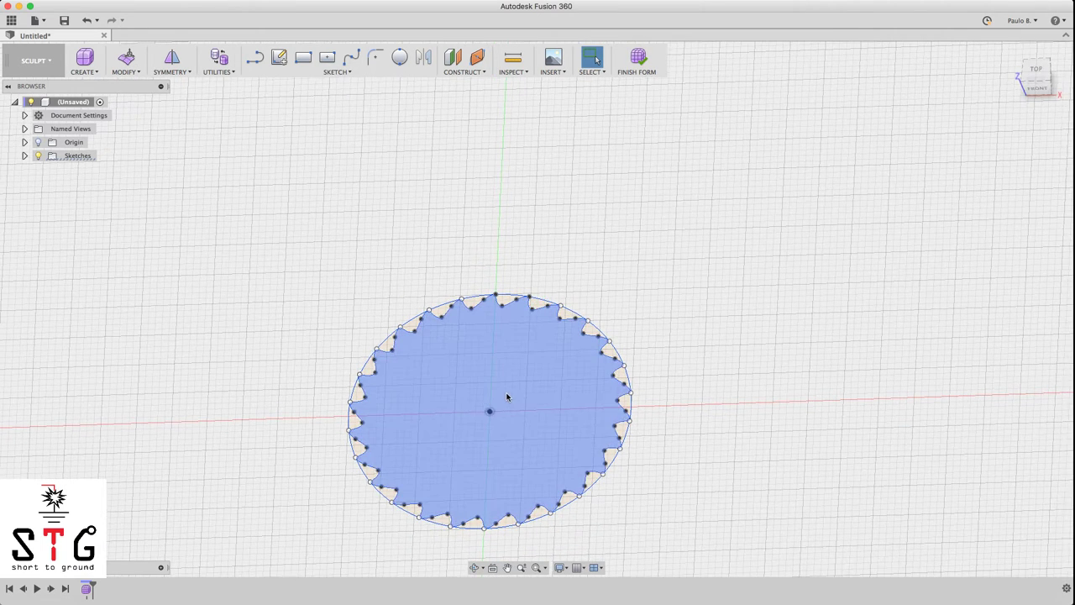
# Step: Extrude the 26-flute profile 6 mm into a T-spline wall
pyautogui.click(83, 61)
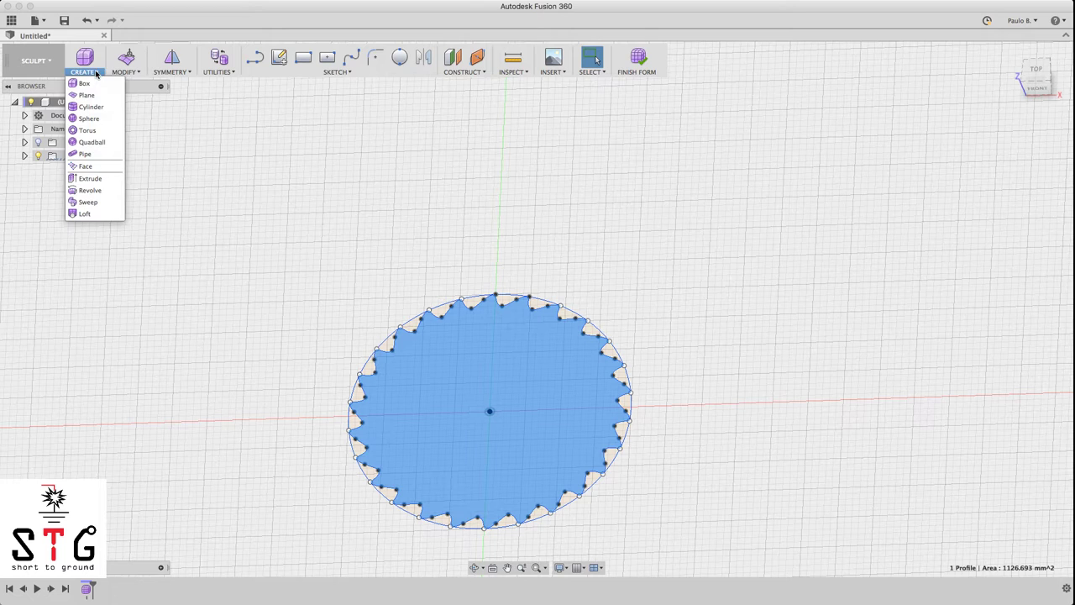
pyautogui.moveTo(90, 178)
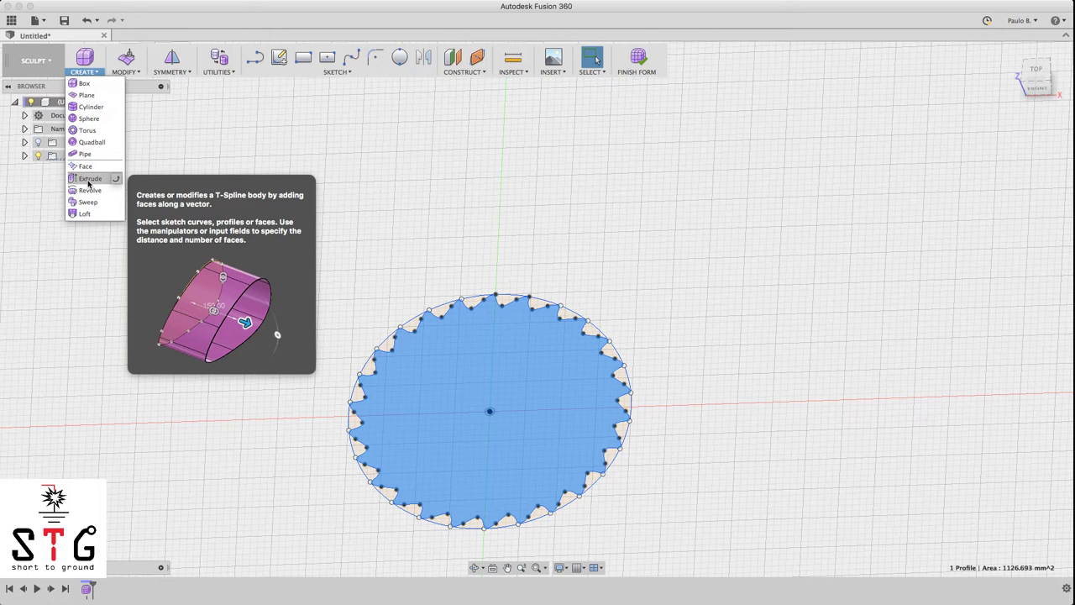
pyautogui.click(89, 178)
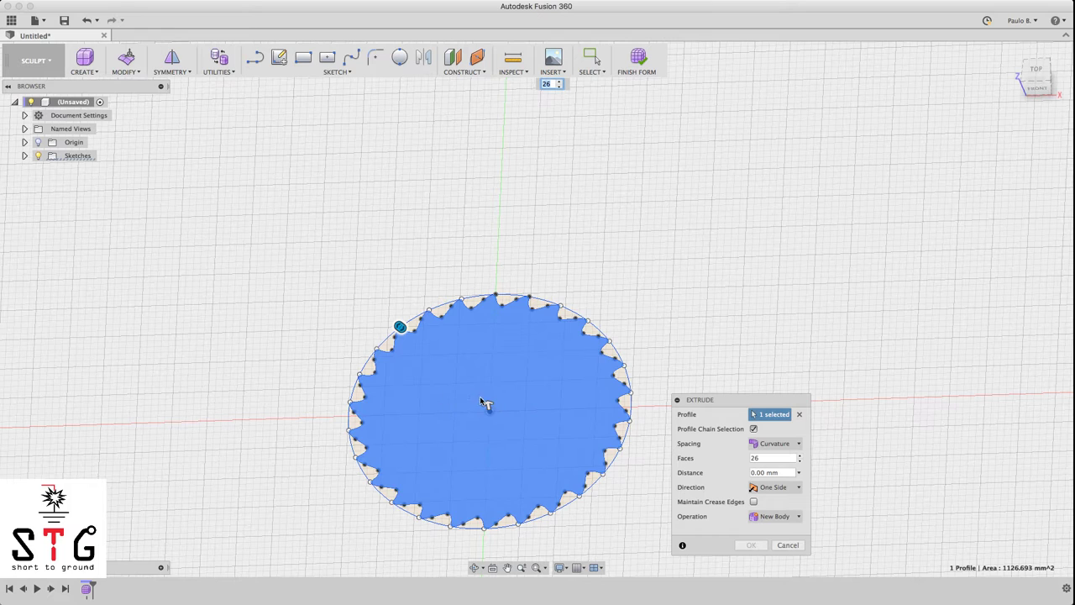
pyautogui.moveTo(483, 402); pyautogui.dragTo(483, 373)
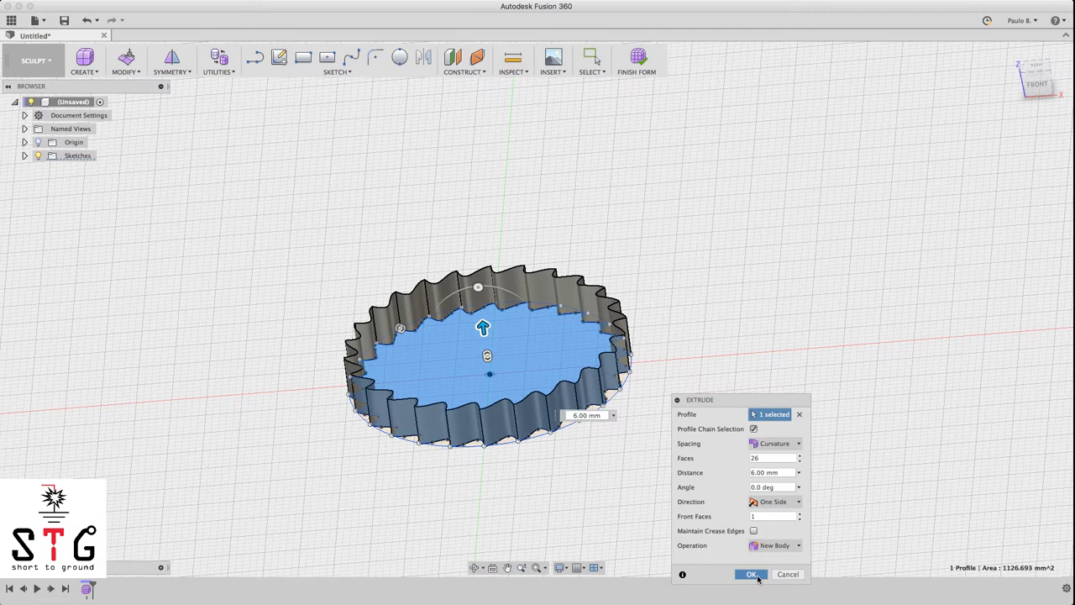
pyautogui.click(751, 573)
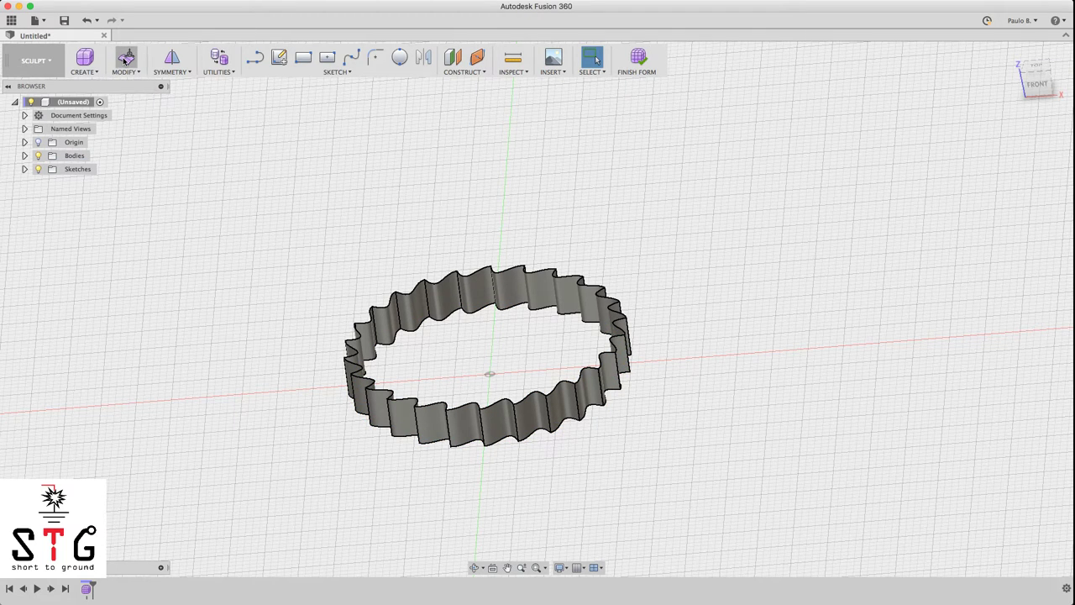
# Step: Start Edit Form on the wavy wall to pick its top-rim edges
pyautogui.click(125, 59)
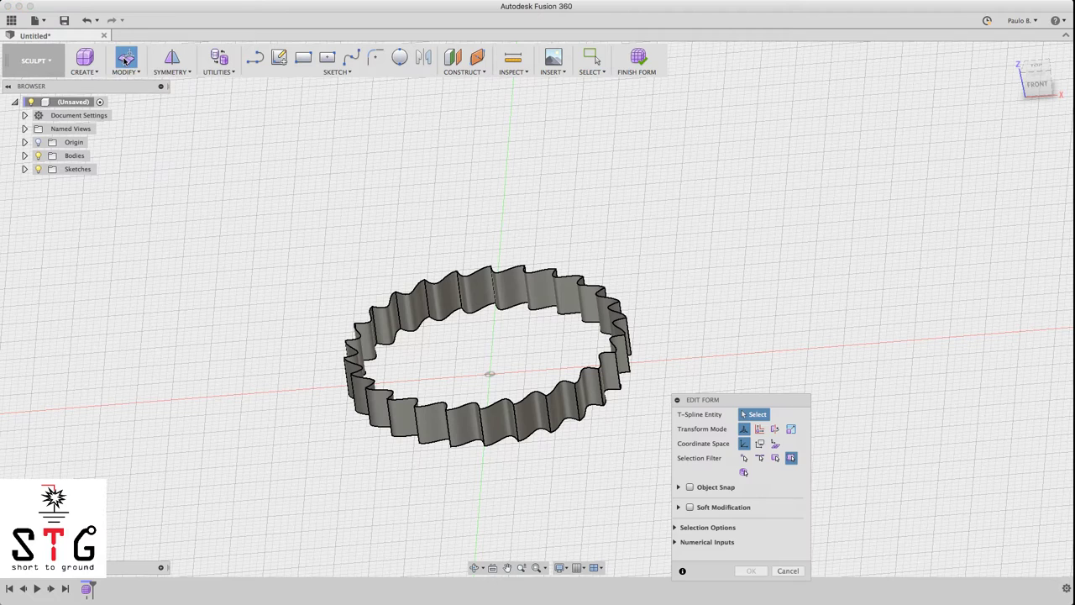
pyautogui.moveTo(743, 491)
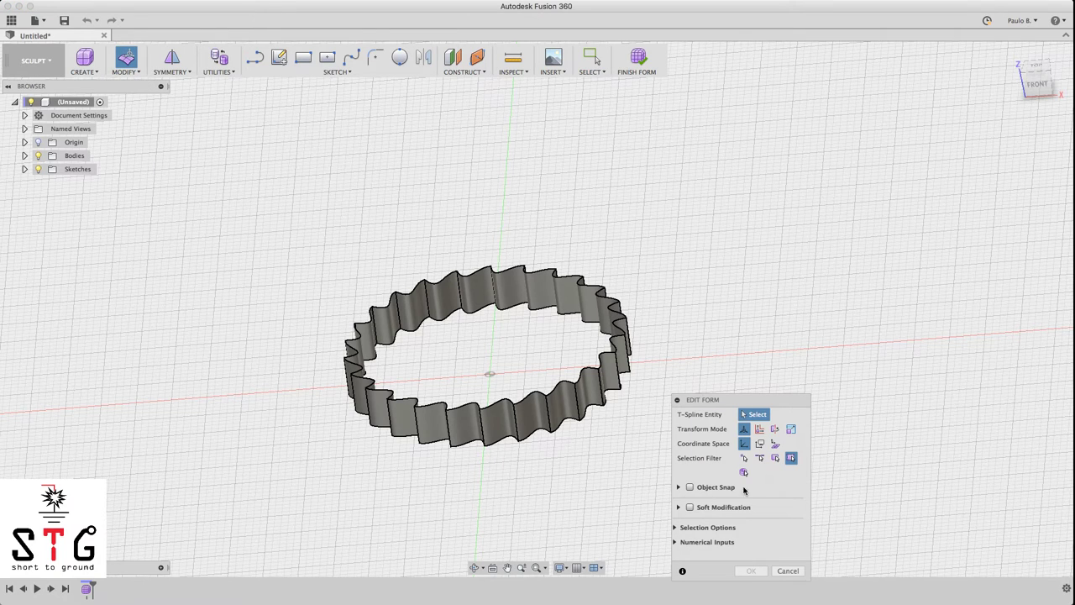
pyautogui.moveTo(759, 457)
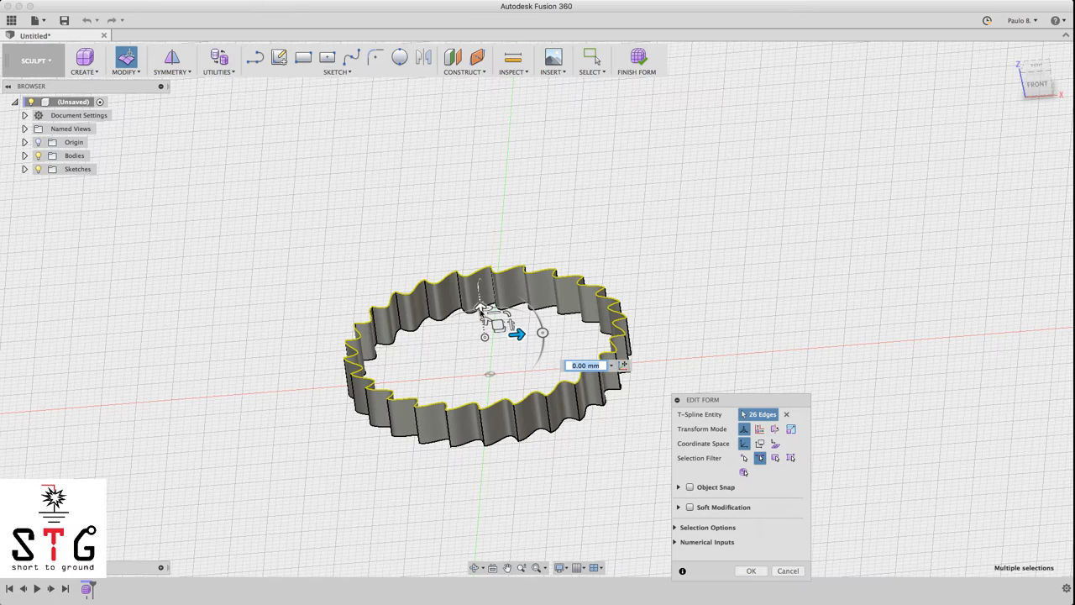
pyautogui.moveTo(483, 311)
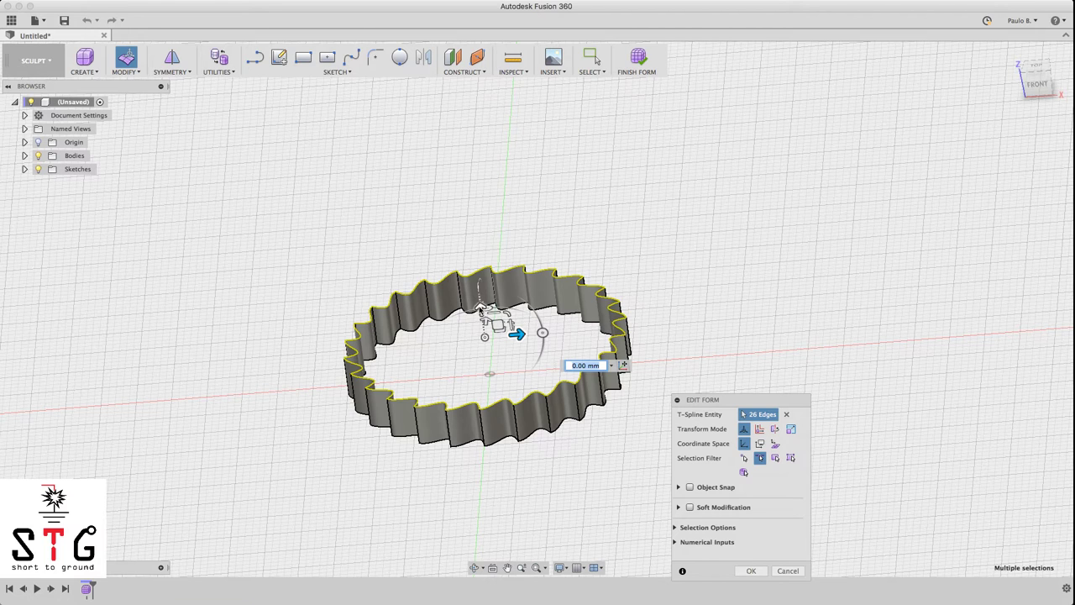
# Step: Pull the rim upward in stages, adding bands of 11 mm and 14 mm
pyautogui.moveTo(516, 333); pyautogui.dragTo(471, 241)
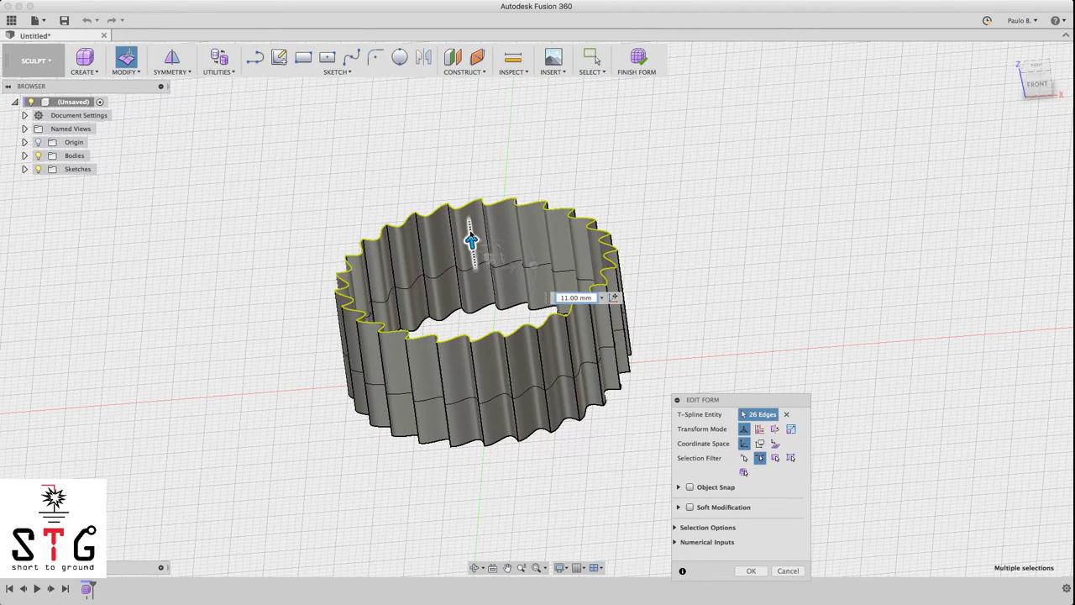
pyautogui.moveTo(470, 243)
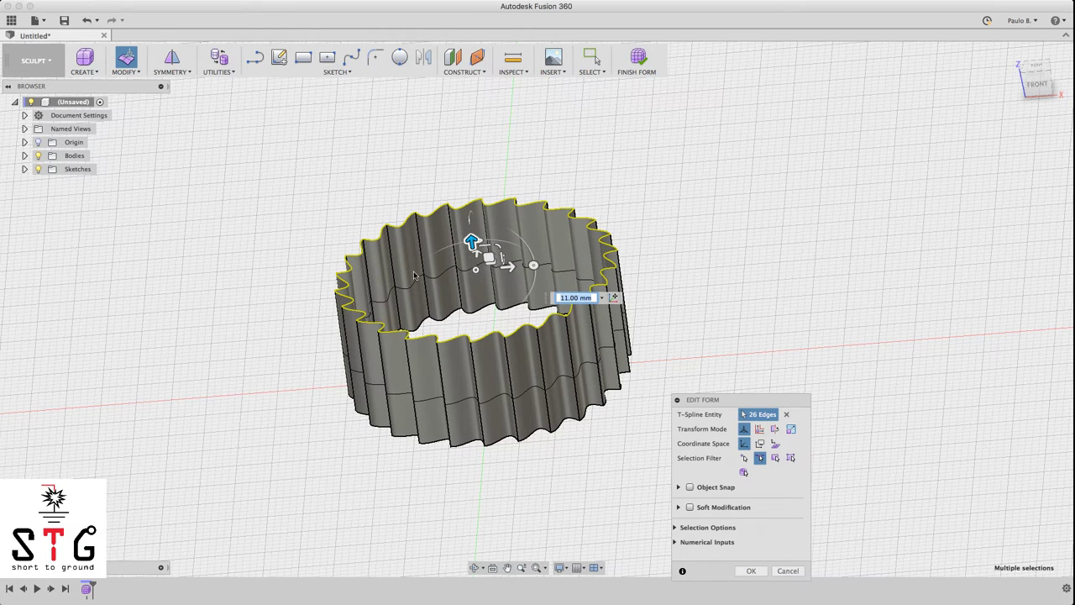
pyautogui.moveTo(517, 395)
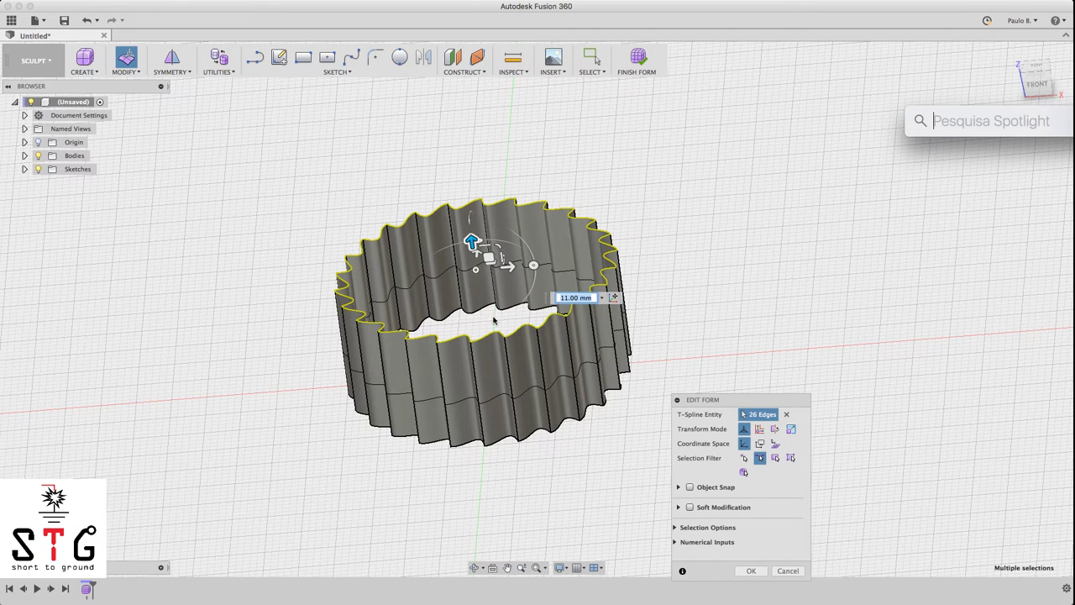
pyautogui.moveTo(477, 360)
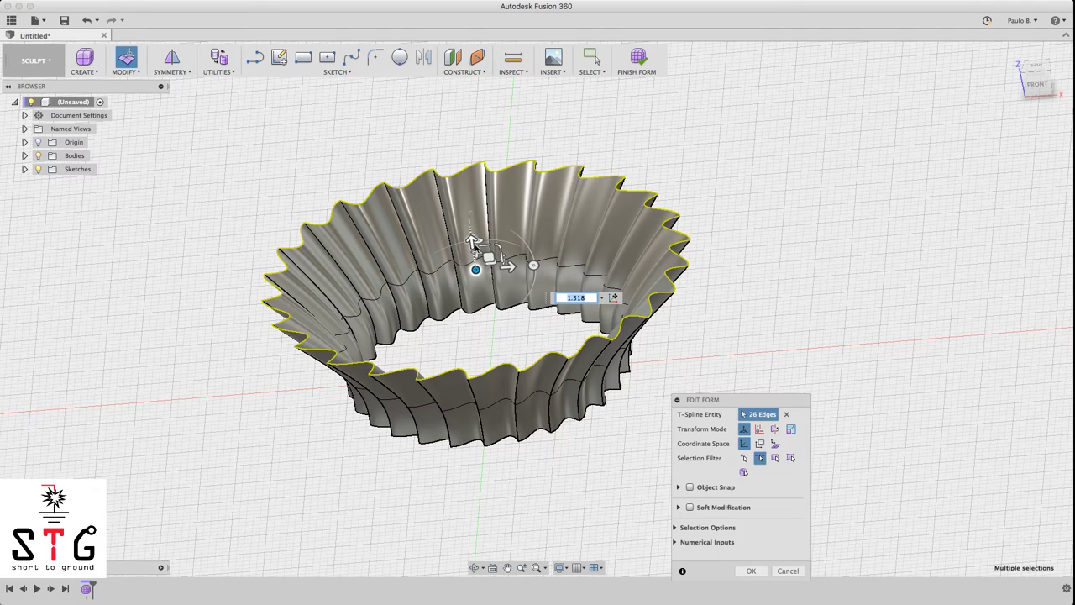
pyautogui.moveTo(473, 243)
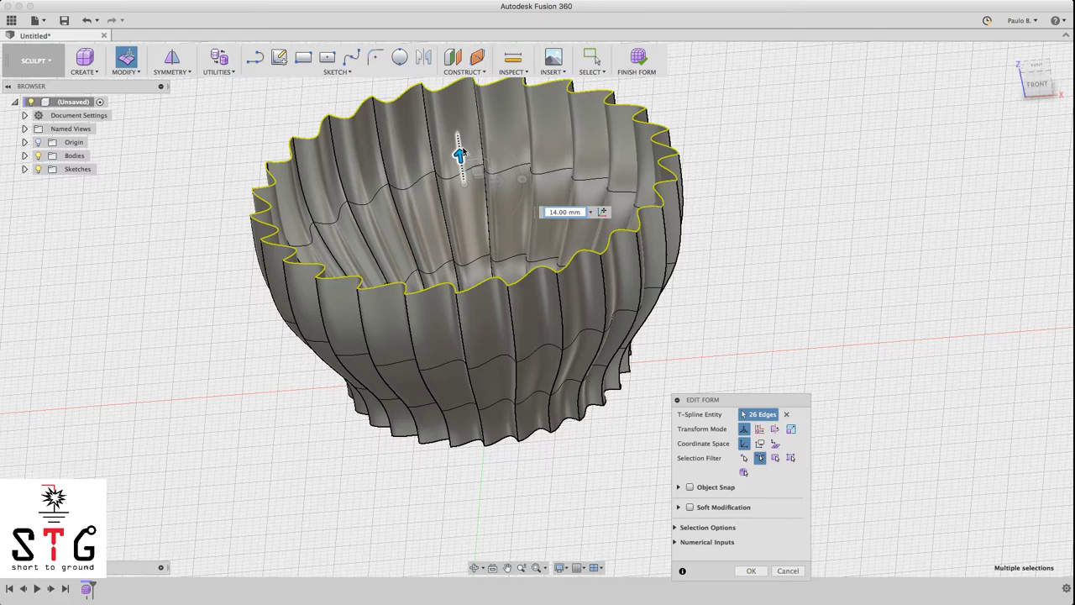
pyautogui.moveTo(459, 156); pyautogui.dragTo(456, 132)
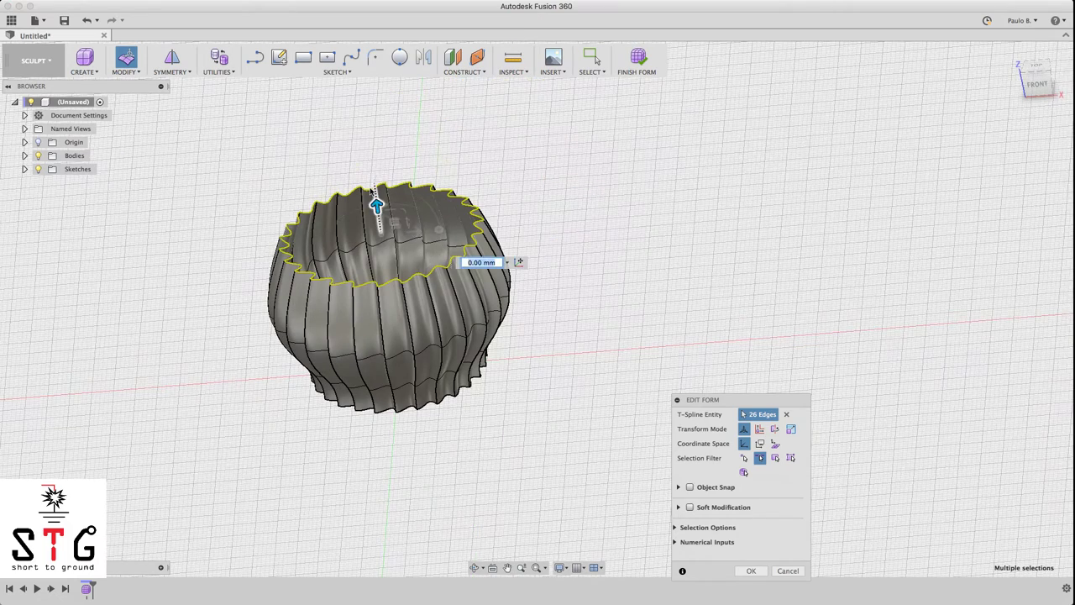
pyautogui.moveTo(376, 201); pyautogui.dragTo(366, 136)
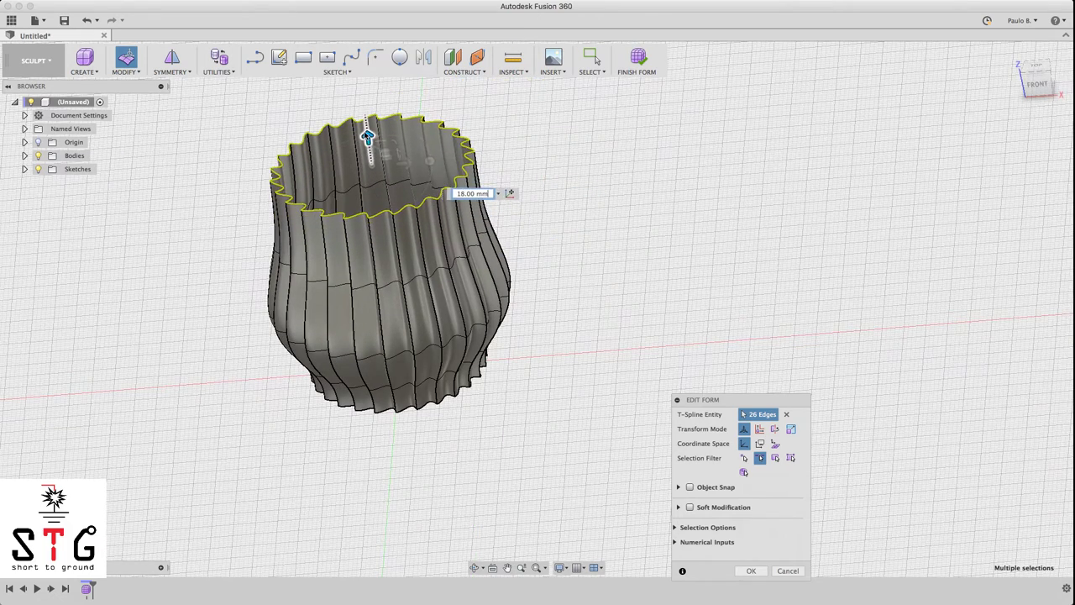
pyautogui.moveTo(367, 134); pyautogui.dragTo(372, 160)
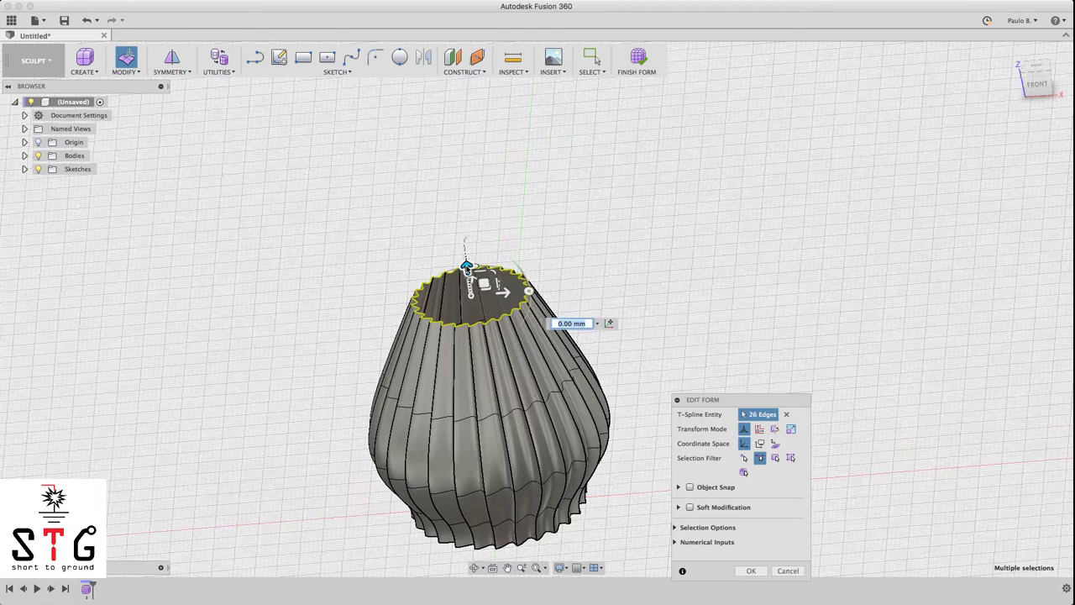
# Step: Stretch the neck up to about 36 mm and scale the rim opening outward
pyautogui.moveTo(466, 265); pyautogui.dragTo(460, 222)
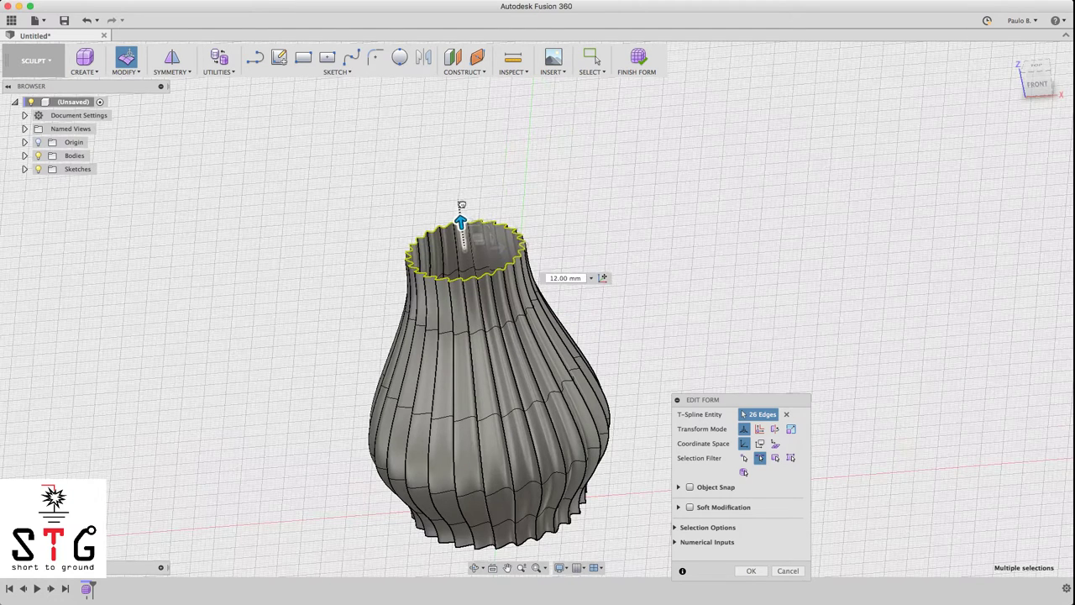
pyautogui.moveTo(461, 221); pyautogui.dragTo(456, 187)
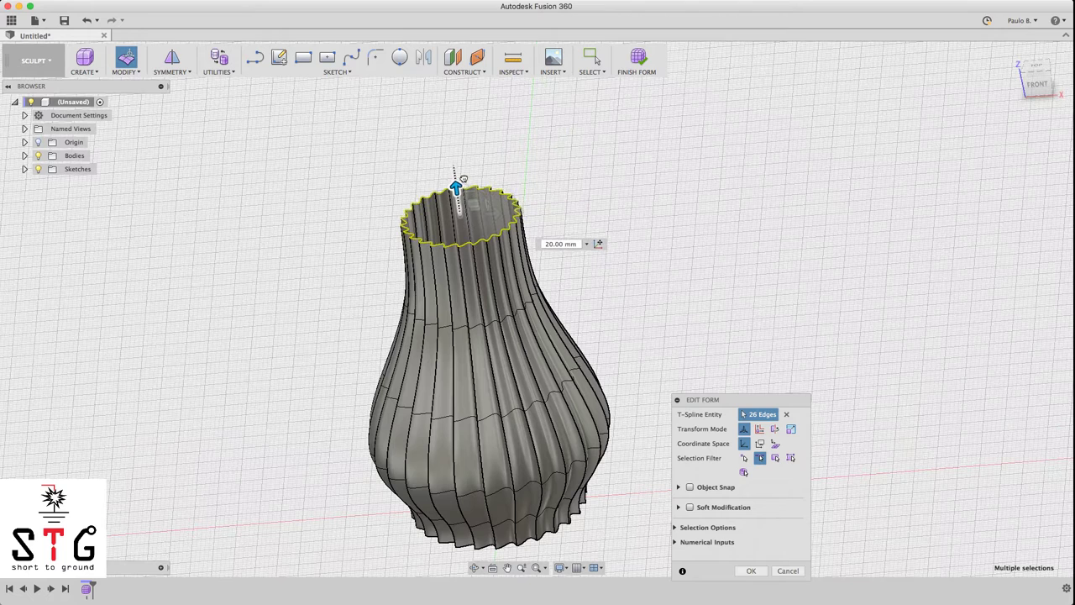
pyautogui.moveTo(456, 186); pyautogui.dragTo(453, 176)
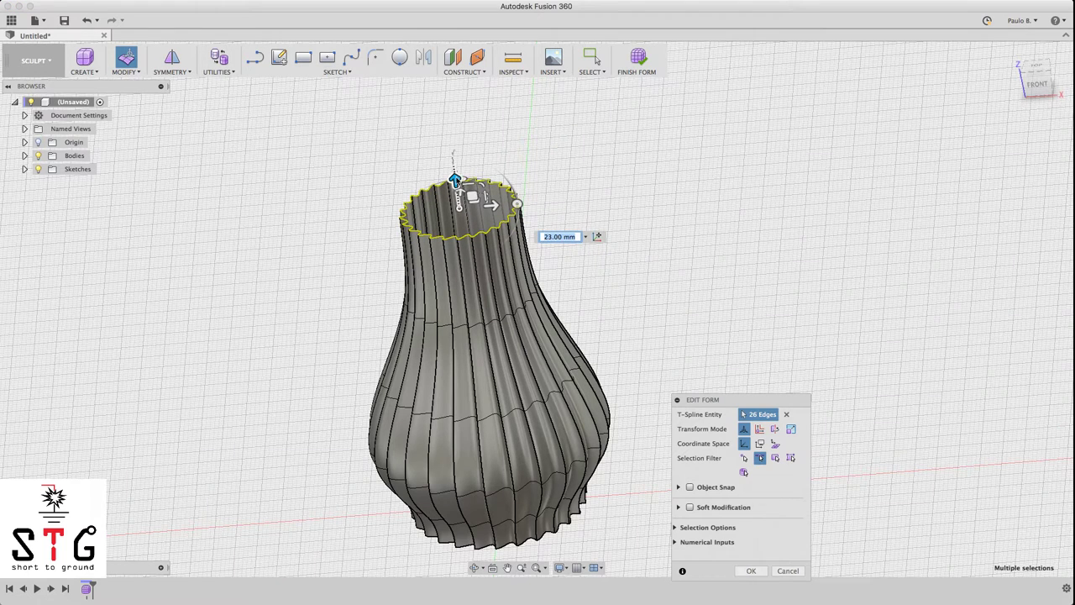
pyautogui.moveTo(455, 179); pyautogui.dragTo(447, 130)
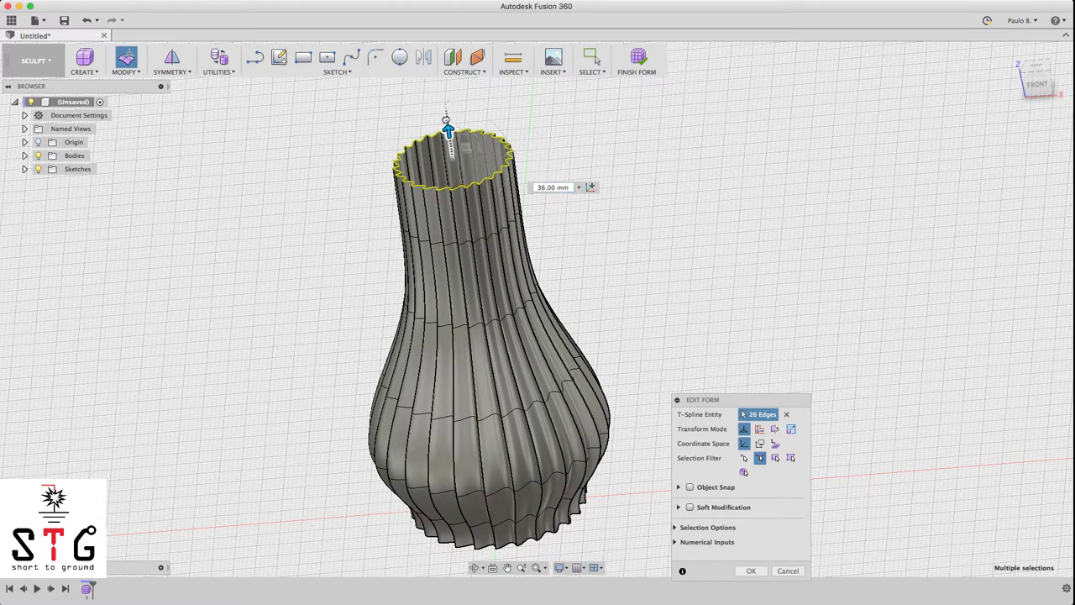
pyautogui.moveTo(446, 126); pyautogui.dragTo(443, 90)
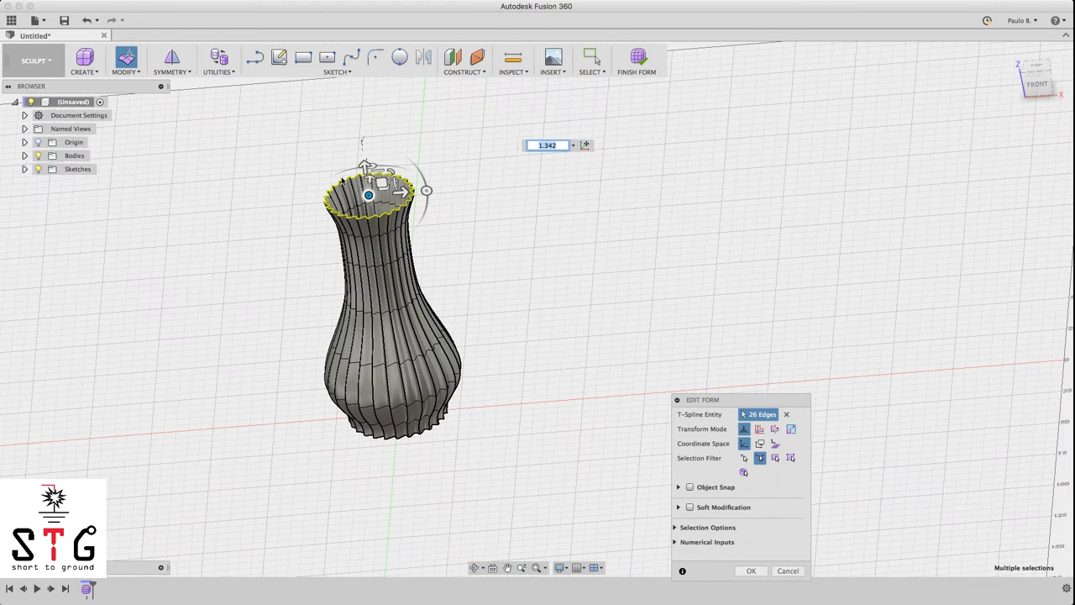
pyautogui.moveTo(368, 195); pyautogui.dragTo(361, 147)
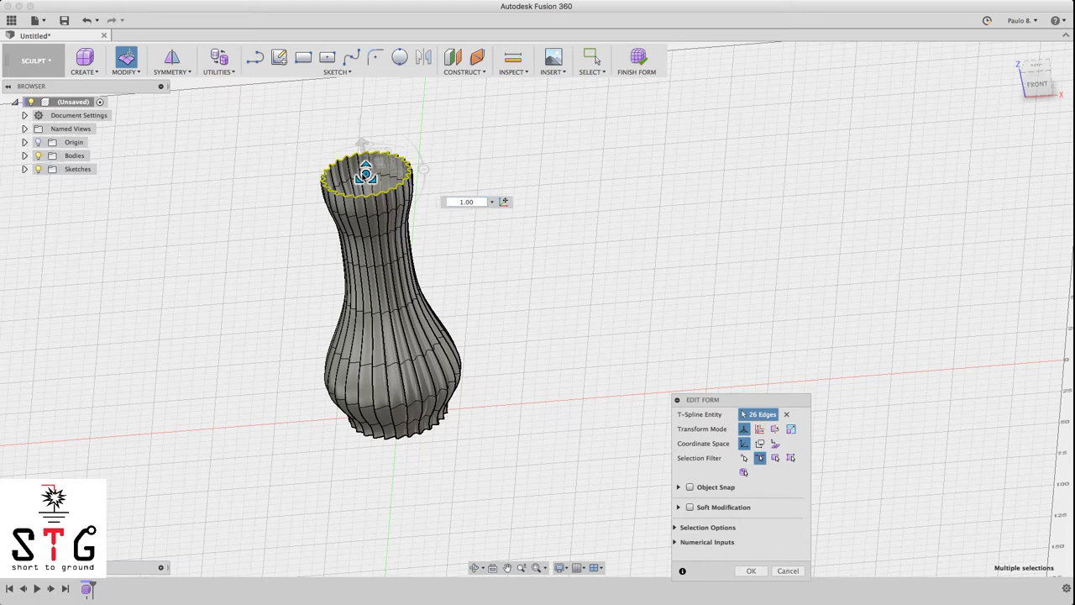
pyautogui.moveTo(366, 174); pyautogui.dragTo(394, 174)
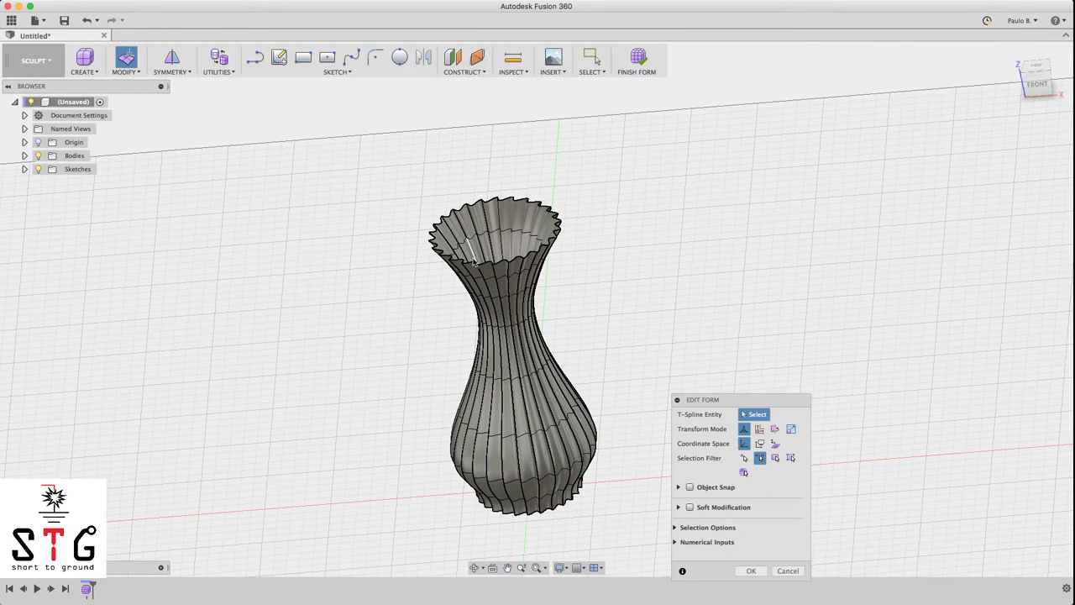
pyautogui.moveTo(448, 290)
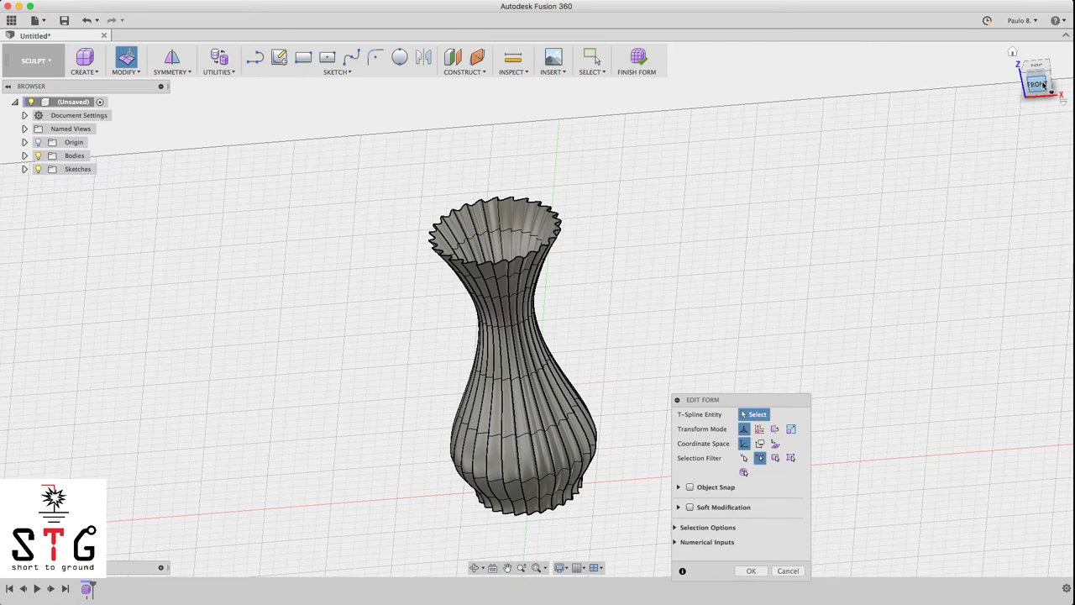
# Step: From the top view, select the rim loops, flare them and rotate the top loop −20°
pyautogui.click(1037, 77)
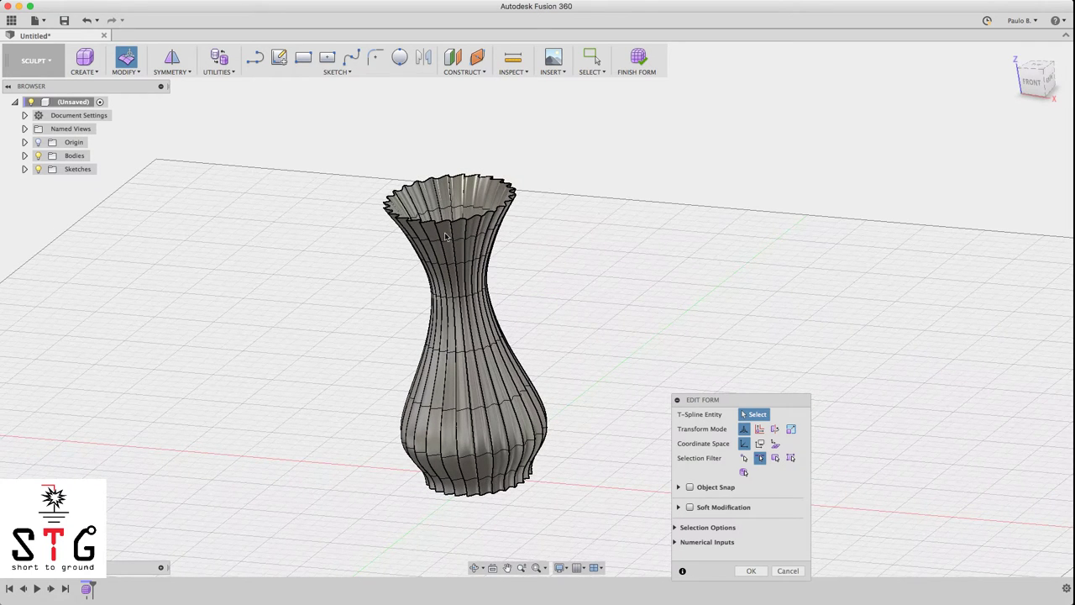
pyautogui.moveTo(459, 222)
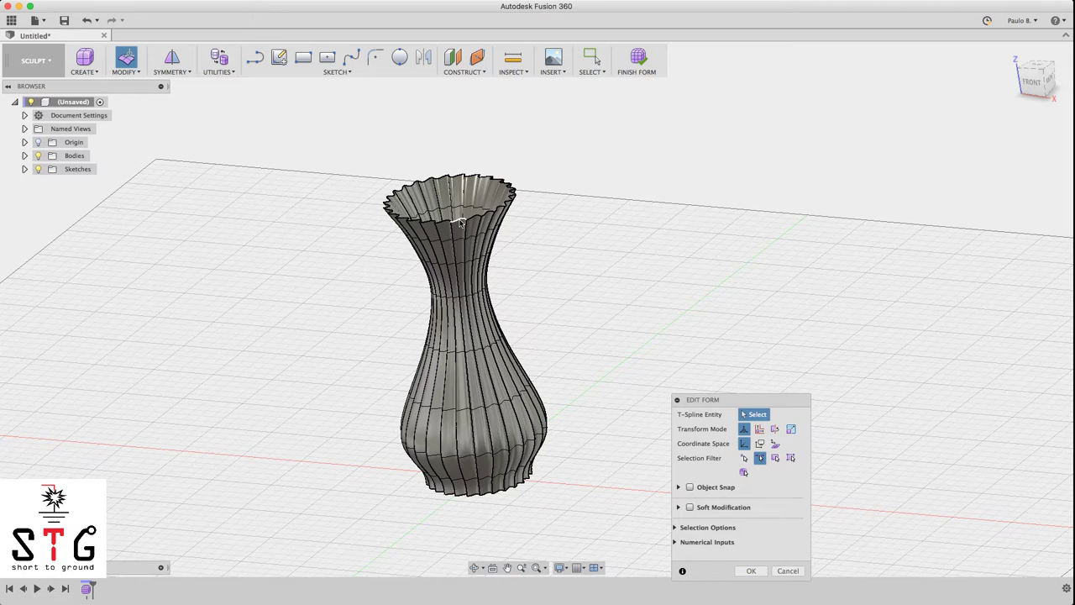
pyautogui.moveTo(459, 221)
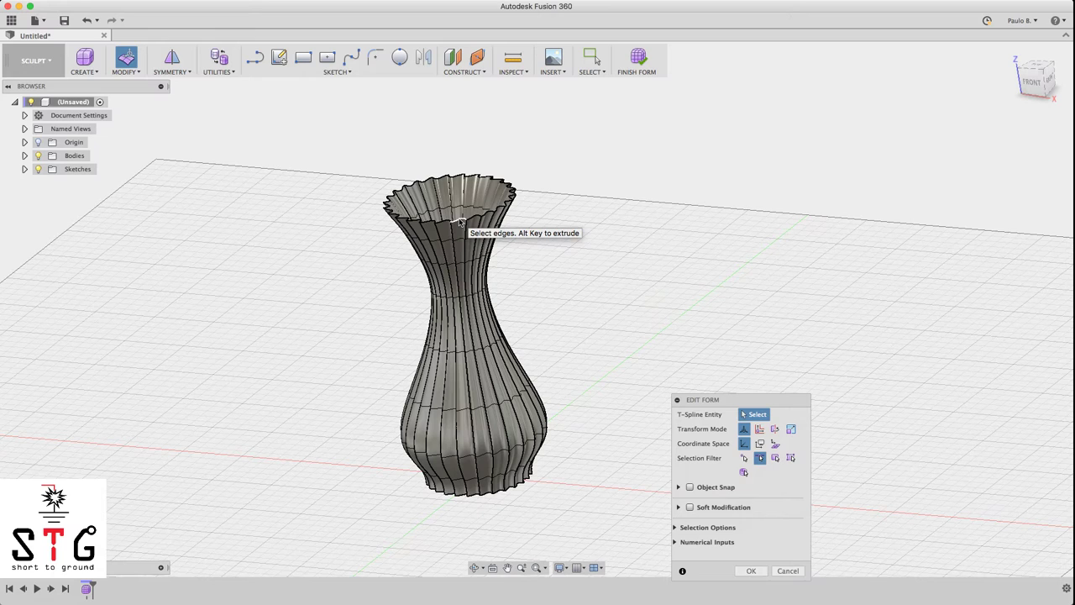
pyautogui.click(460, 223)
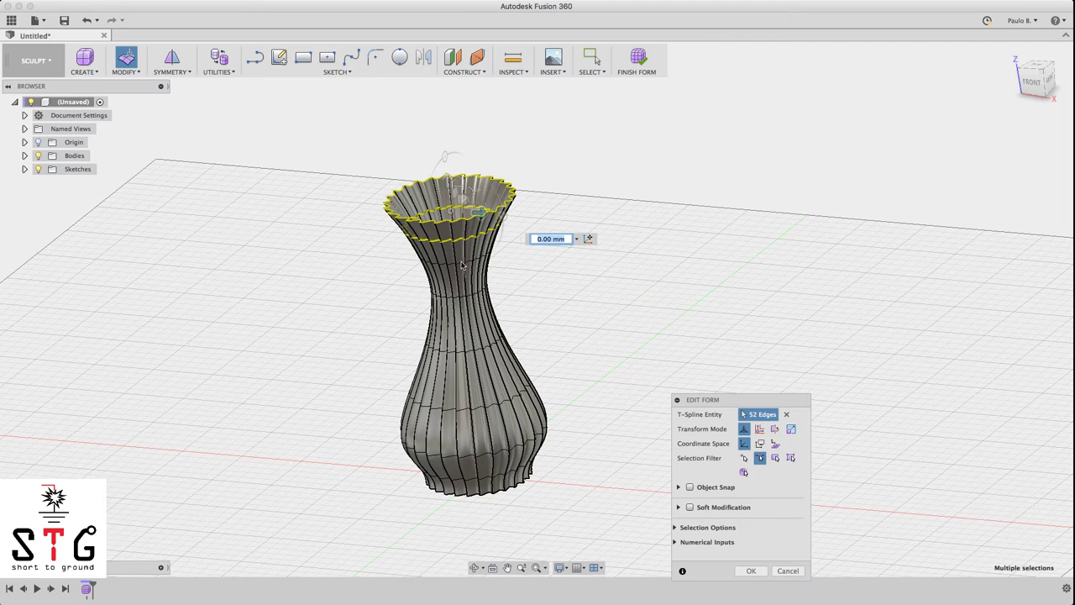
pyautogui.click(461, 267)
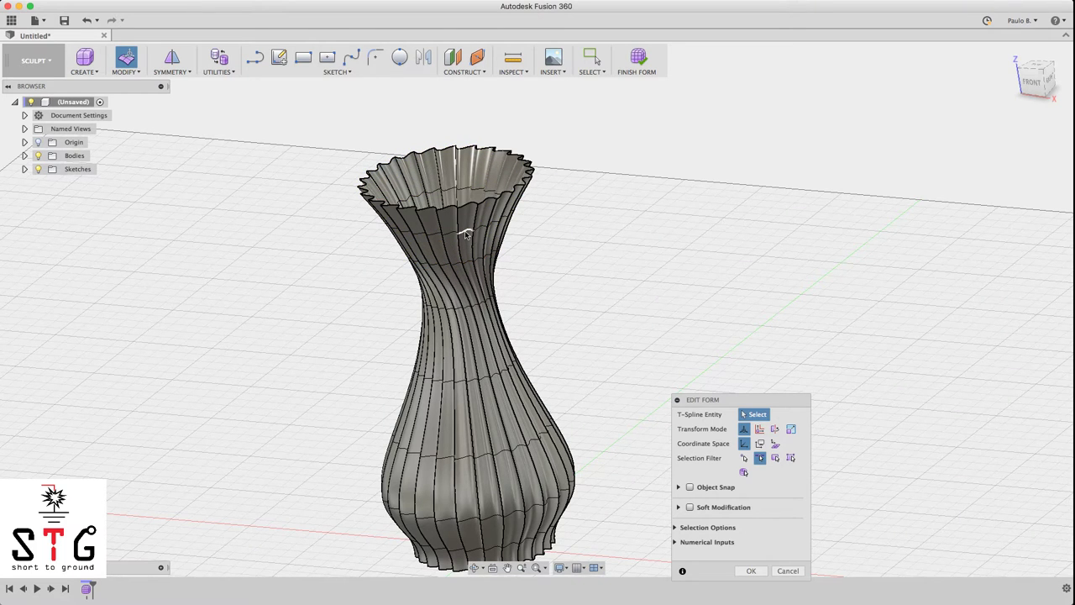
pyautogui.click(449, 210)
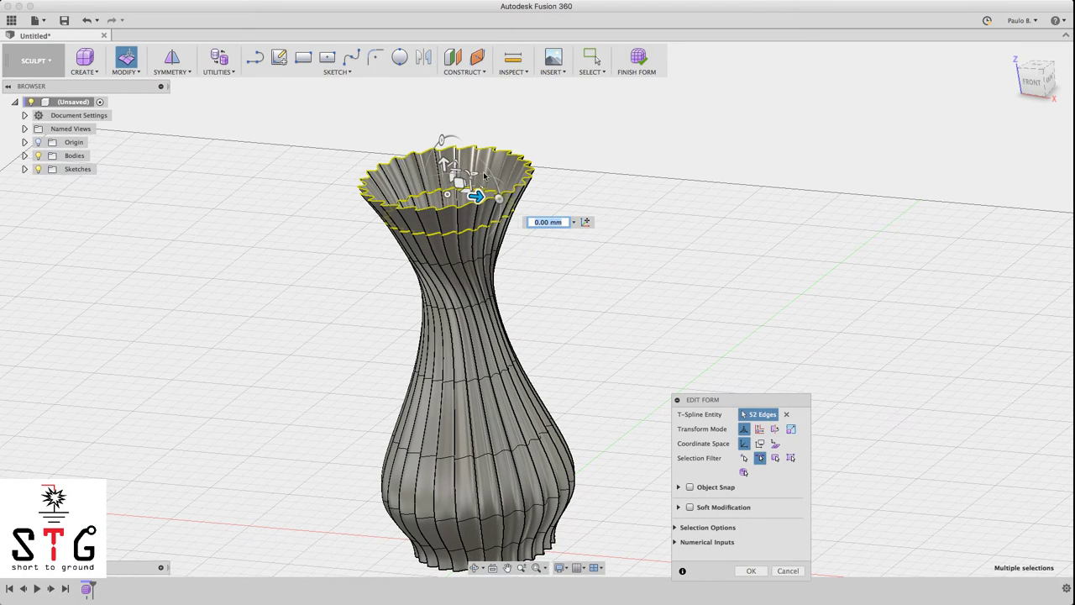
pyautogui.moveTo(475, 196); pyautogui.dragTo(495, 179)
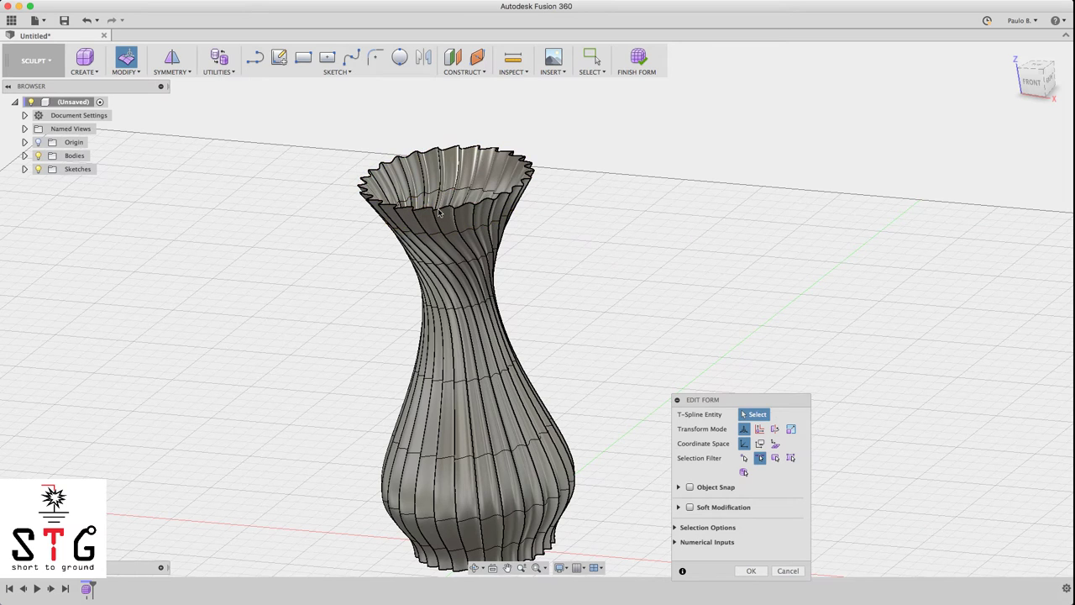
pyautogui.click(445, 160)
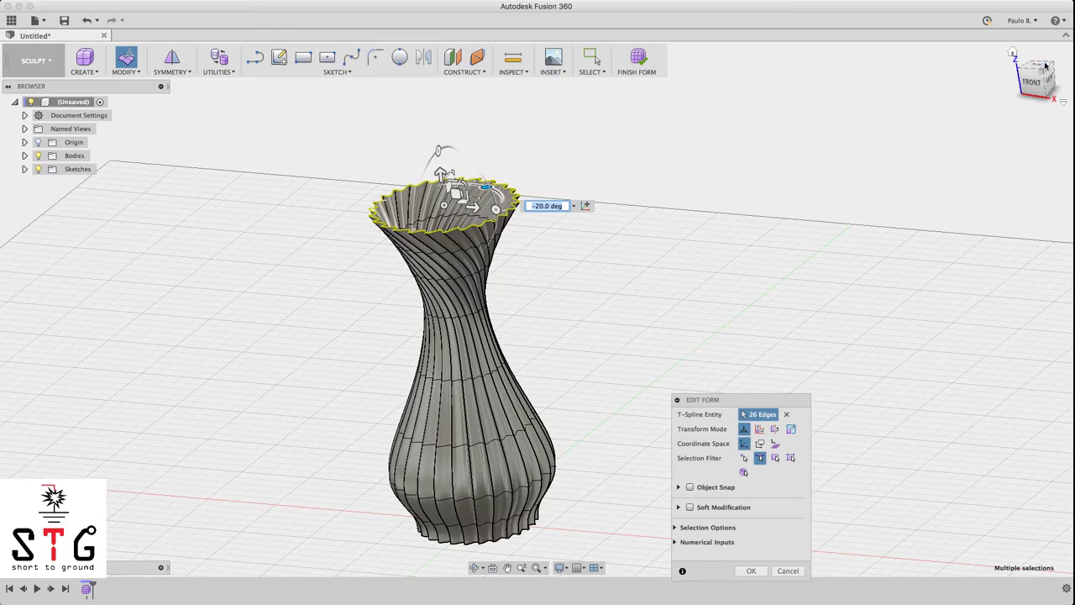
pyautogui.moveTo(445, 202); pyautogui.dragTo(538, 298)
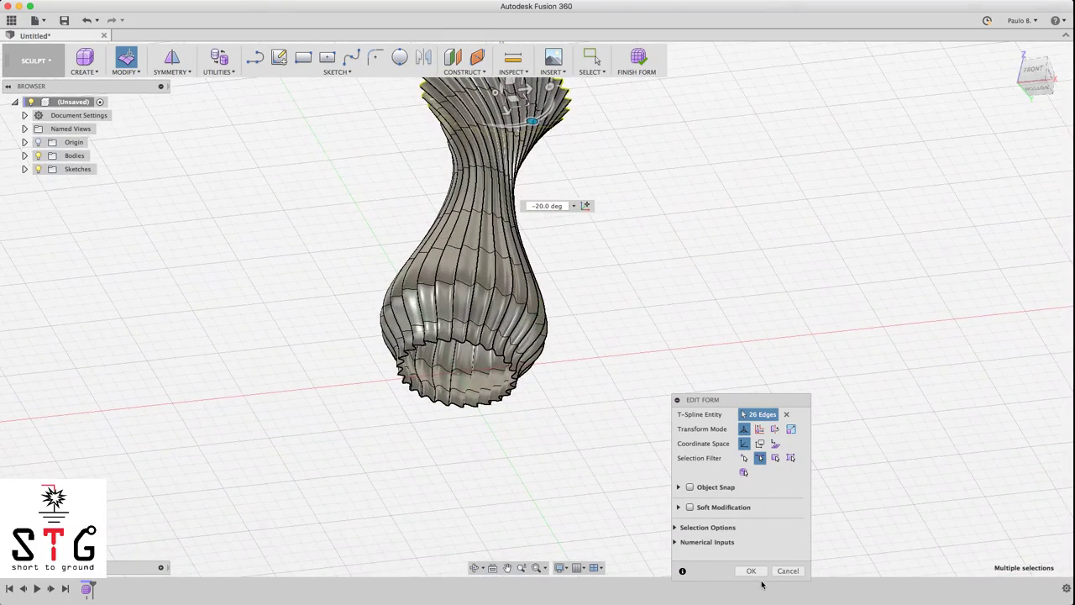
pyautogui.moveTo(751, 571)
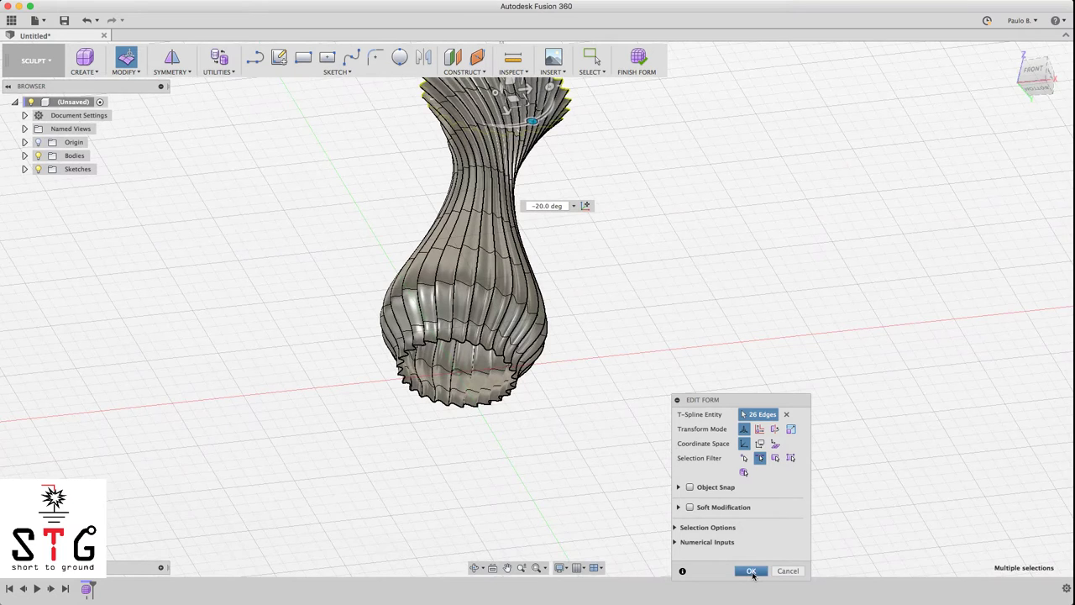
# Step: Apply the twist, scale the bottom edge loop by 1.142, and commit the edits
pyautogui.click(750, 570)
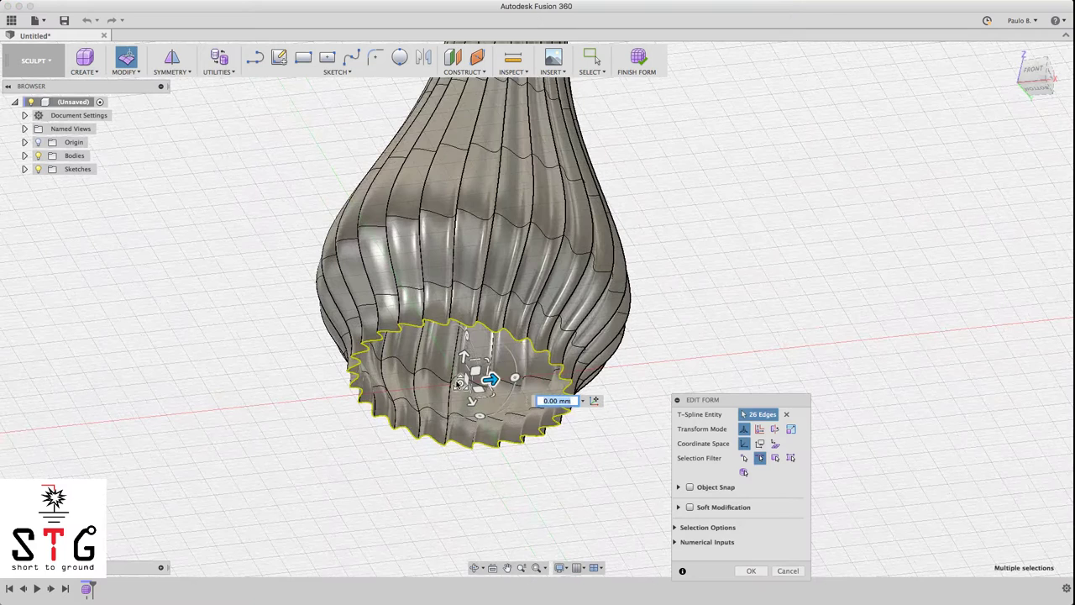
pyautogui.moveTo(491, 379); pyautogui.dragTo(460, 382)
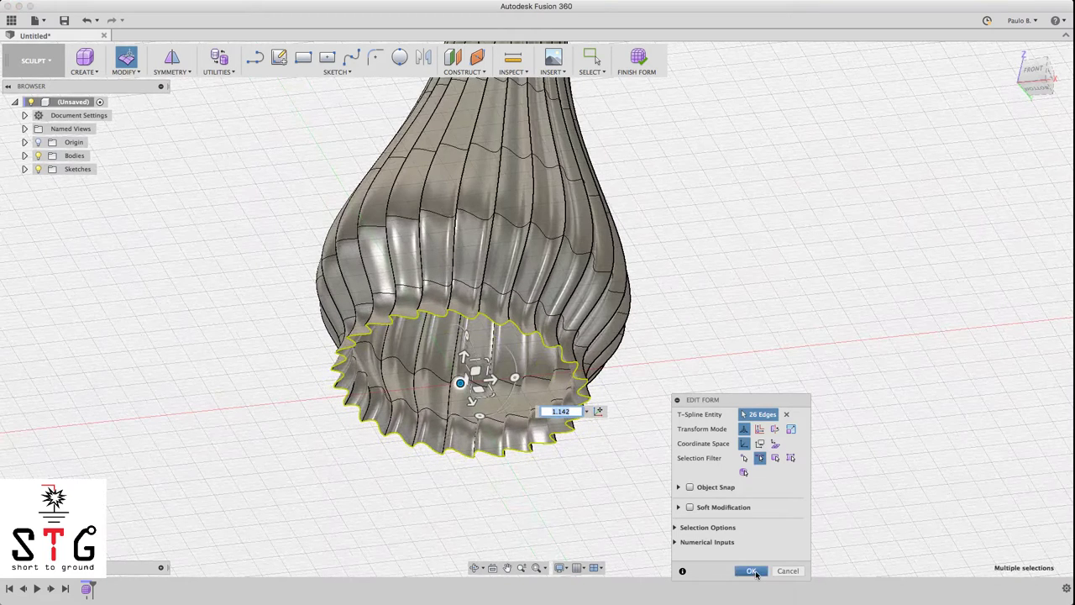
pyautogui.click(751, 570)
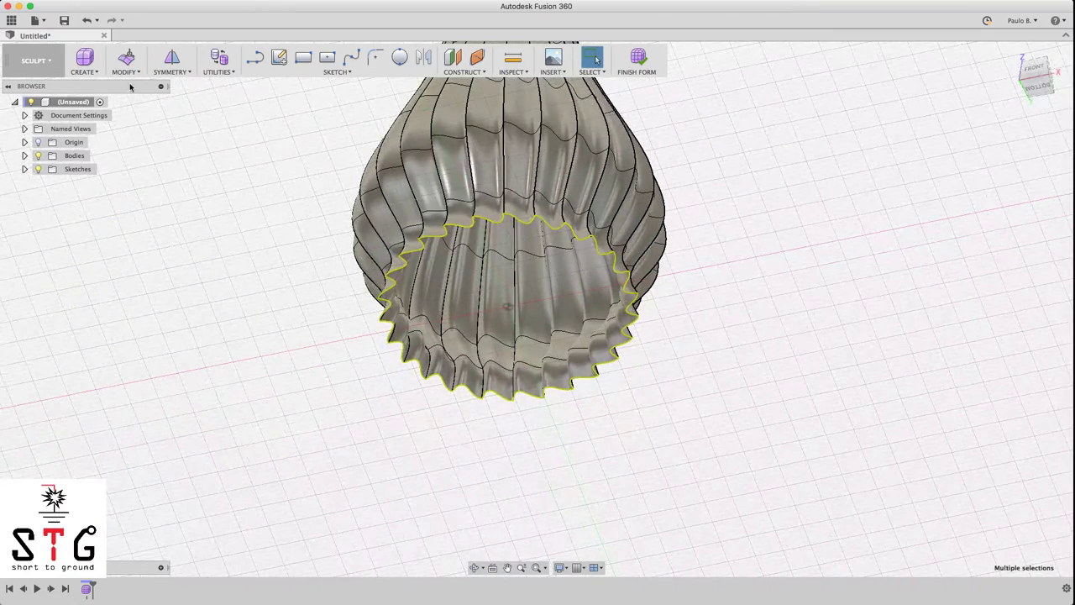
# Step: Cap the bottom opening using Fill Hole in Collapse mode with Maintain Crease Edges
pyautogui.click(124, 59)
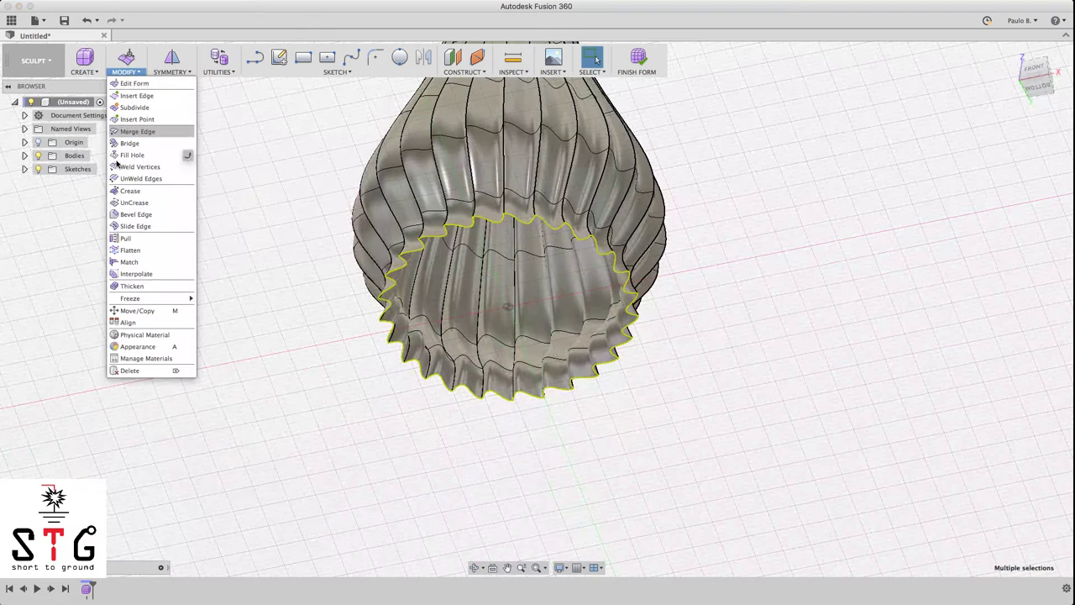
pyautogui.moveTo(132, 155)
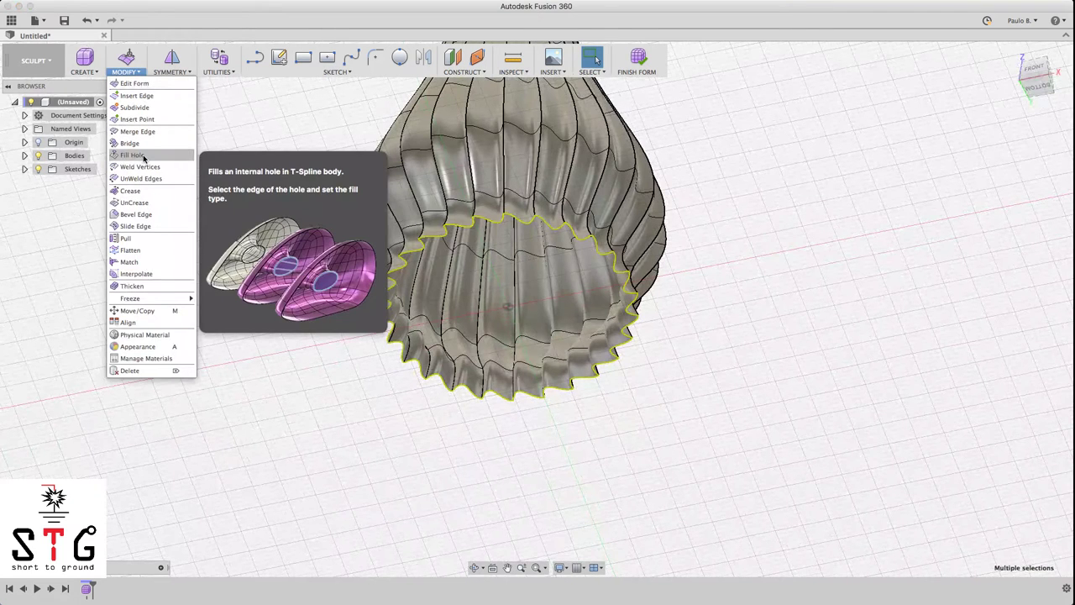
pyautogui.click(132, 155)
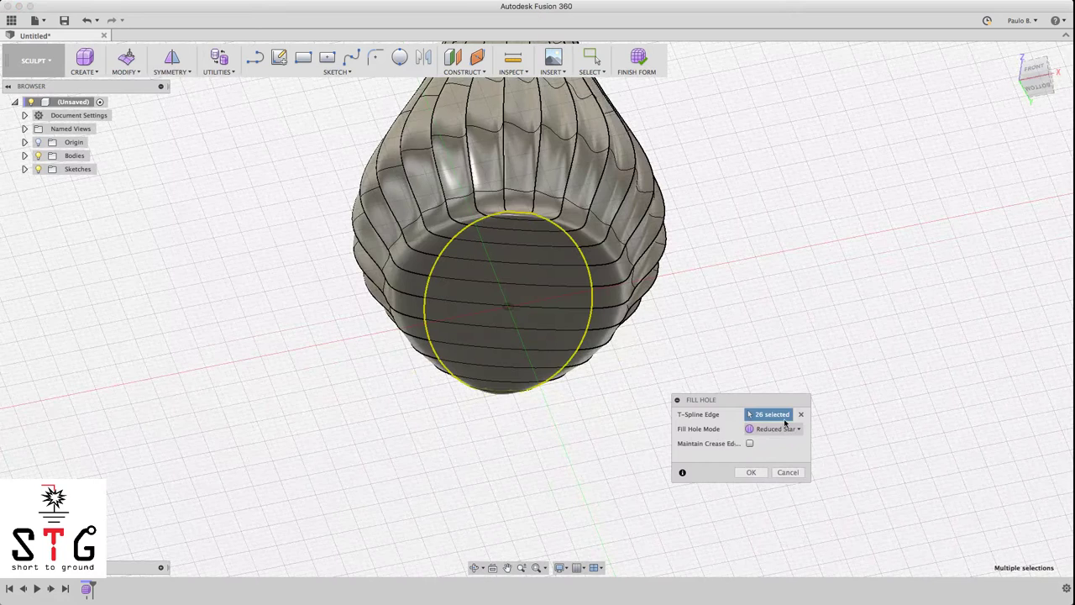
pyautogui.click(773, 428)
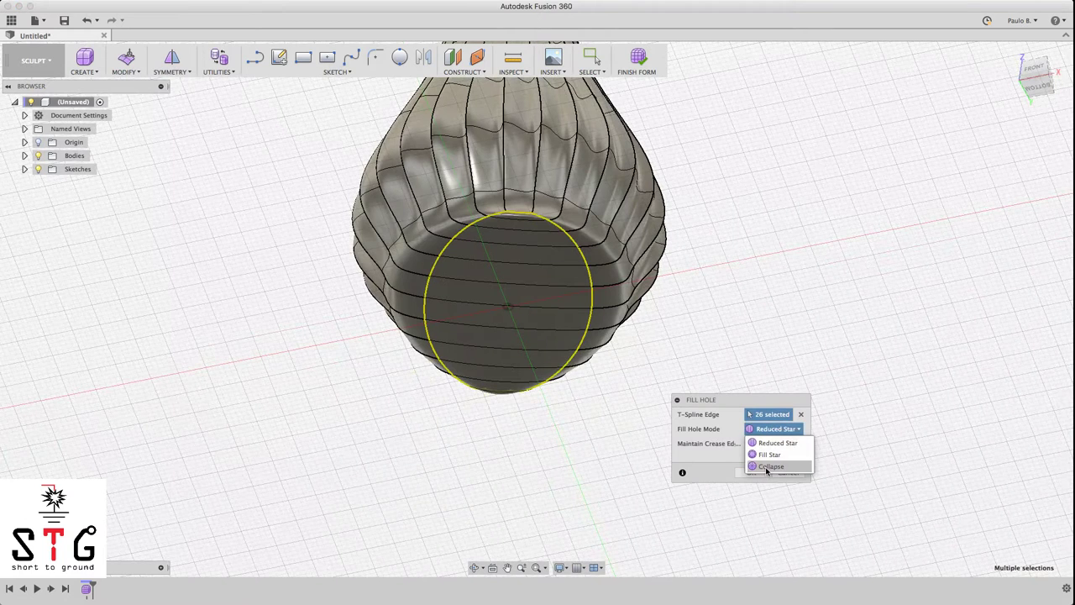
pyautogui.click(770, 466)
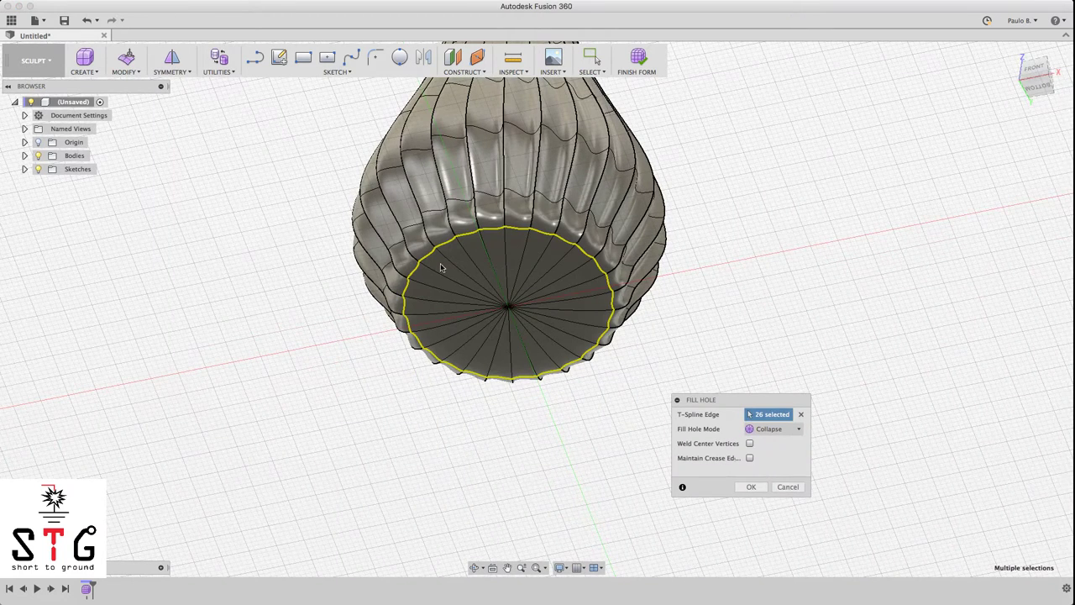
pyautogui.click(796, 428)
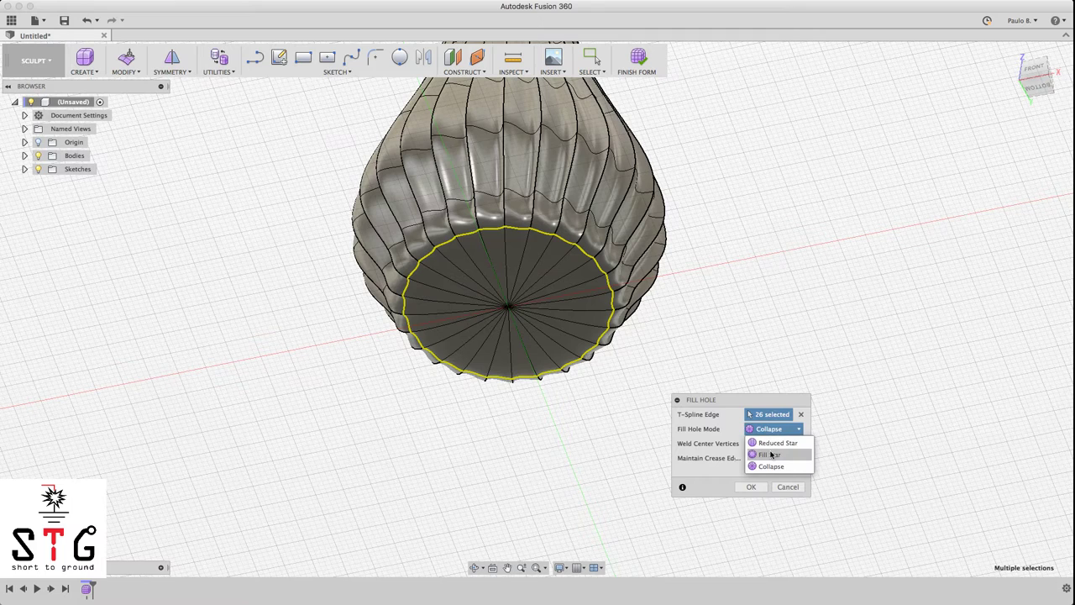
pyautogui.click(766, 454)
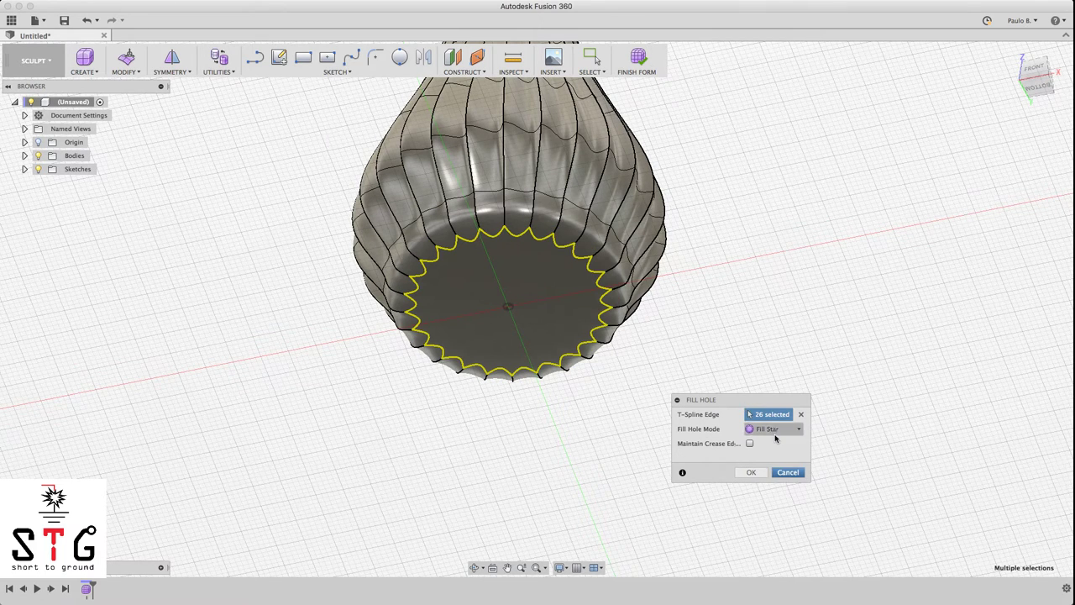
pyautogui.click(773, 429)
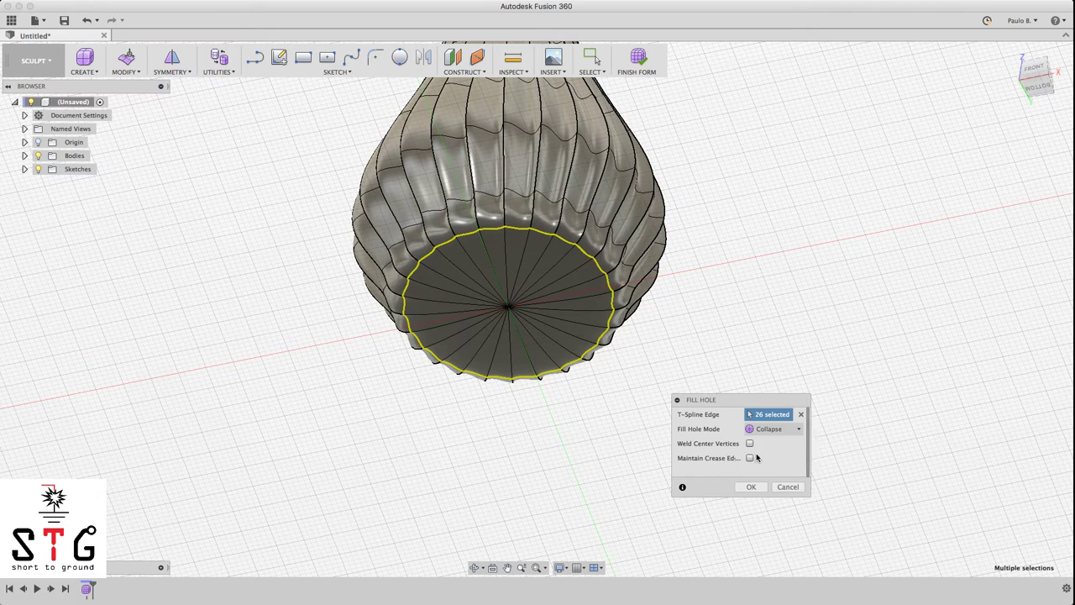
pyautogui.click(749, 458)
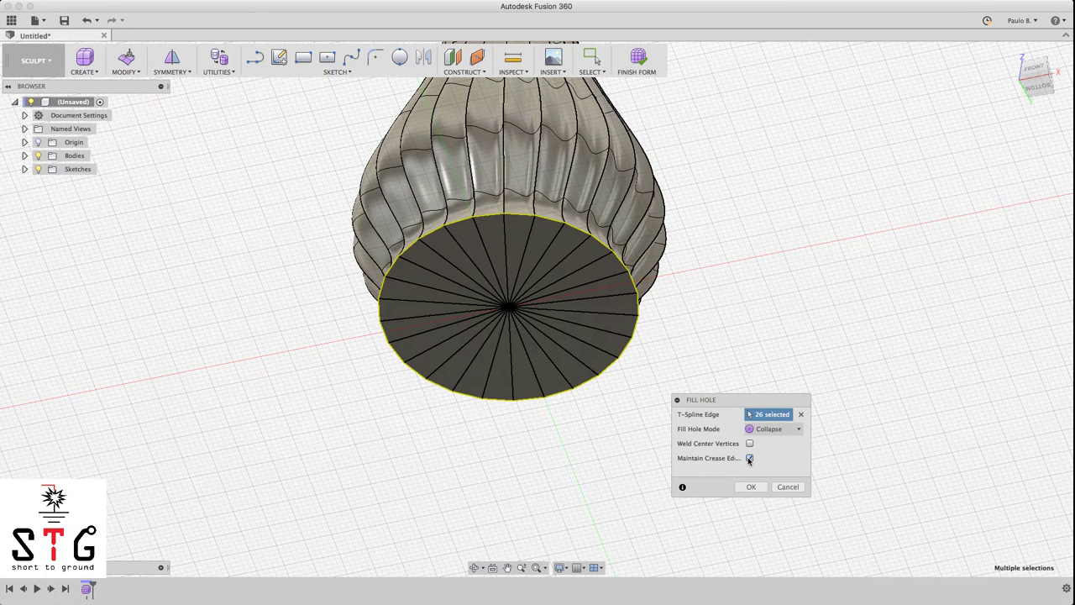
pyautogui.click(749, 458)
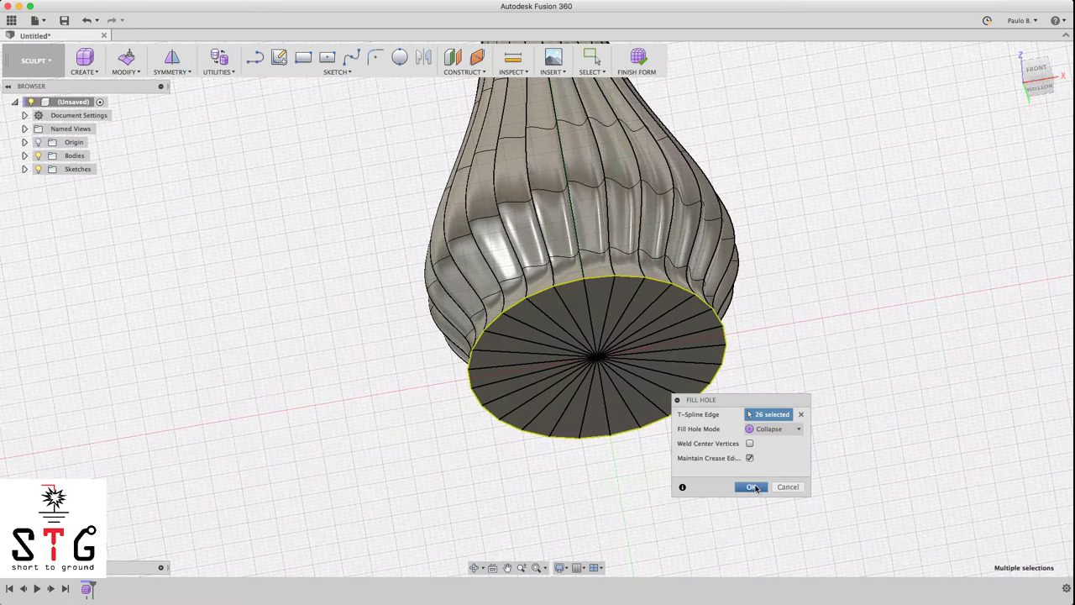
pyautogui.click(751, 486)
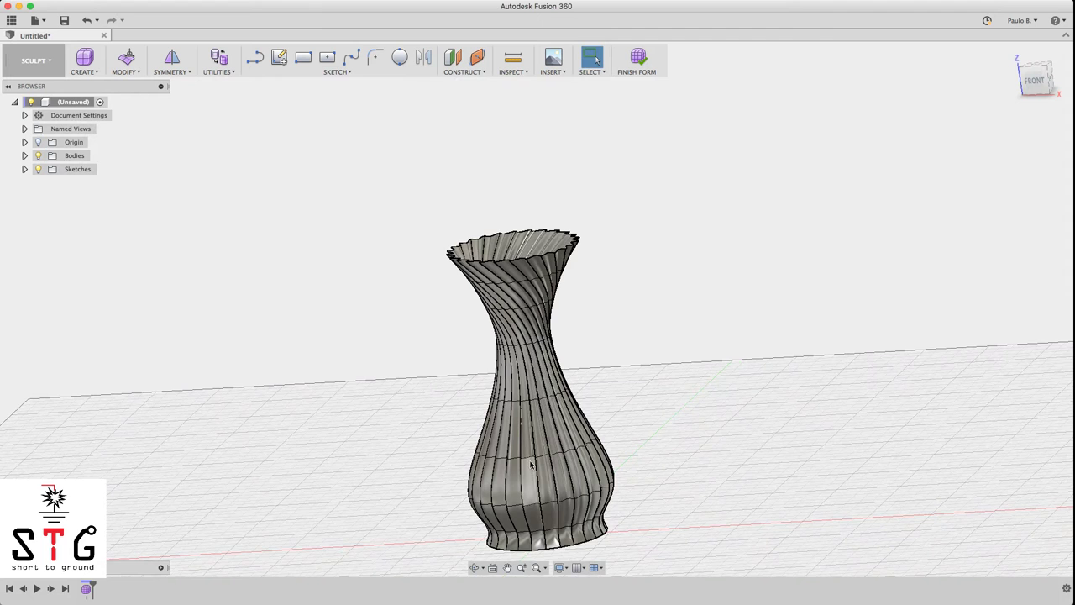
# Step: Drag the 26-edge ring around the vase's lower bulge with Edit Form to reshape it
pyautogui.scroll(3)
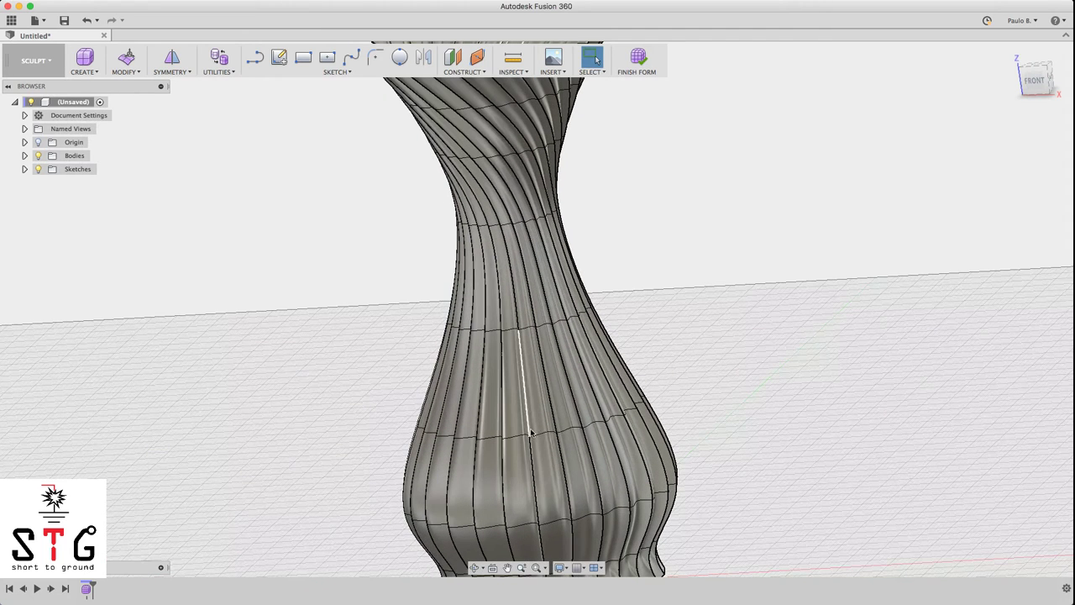
pyautogui.click(530, 431)
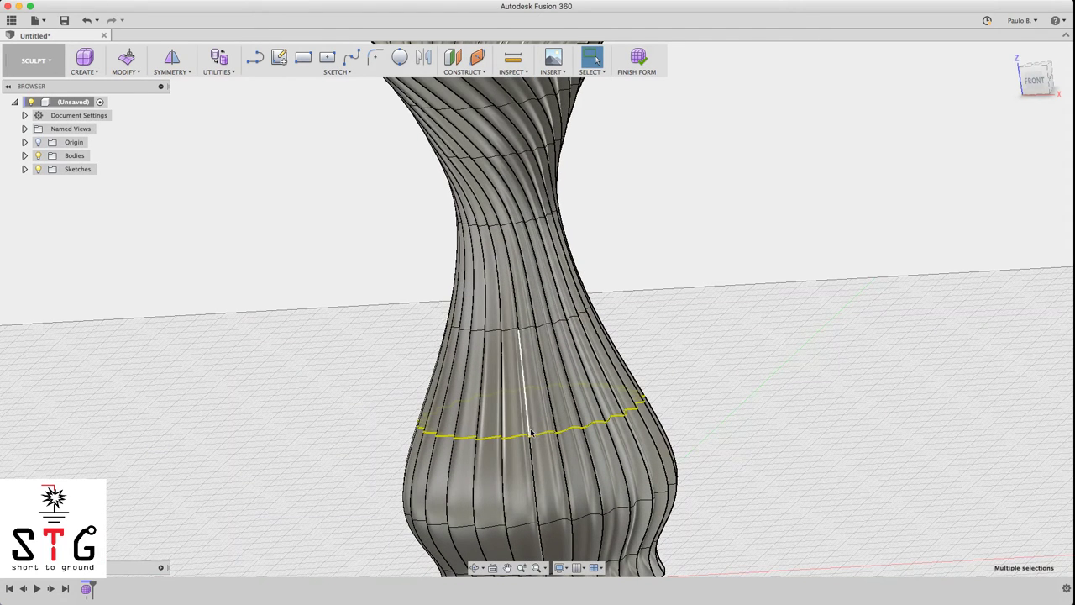
pyautogui.click(125, 57)
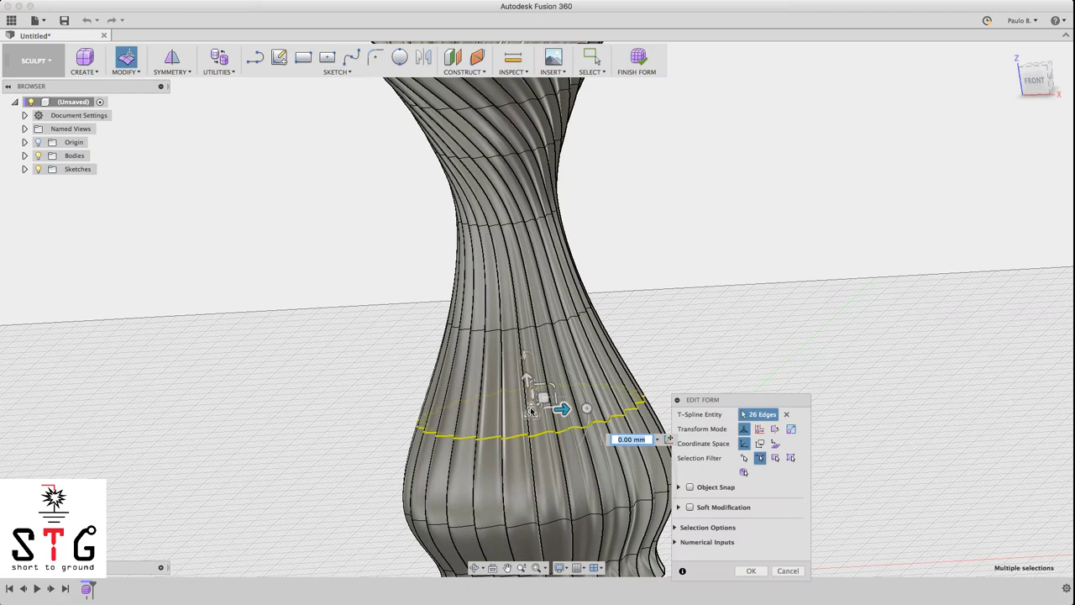
pyautogui.moveTo(561, 409); pyautogui.dragTo(531, 409)
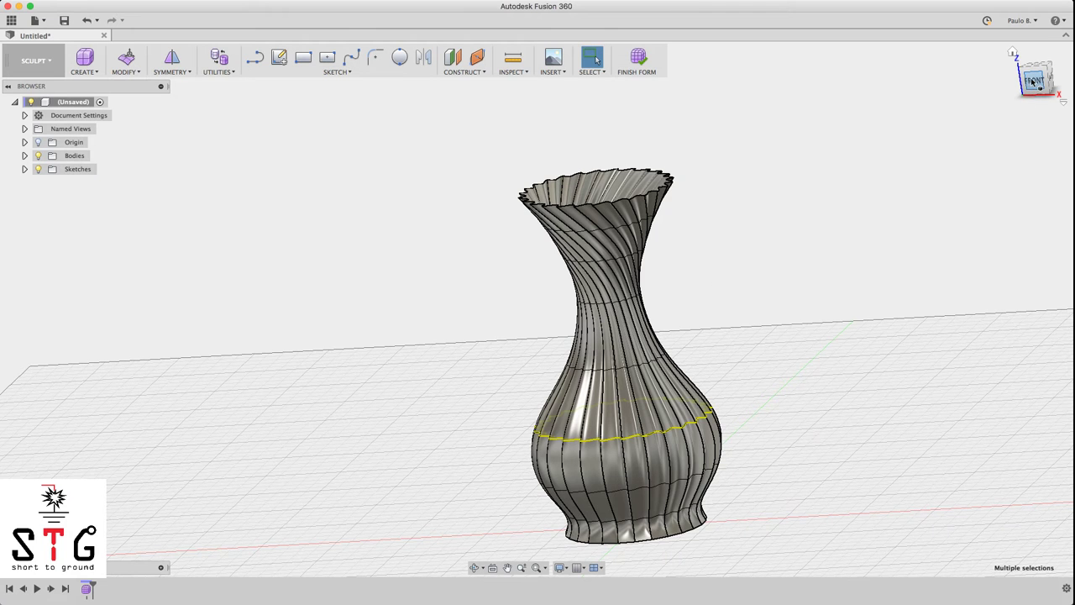
pyautogui.click(1035, 77)
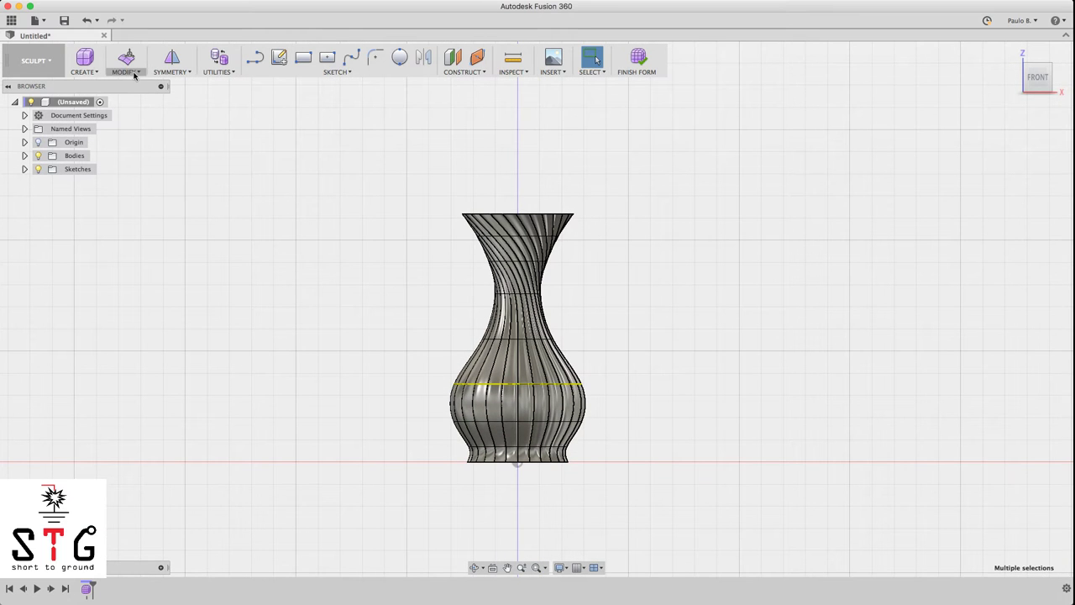
# Step: Thicken the vase surface to 1.2 mm with Sharp edges and Normal direction
pyautogui.click(125, 59)
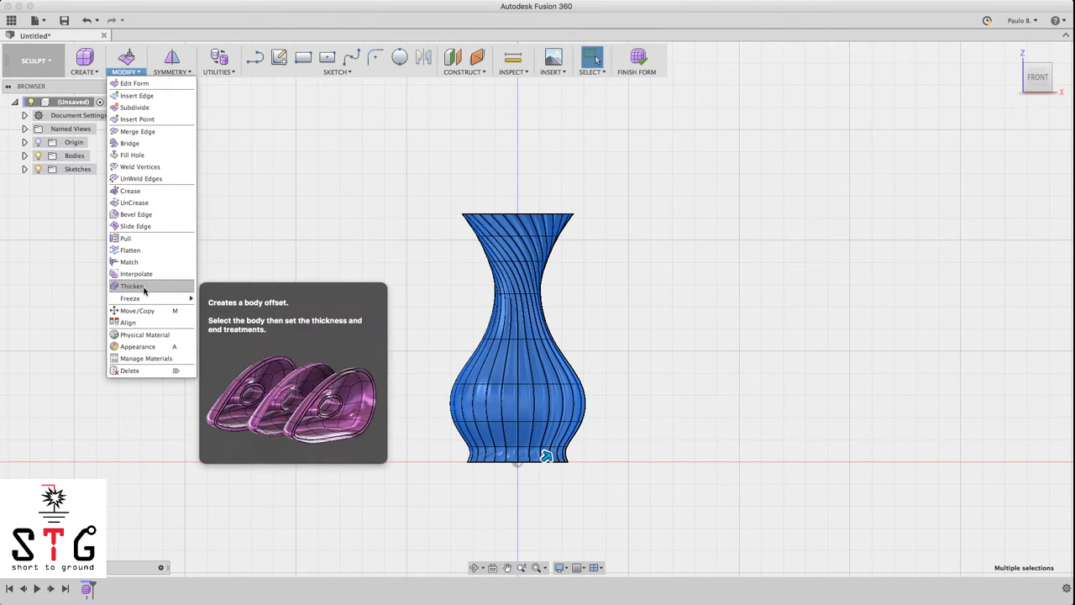
pyautogui.click(132, 286)
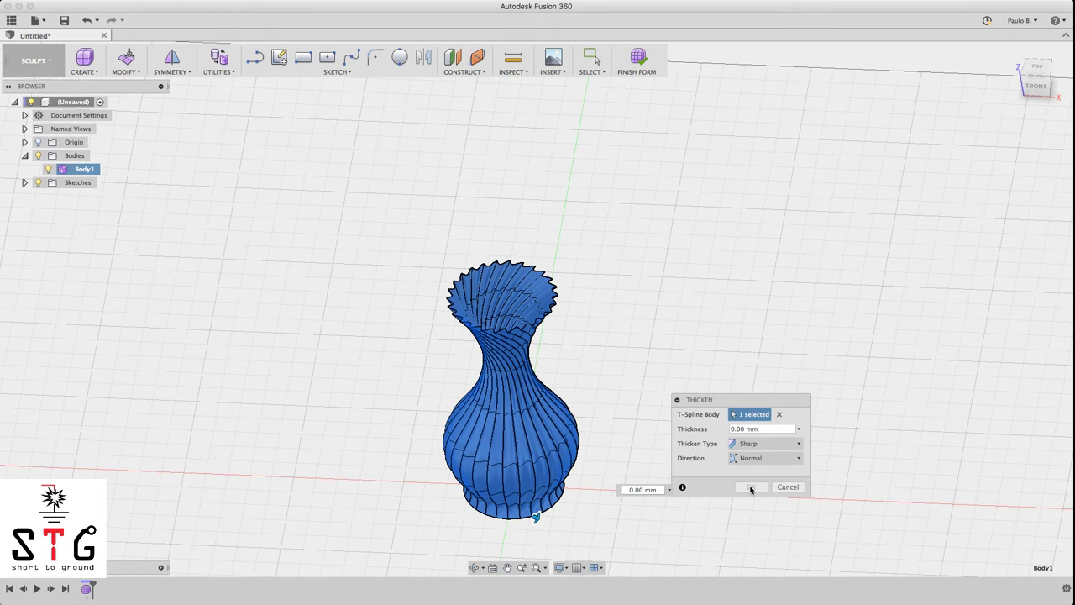
pyautogui.click(796, 428)
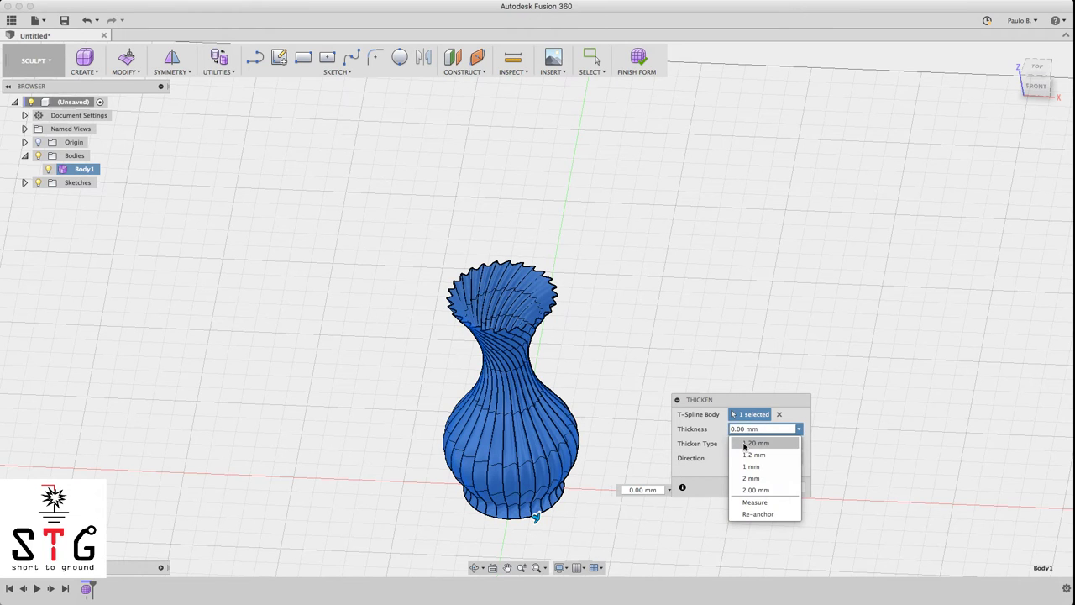
pyautogui.click(756, 442)
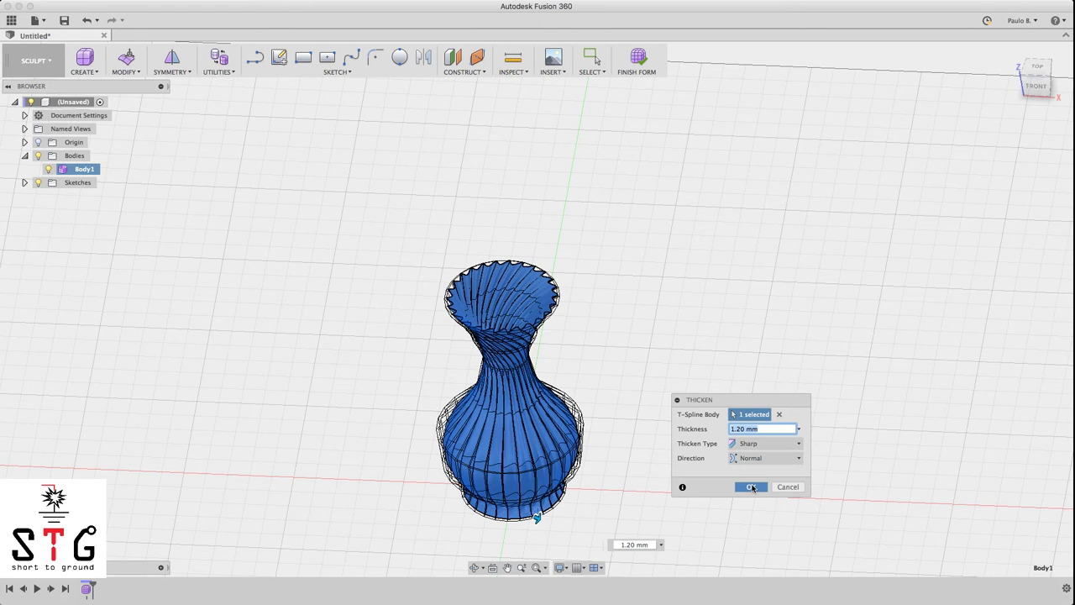
pyautogui.click(751, 486)
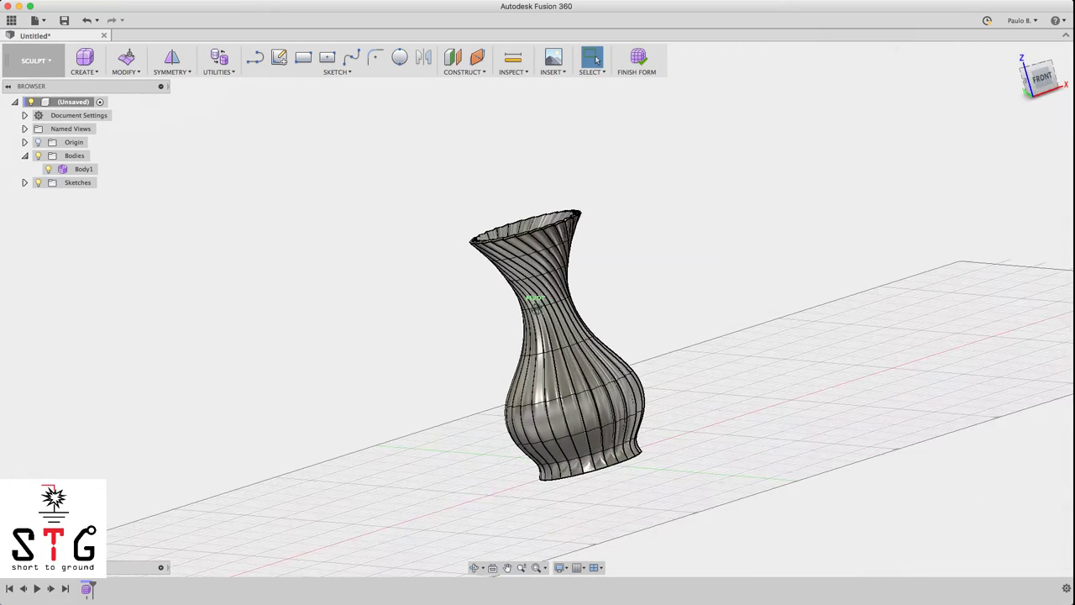
# Step: Switch from the Sculpt to the Model workspace and view the solid vase from the front
pyautogui.click(35, 60)
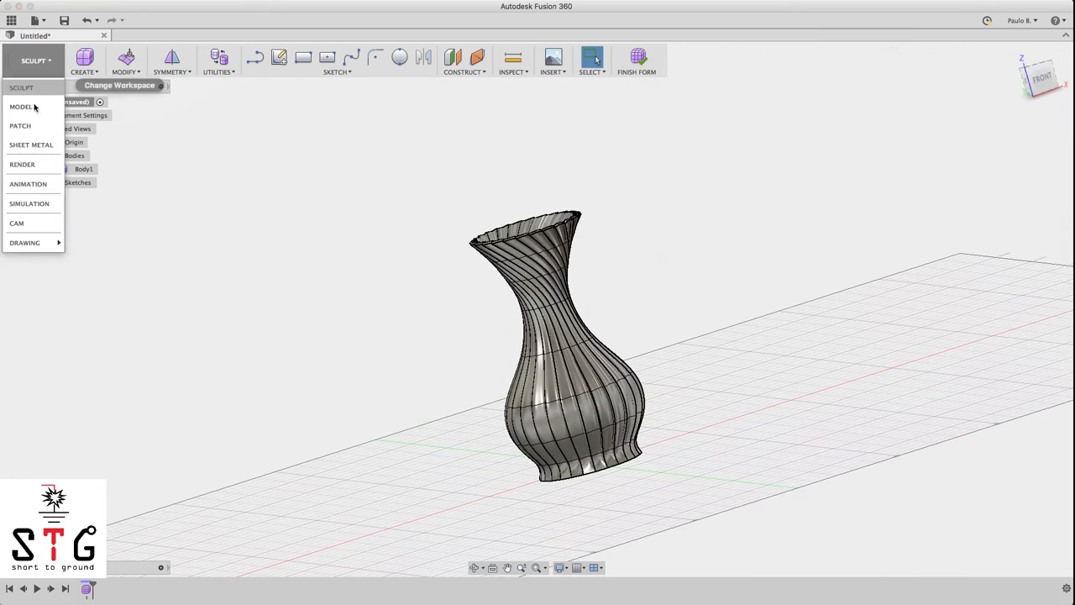
pyautogui.moveTo(21, 106)
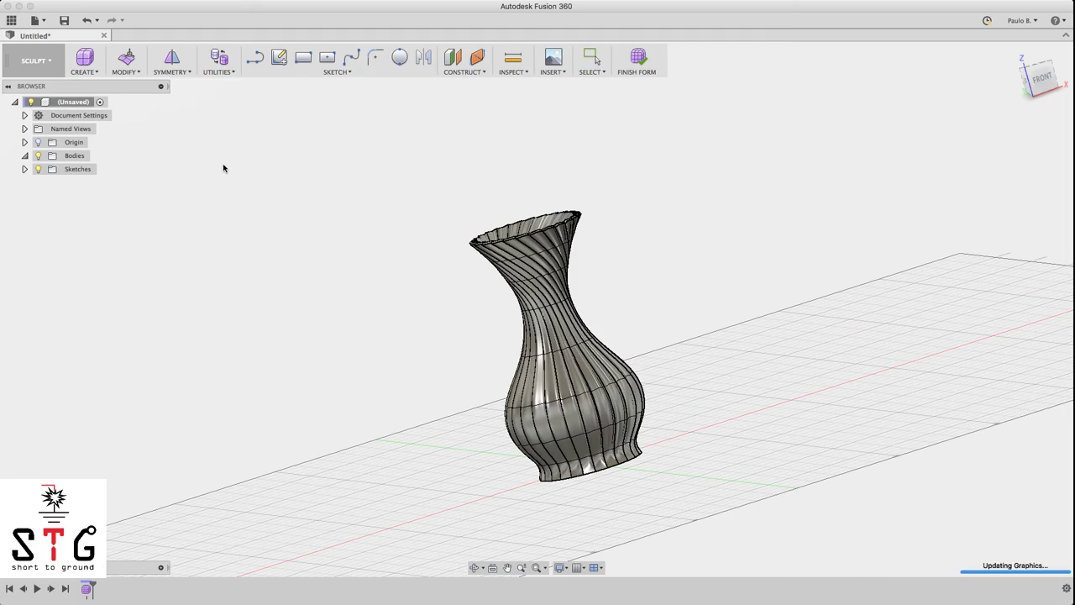
pyautogui.click(636, 59)
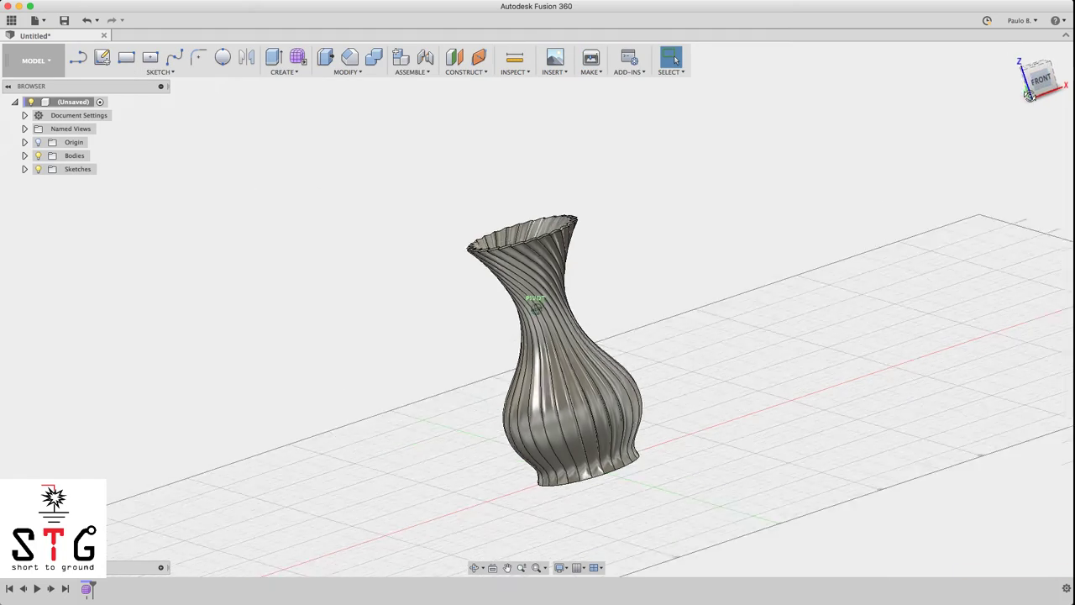
pyautogui.click(1041, 78)
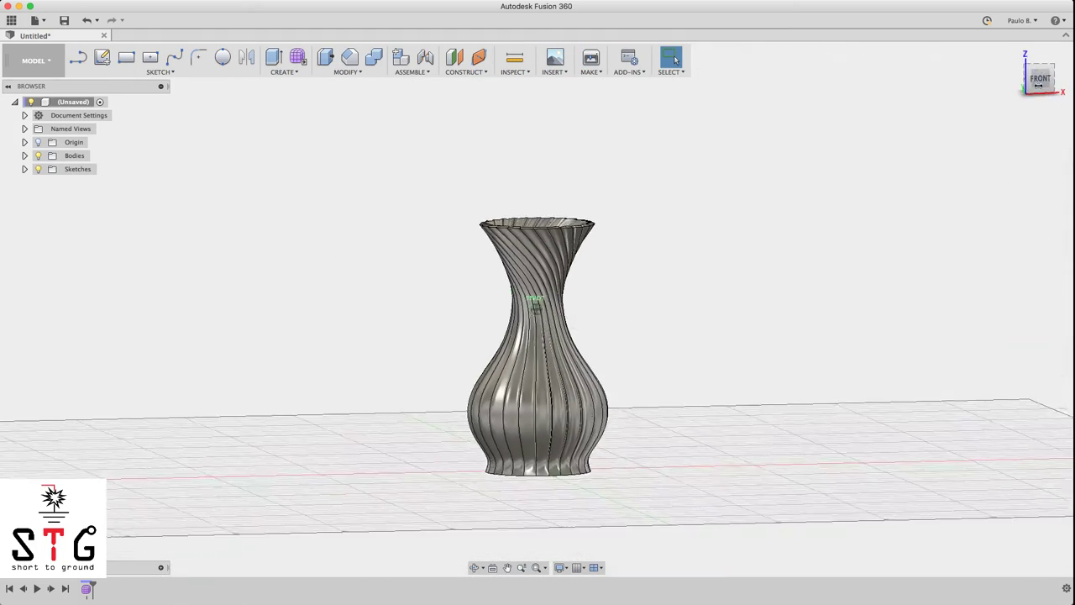
pyautogui.moveTo(537, 345); pyautogui.dragTo(517, 353)
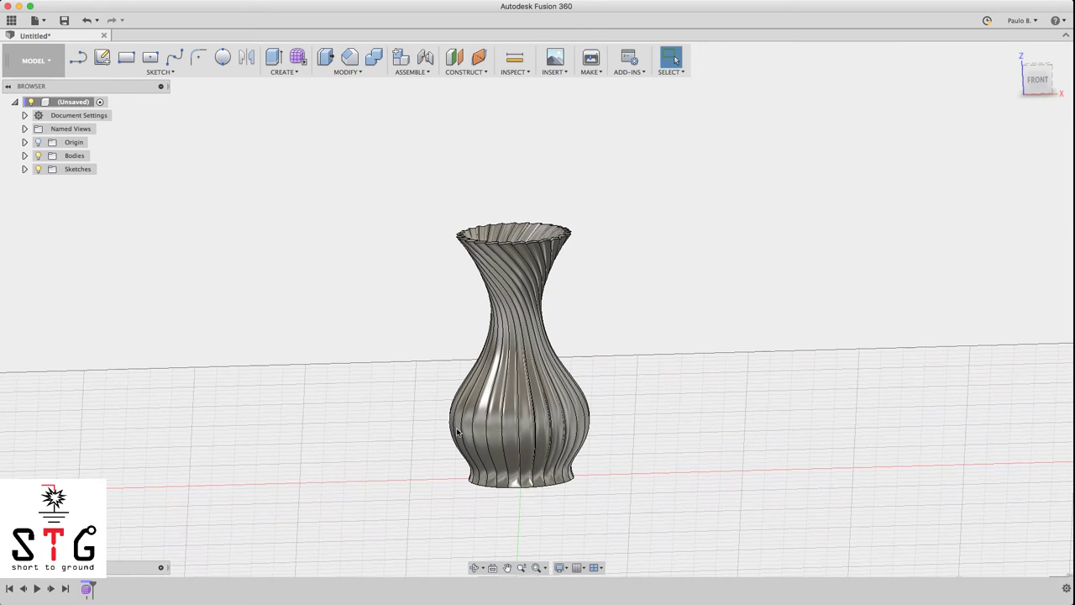
pyautogui.click(1037, 78)
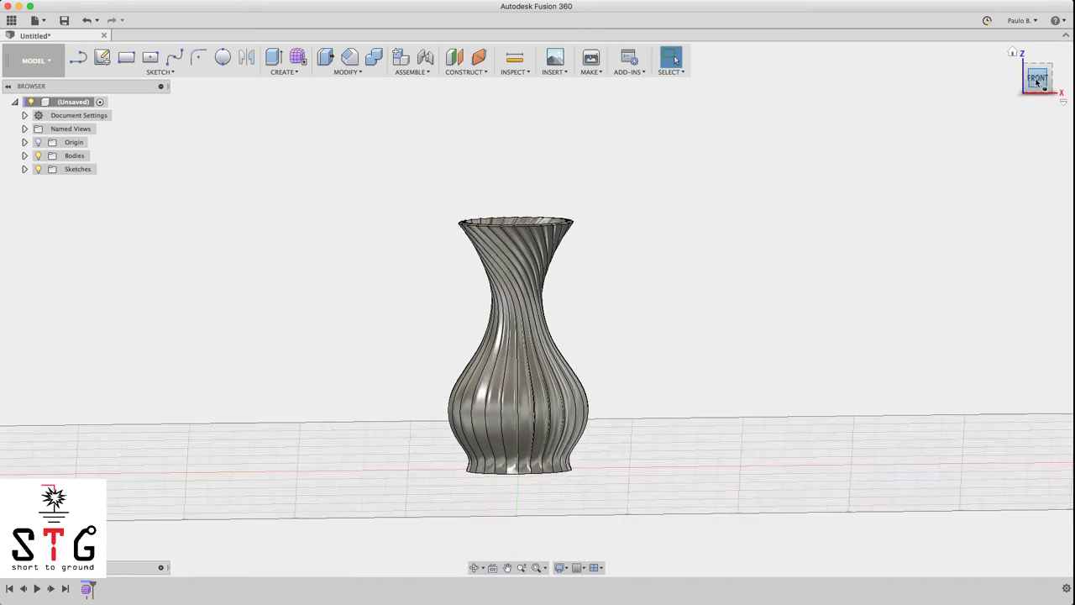
pyautogui.click(35, 60)
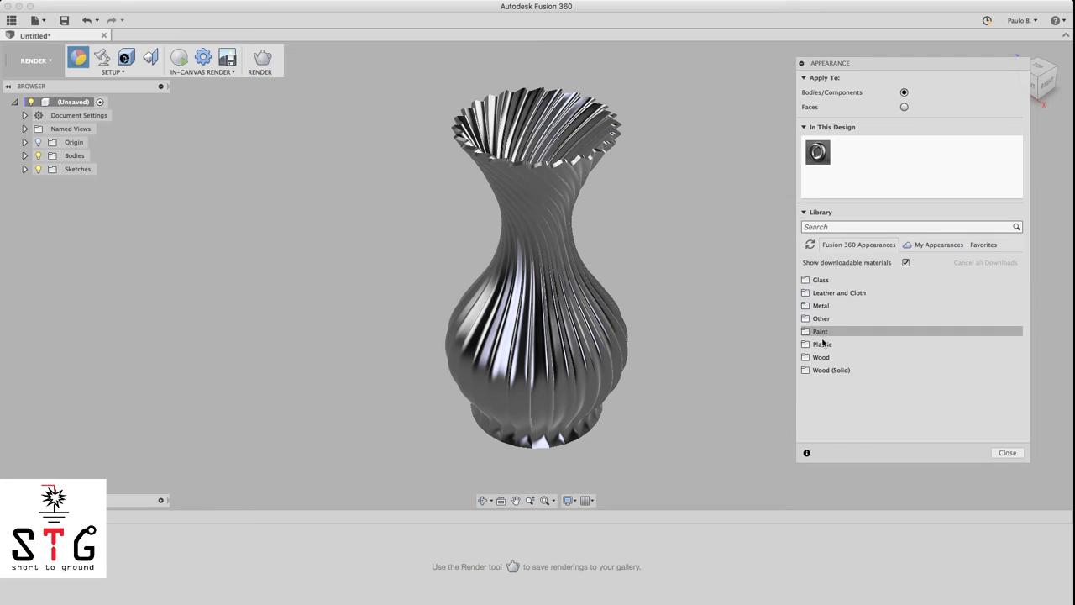
# Step: Apply the Plastic category's red acrylic appearance to the vase
pyautogui.click(821, 344)
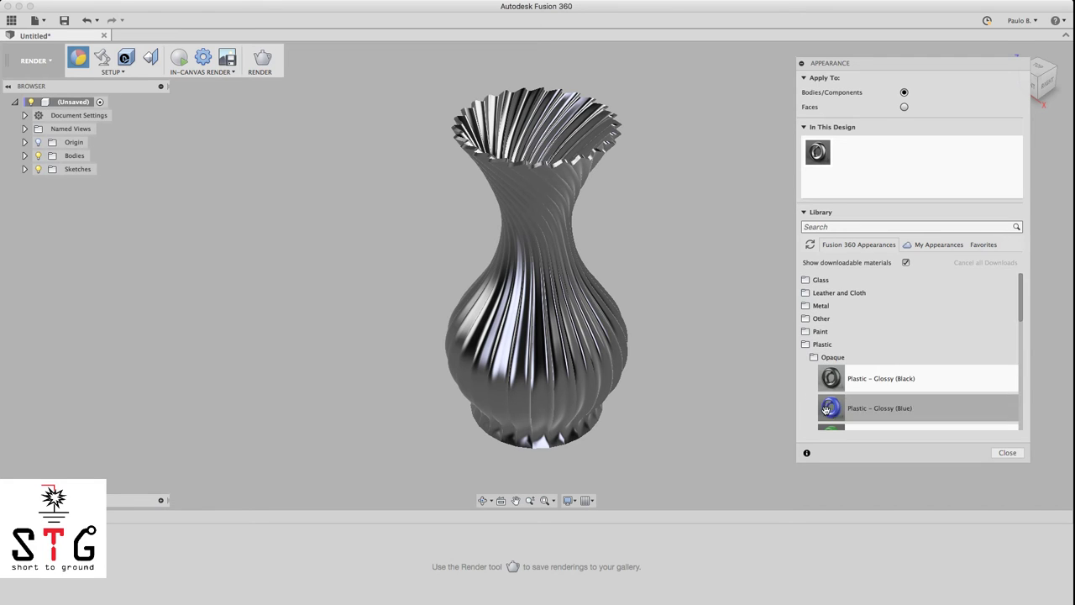
pyautogui.scroll(-3)
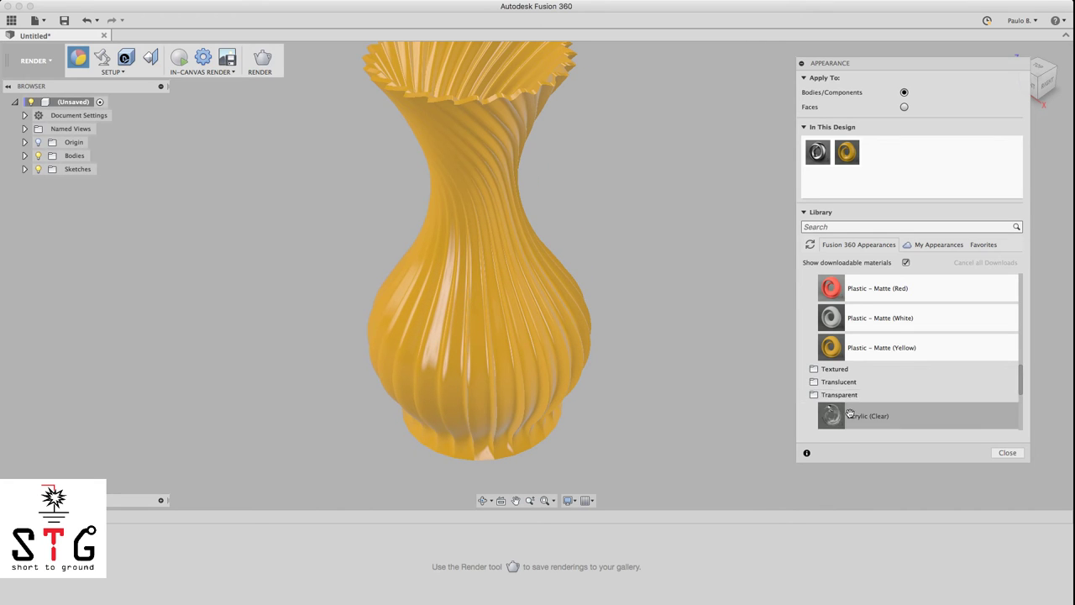
pyautogui.scroll(-3)
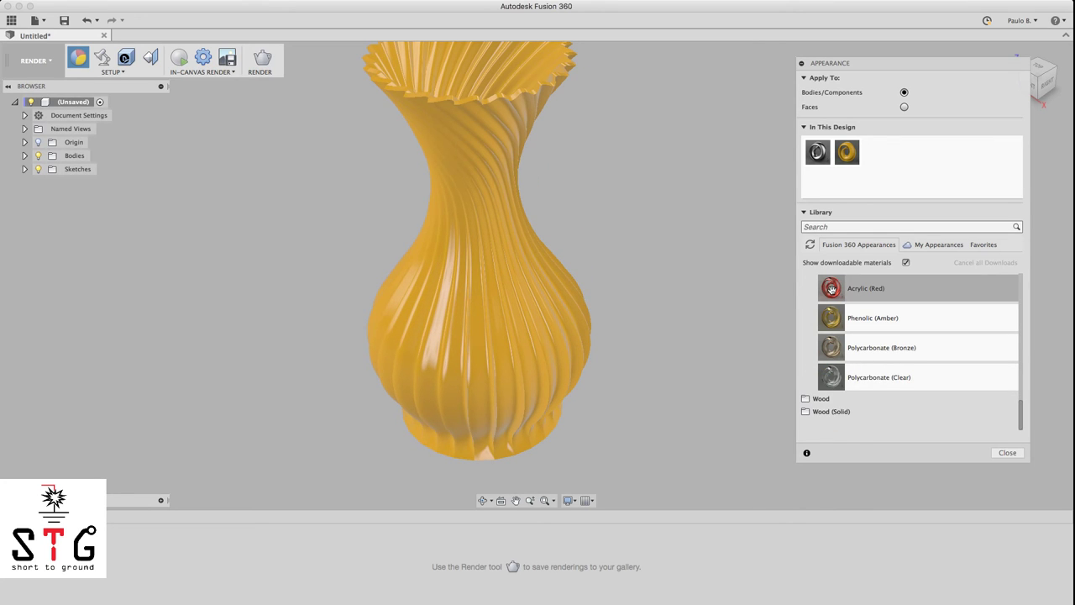
pyautogui.doubleClick(831, 288)
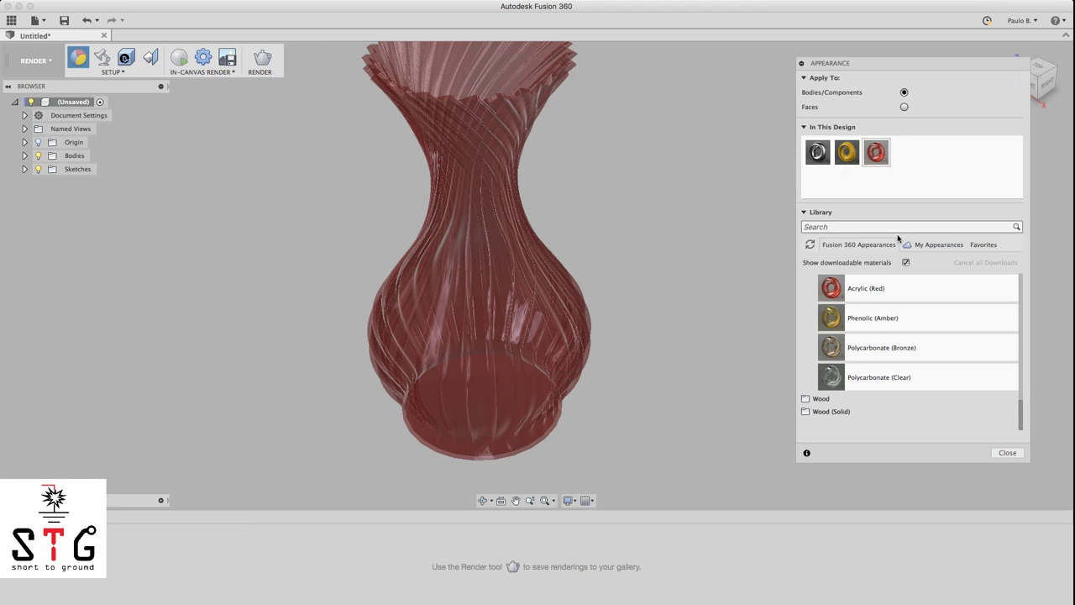
# Step: Delete the unused yellow plastic appearance and recolour the acrylic to teal
pyautogui.rightClick(845, 152)
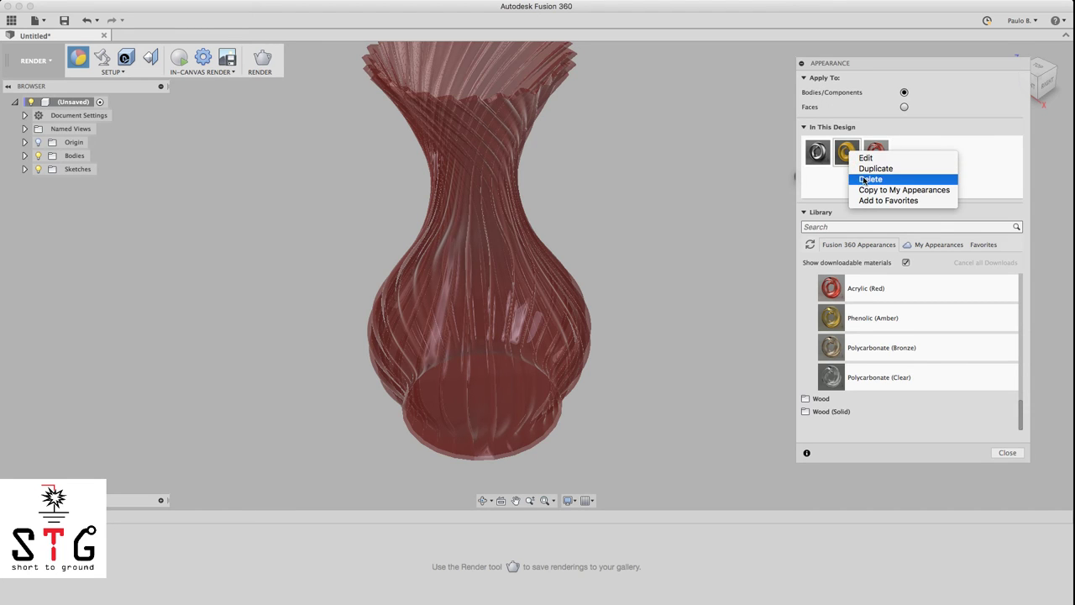
pyautogui.click(865, 158)
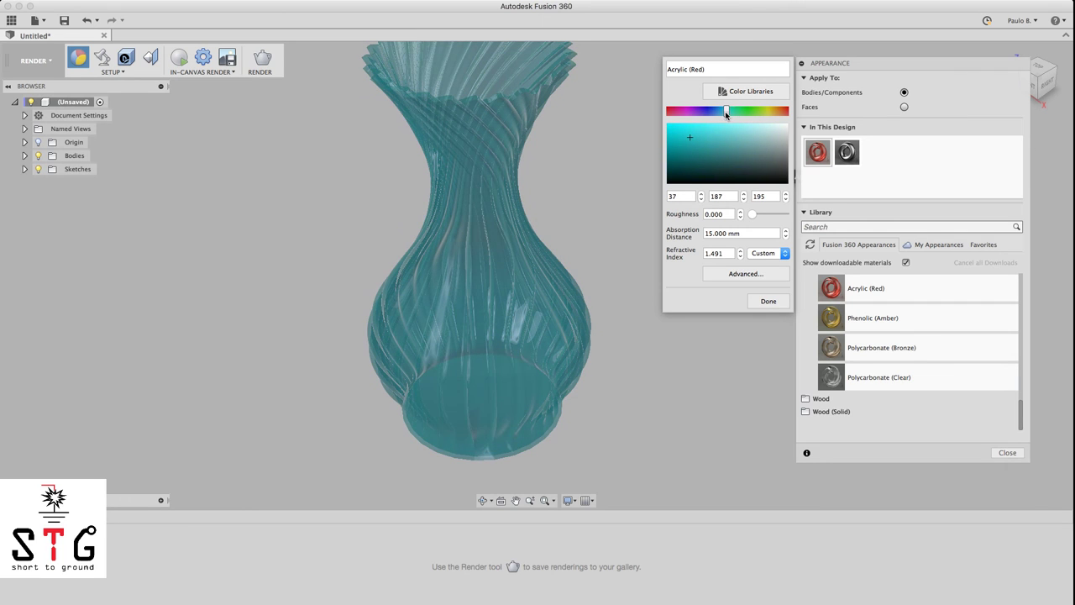
pyautogui.moveTo(726, 111); pyautogui.dragTo(729, 111)
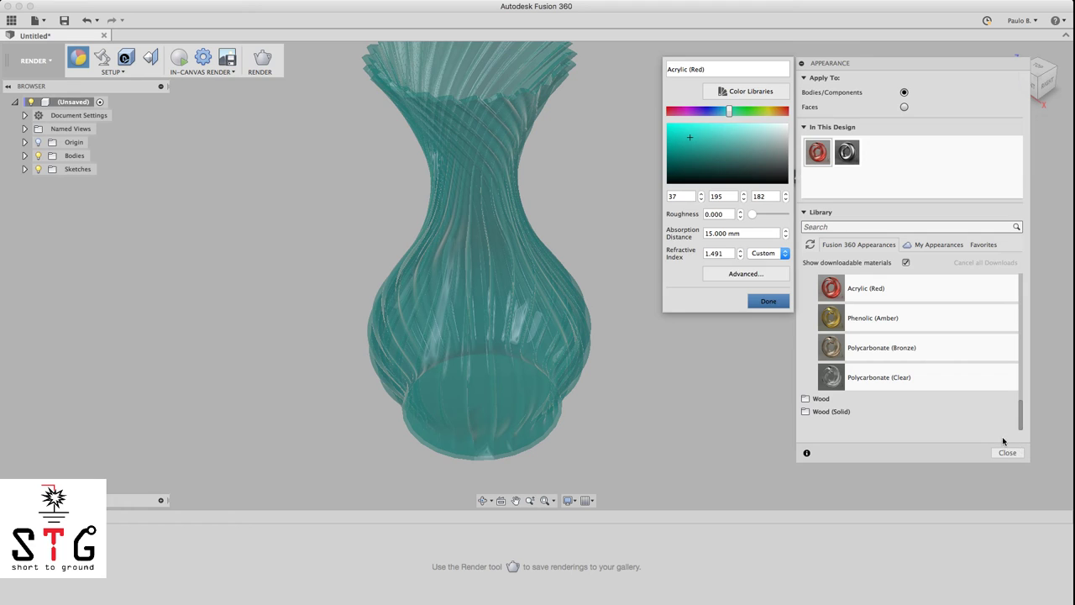
pyautogui.click(766, 301)
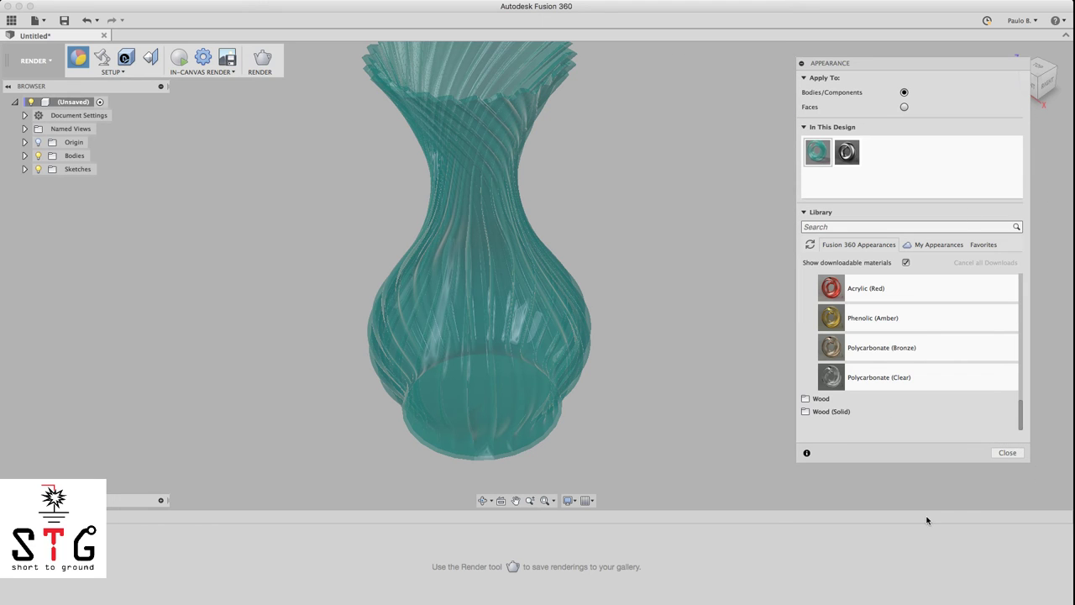
# Step: Close the Appearance panel and orbit the teal vase to view its underside
pyautogui.click(1007, 451)
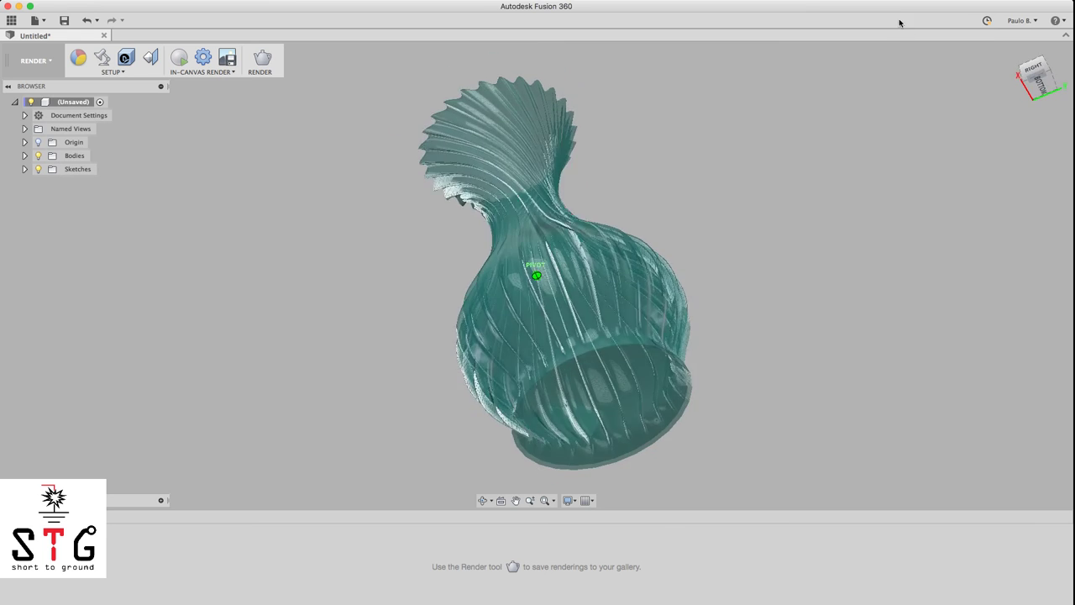
pyautogui.moveTo(538, 277); pyautogui.dragTo(751, 375)
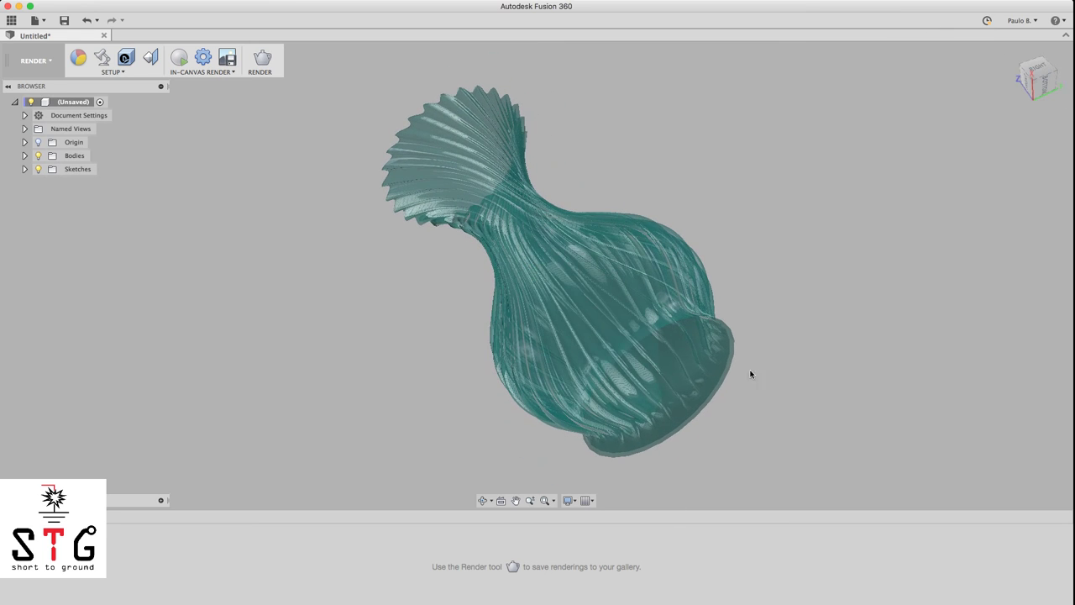
pyautogui.press('e')
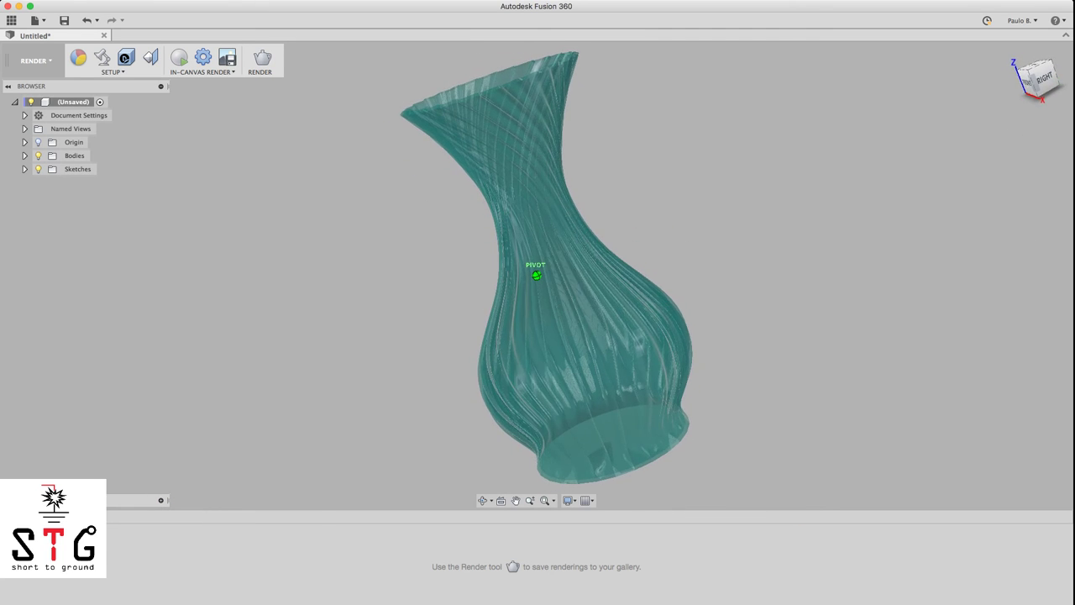
pyautogui.click(179, 57)
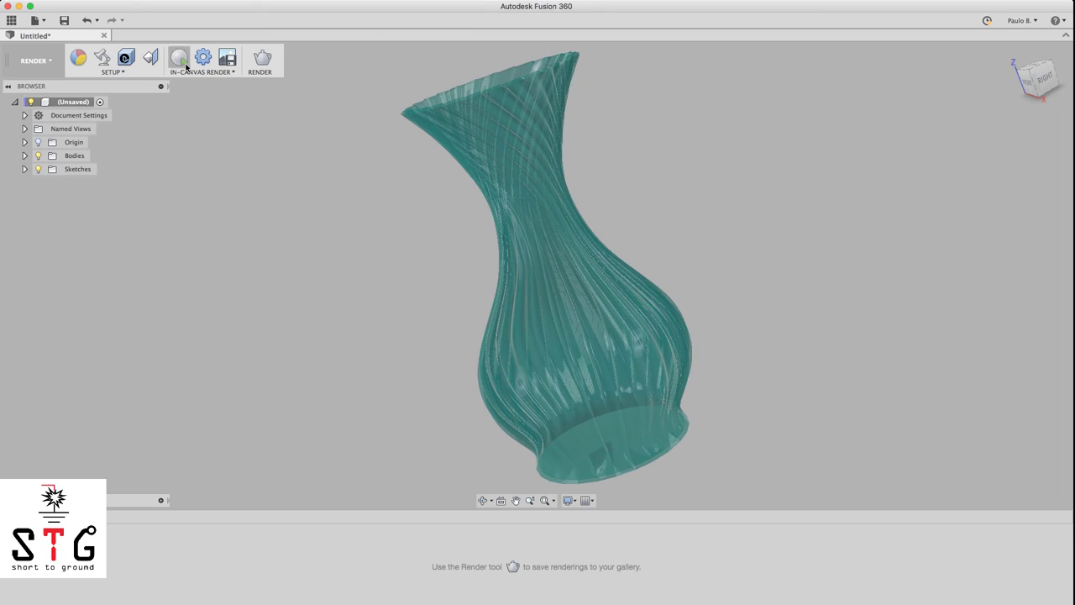
# Step: Open the In-Canvas Render settings for the teal acrylic vase
pyautogui.click(203, 57)
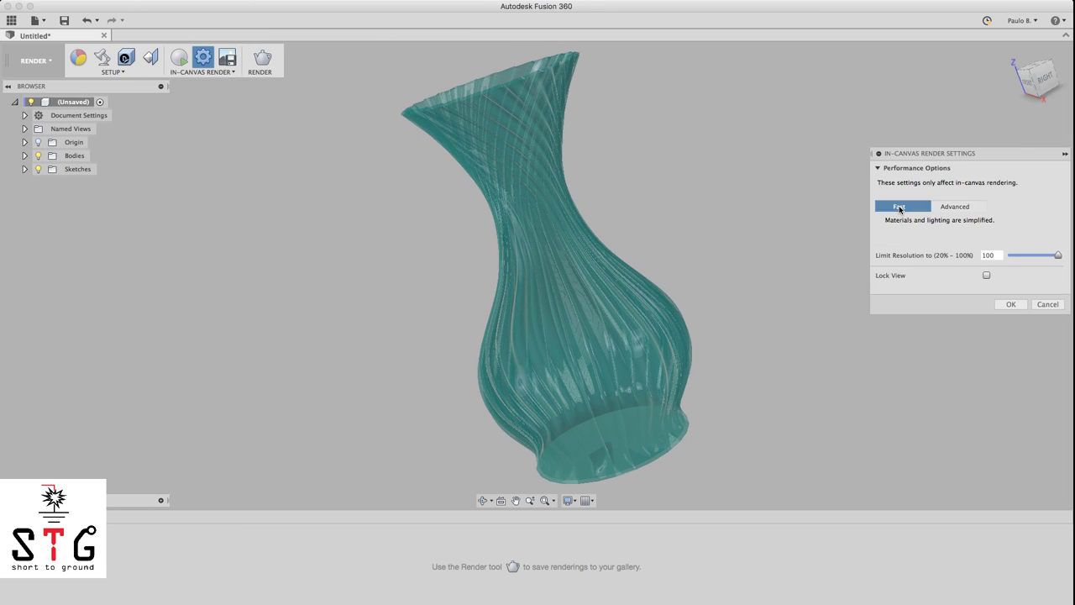
pyautogui.moveTo(178, 58)
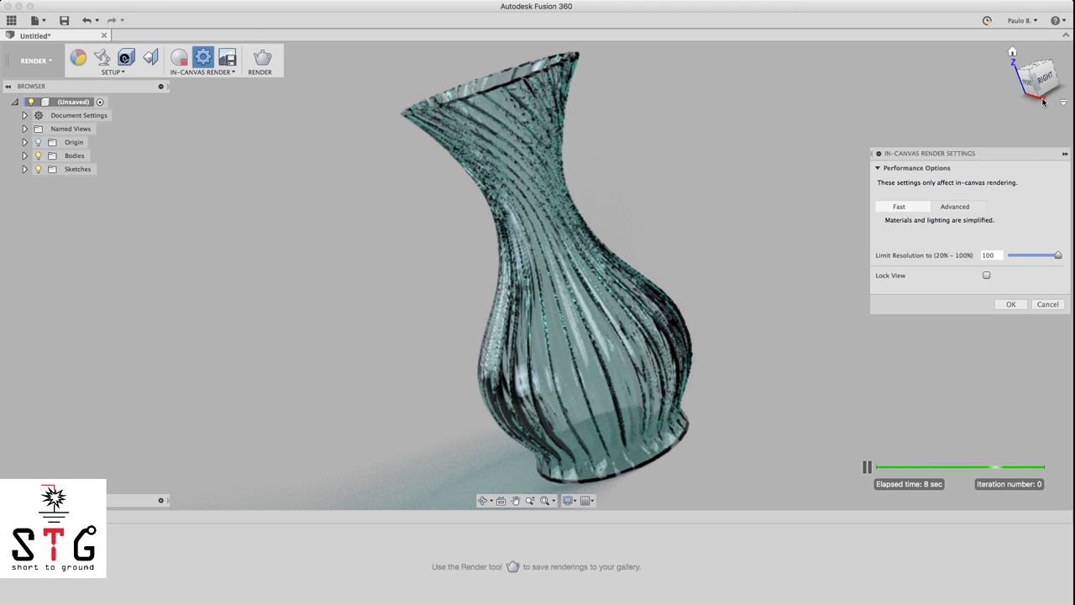
pyautogui.moveTo(1029, 106)
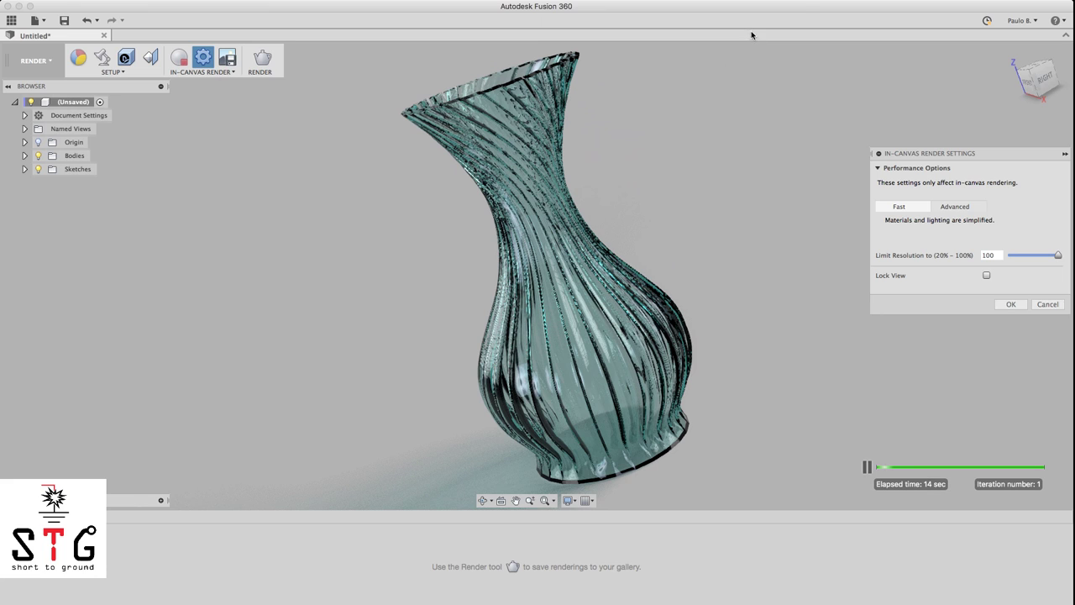
pyautogui.moveTo(796, 9)
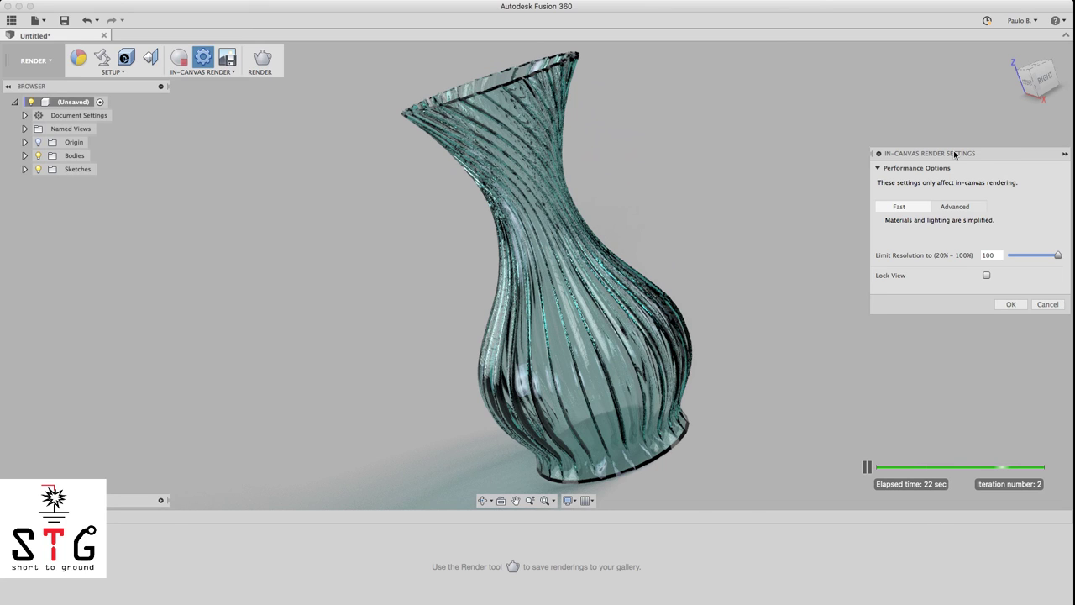
pyautogui.moveTo(989, 158)
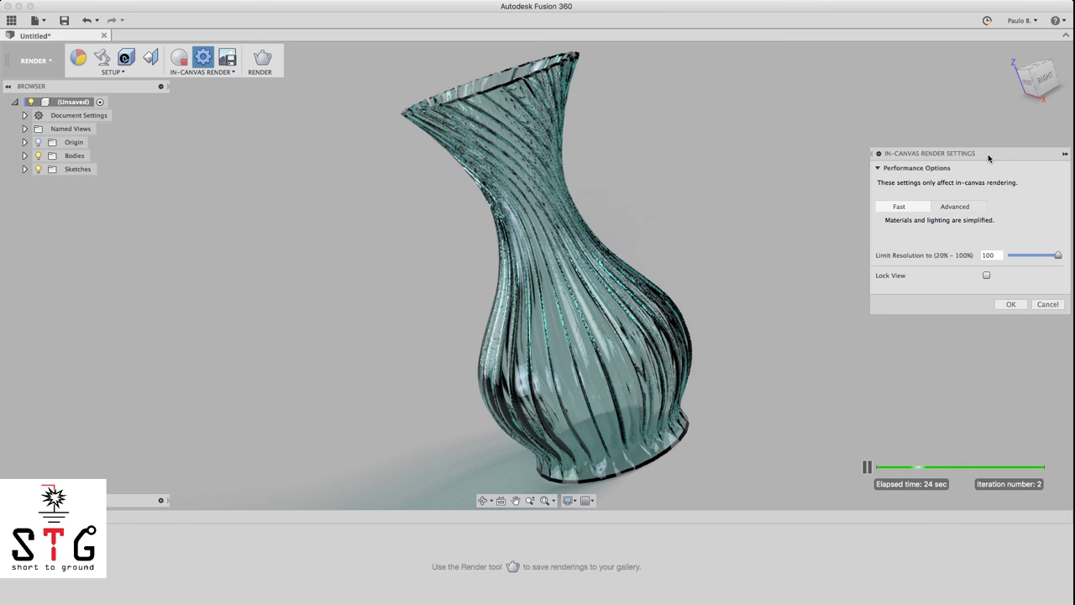